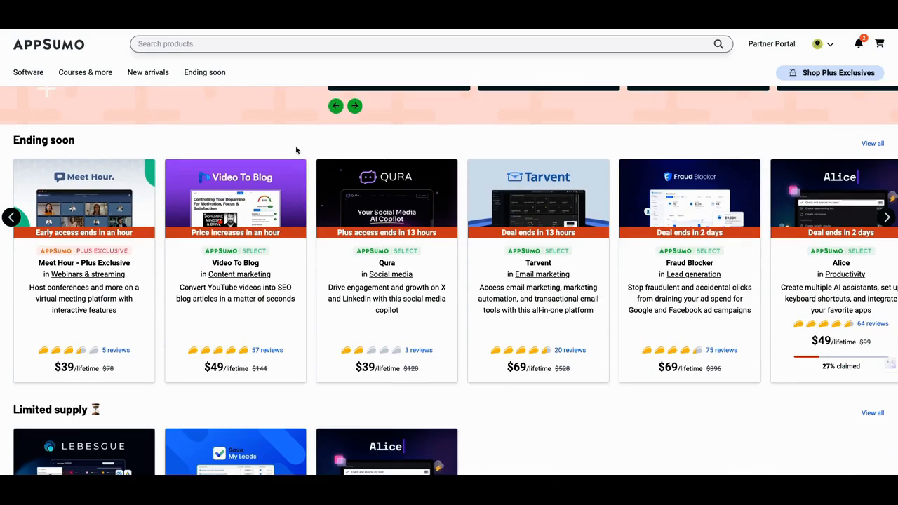
Advance the featured deals carousel several cards, stepping back once along the way.
scroll(down, 3)
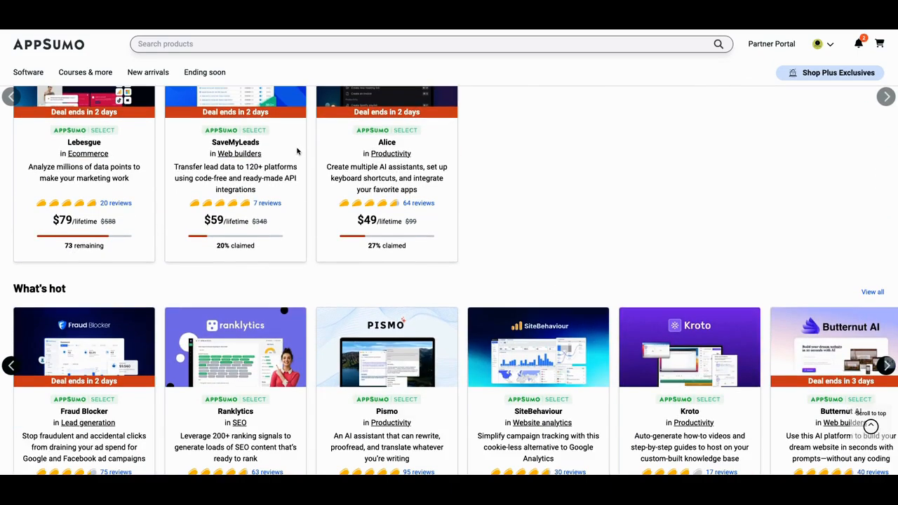
scroll(down, 3)
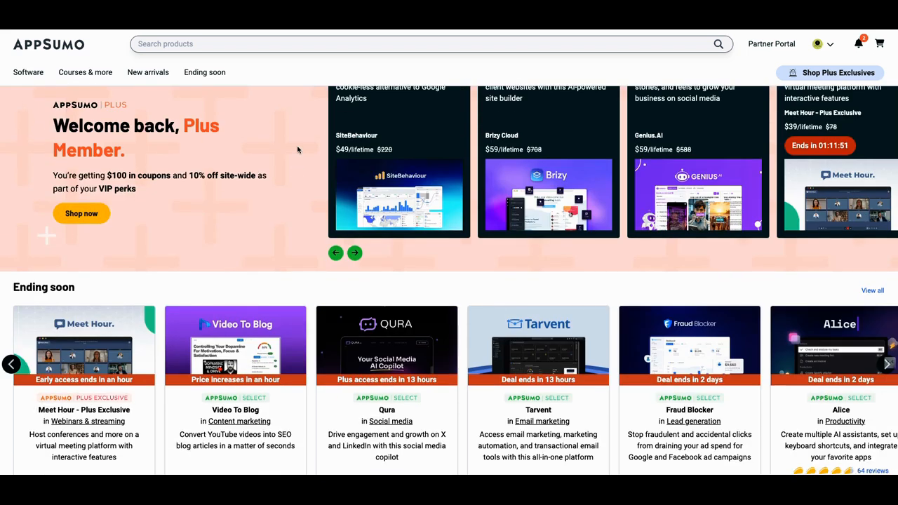
click(353, 253)
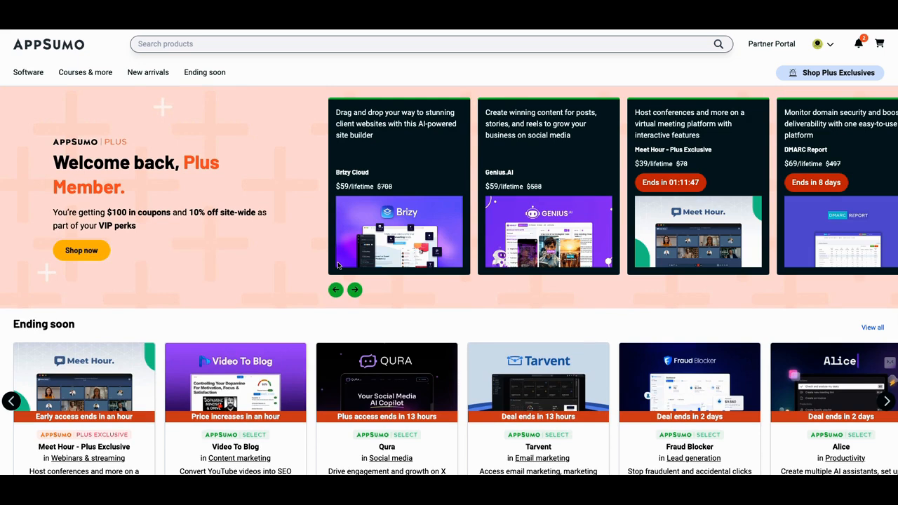
mouse_move(383, 306)
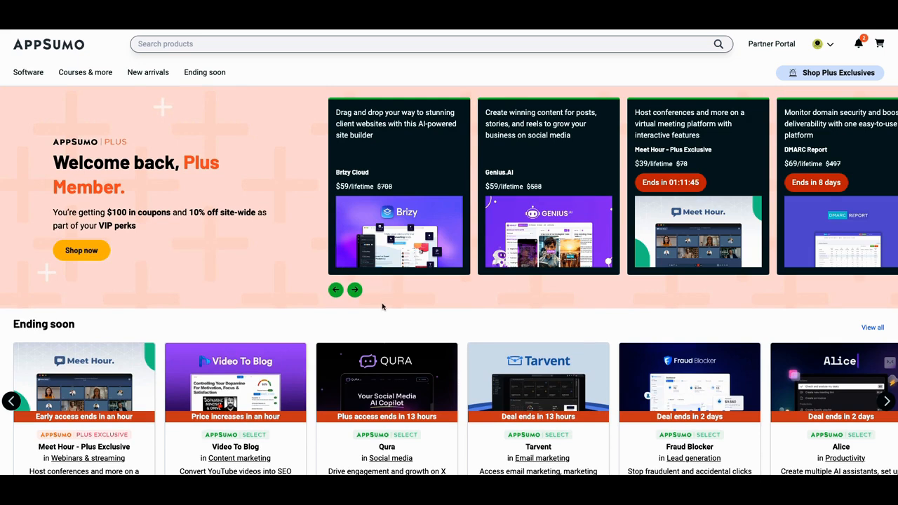
click(353, 289)
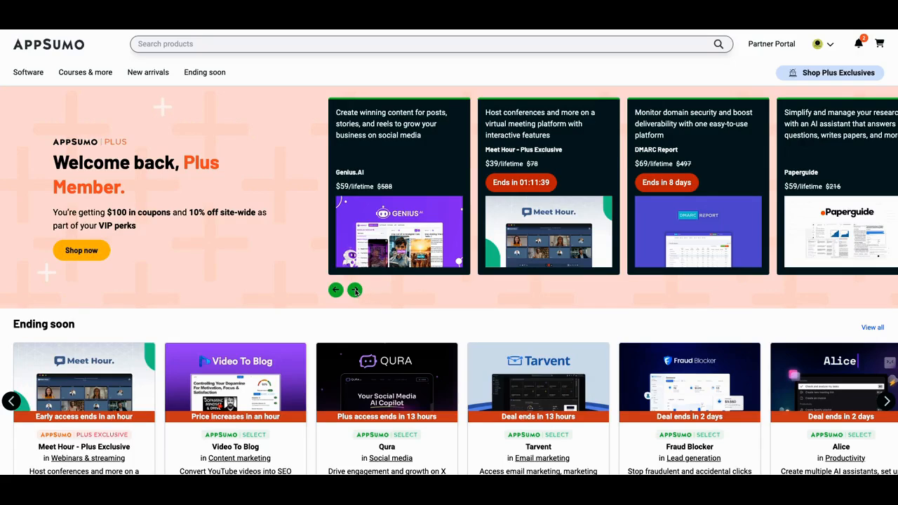
click(355, 289)
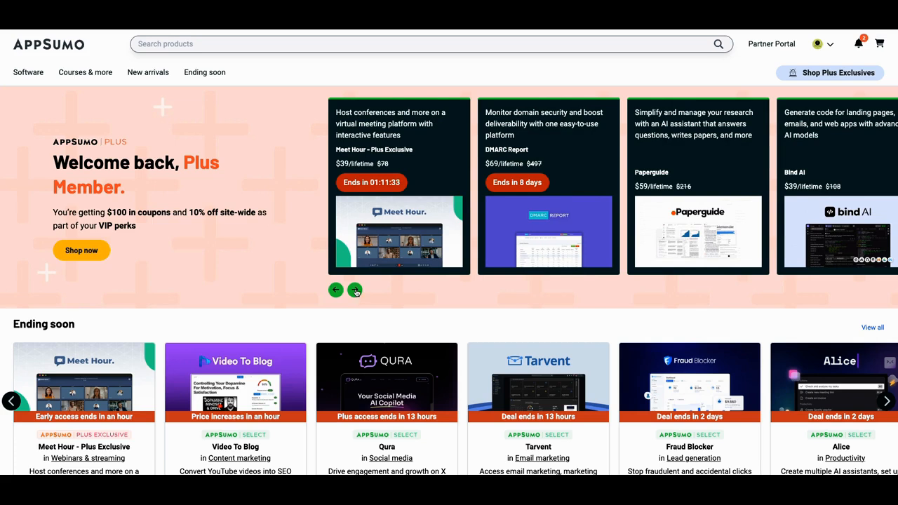
click(355, 289)
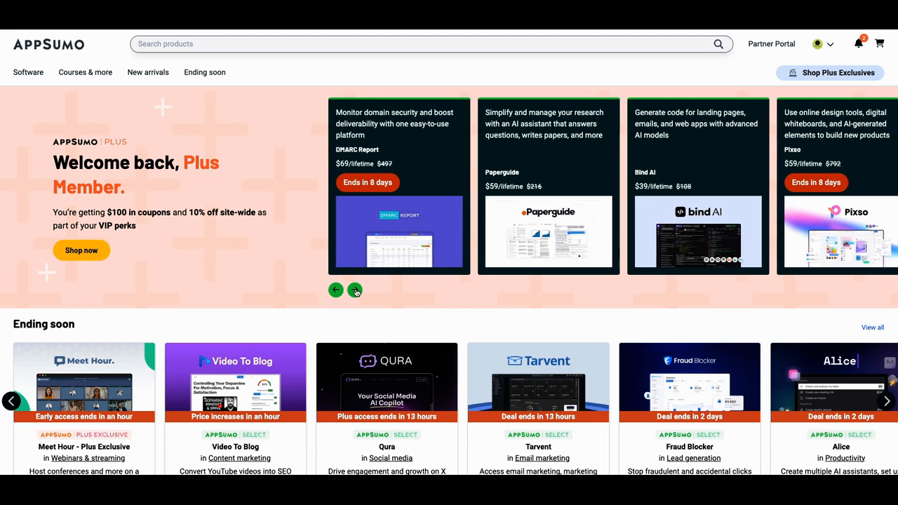
click(355, 289)
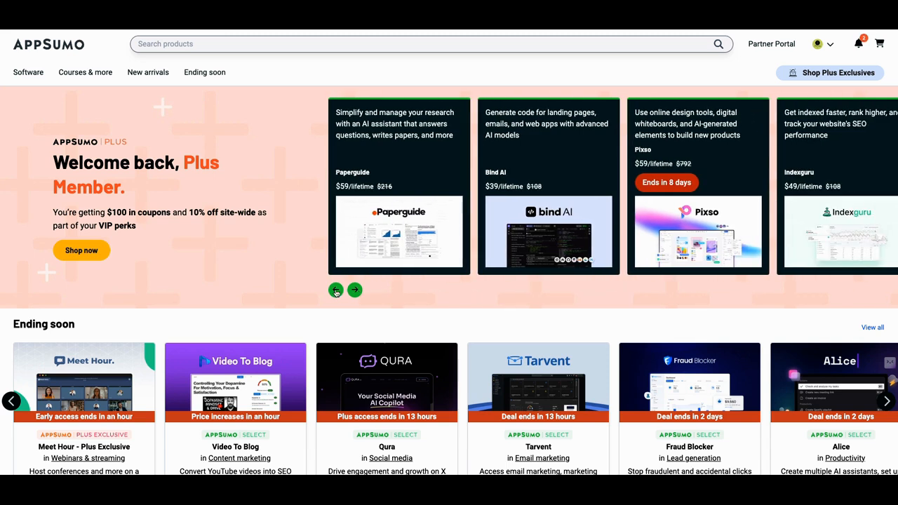
click(337, 289)
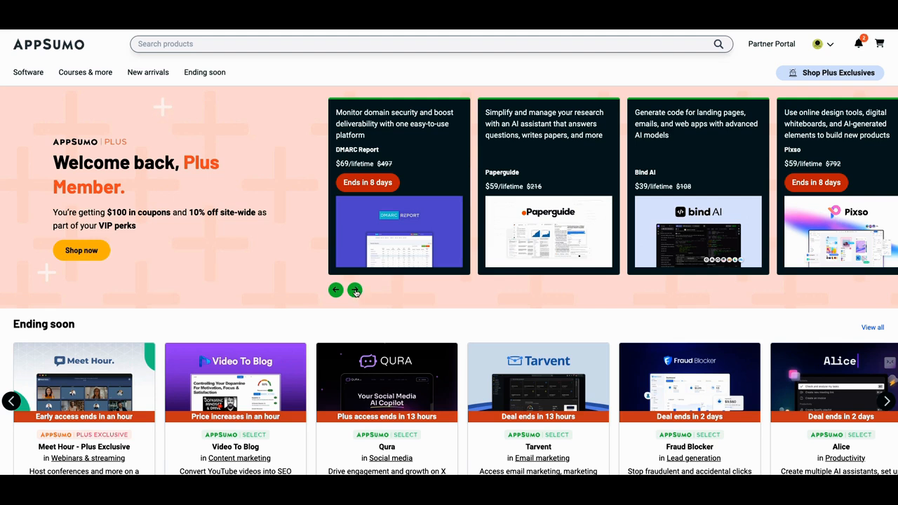
Keep paging the carousel until the ChargeKeep deal leads the featured row.
click(355, 289)
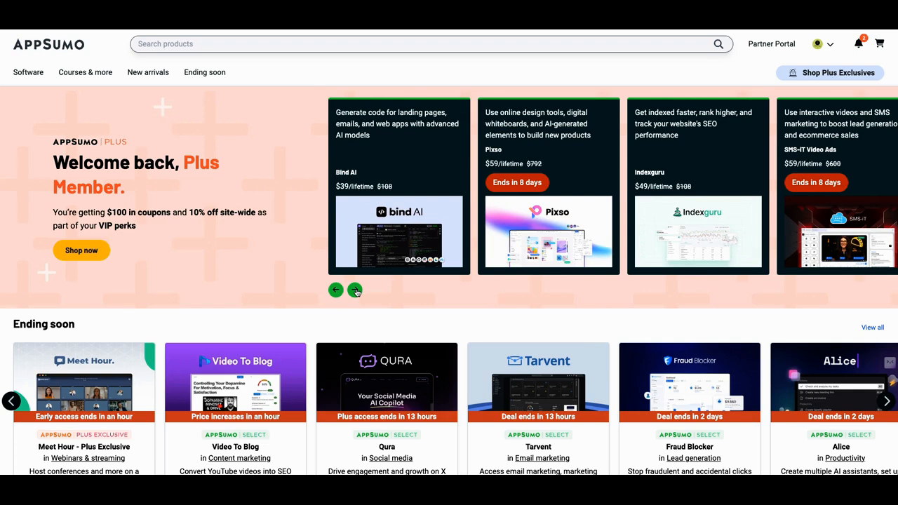
click(355, 289)
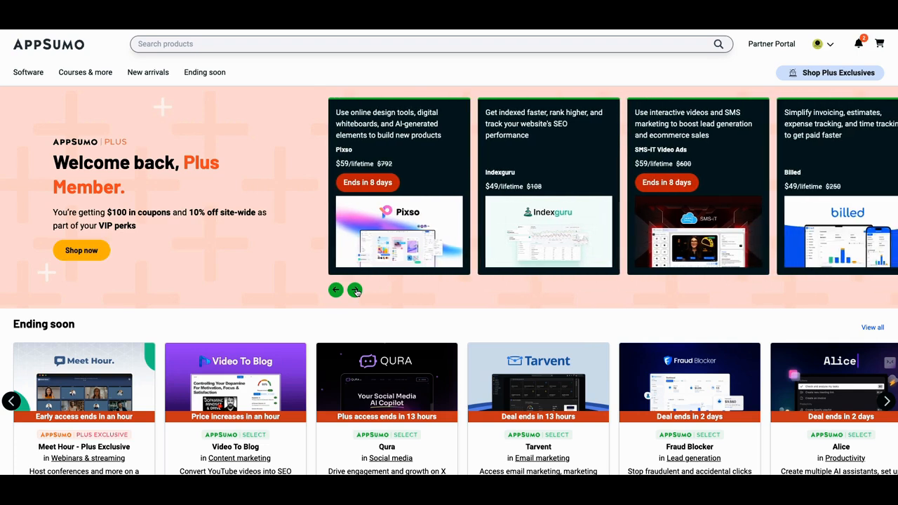
click(355, 289)
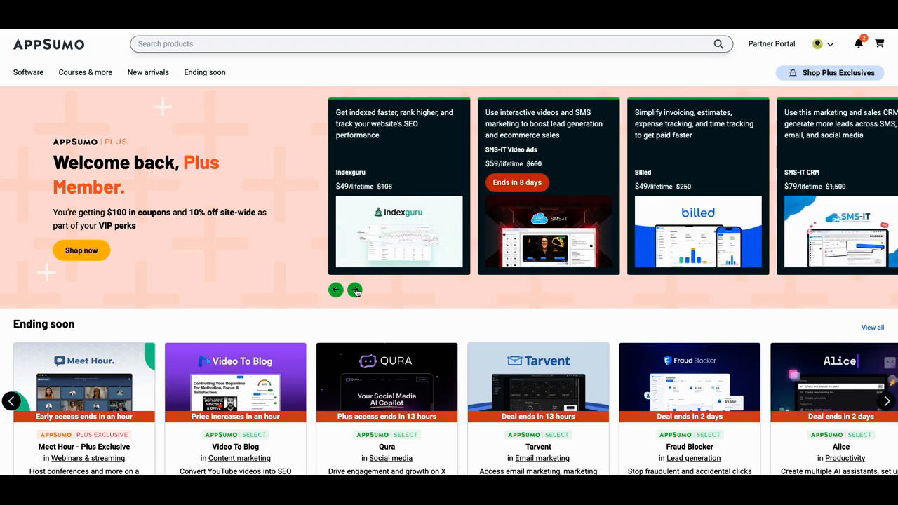
click(355, 289)
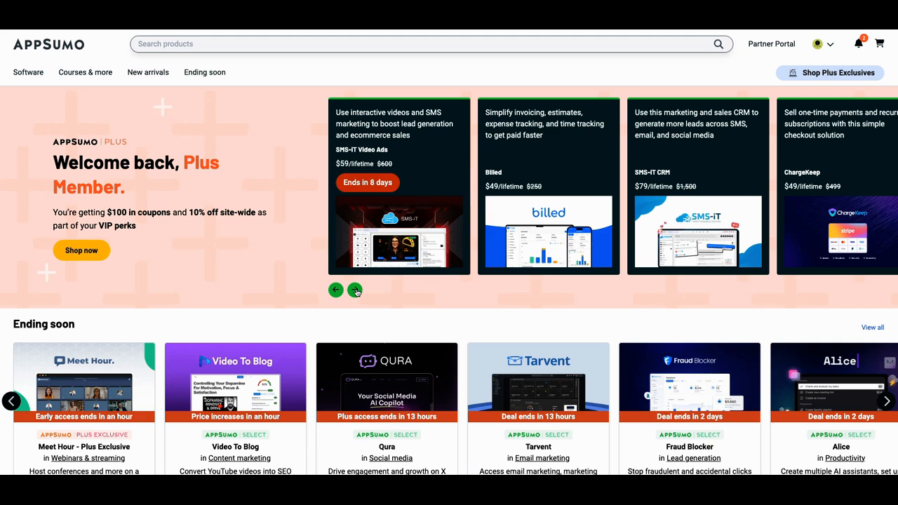
click(355, 289)
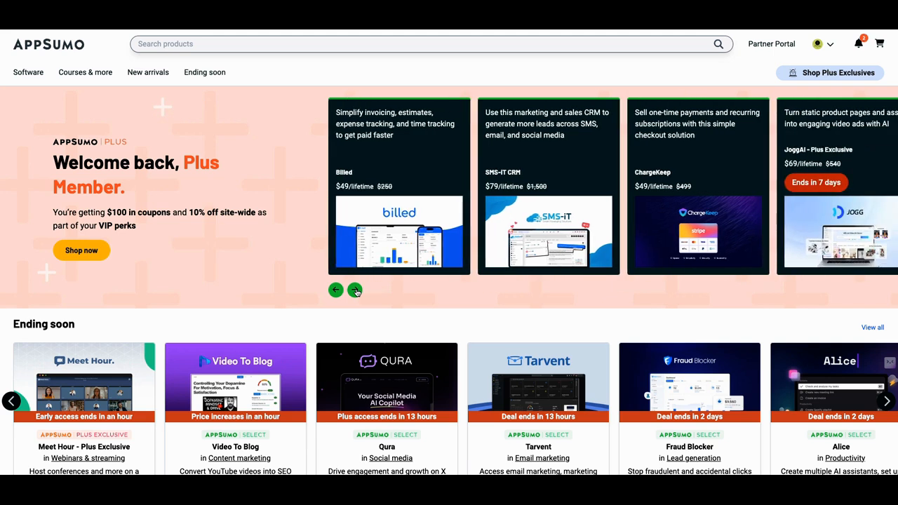
click(356, 289)
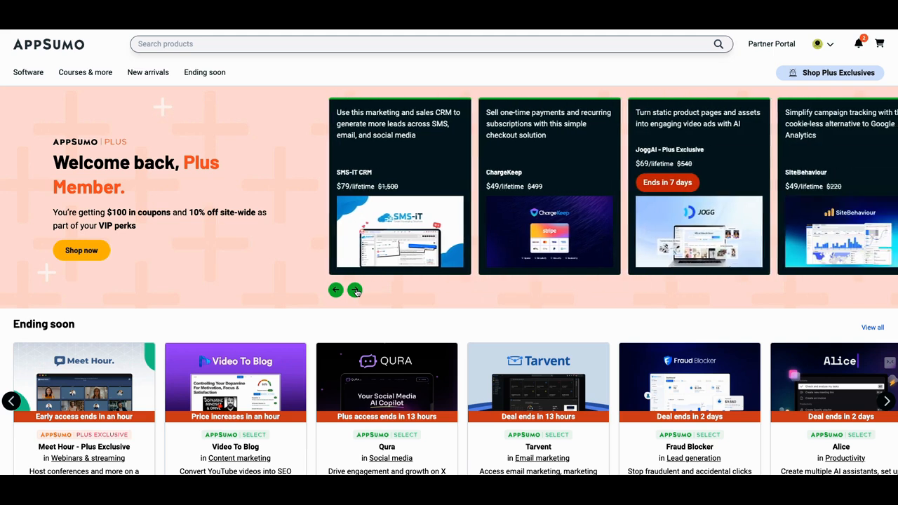
click(355, 289)
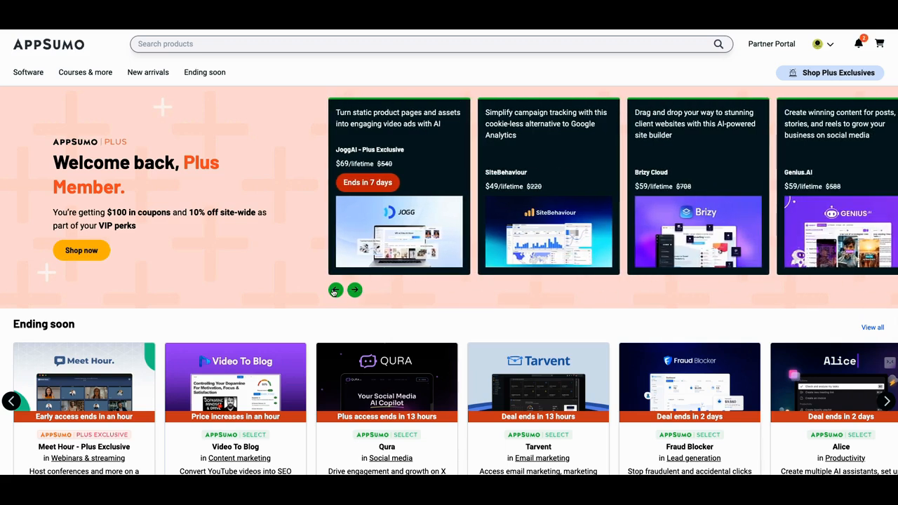
click(336, 289)
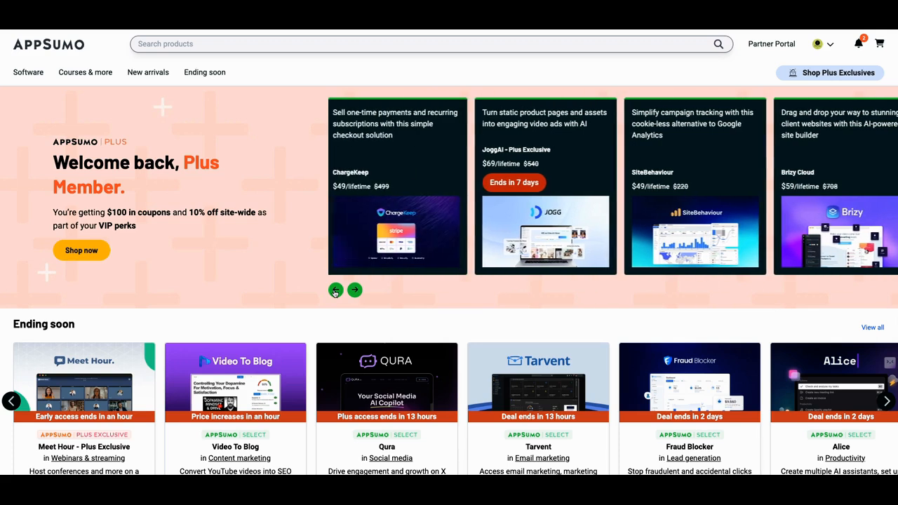
click(355, 289)
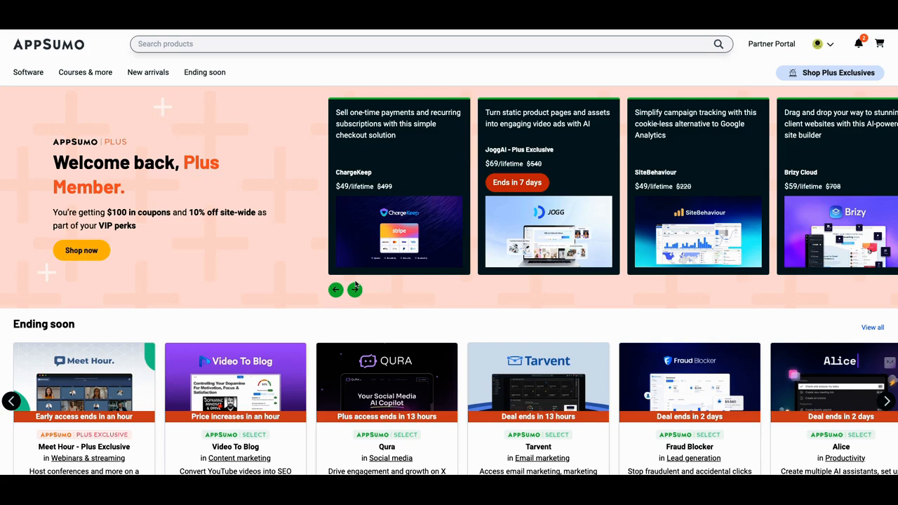
mouse_move(364, 287)
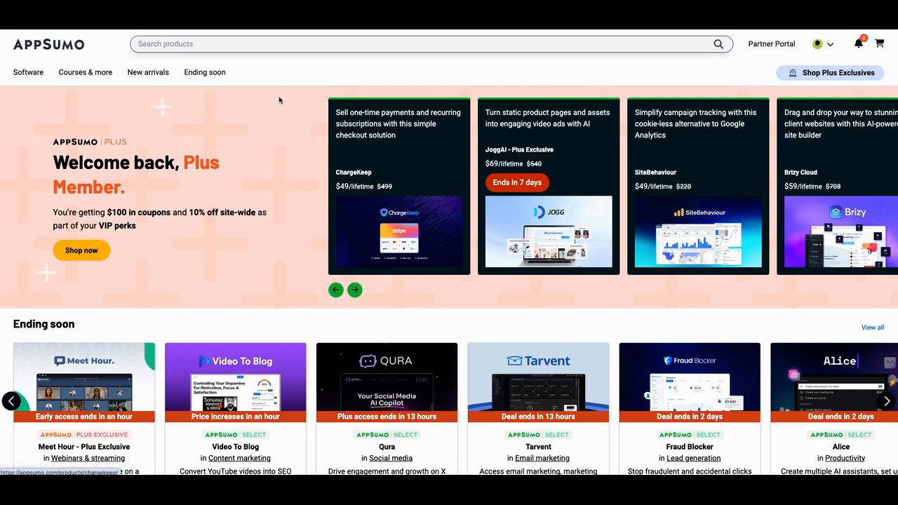
Go to the ChargeKeep deal page and read down its overview past the video.
click(399, 185)
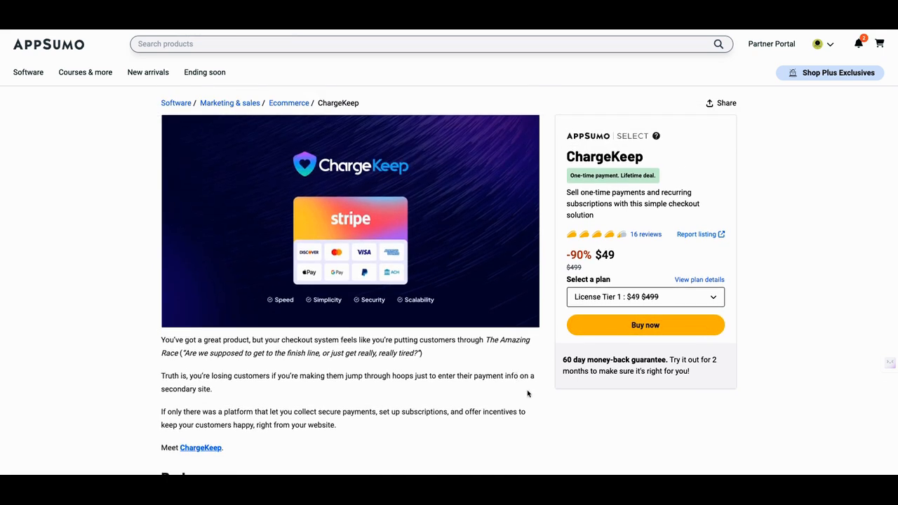
scroll(down, 3)
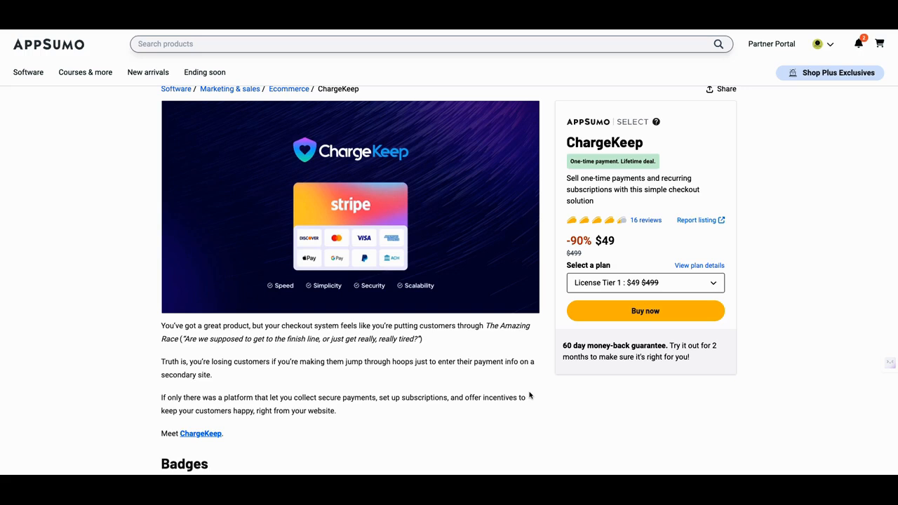
scroll(down, 3)
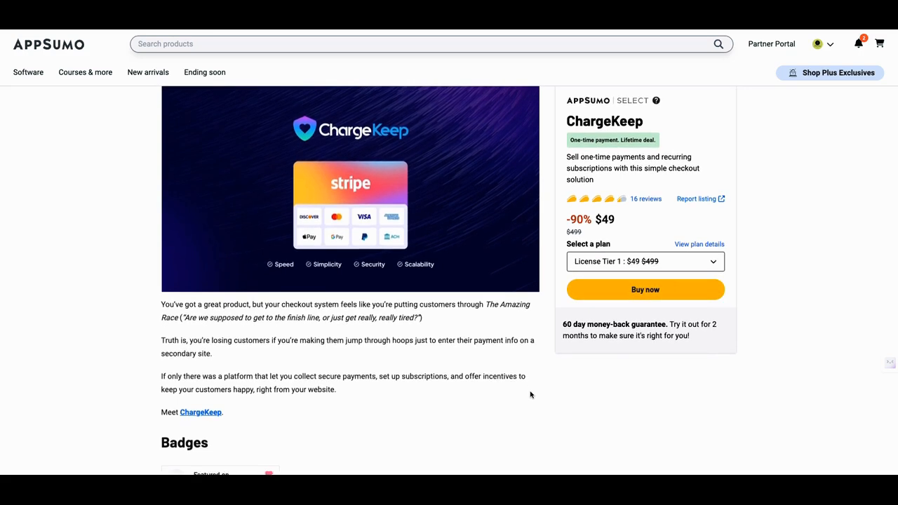
scroll(down, 3)
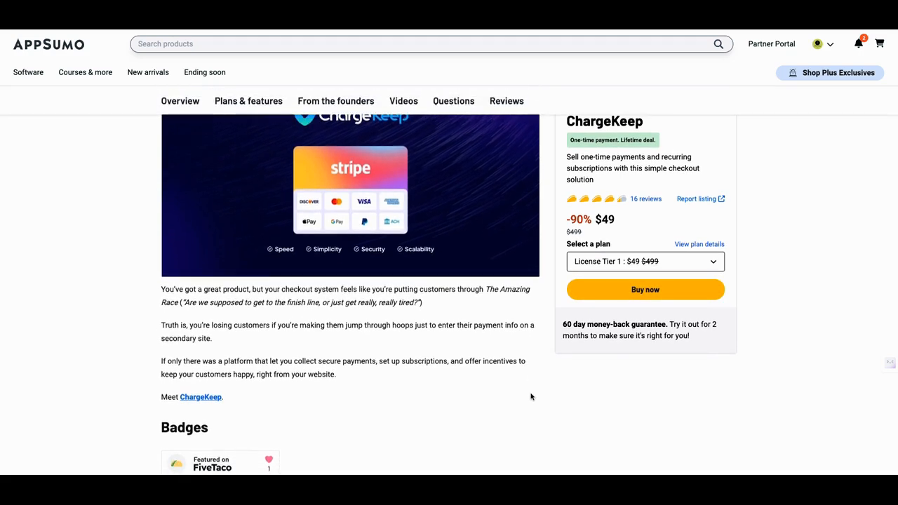
scroll(down, 3)
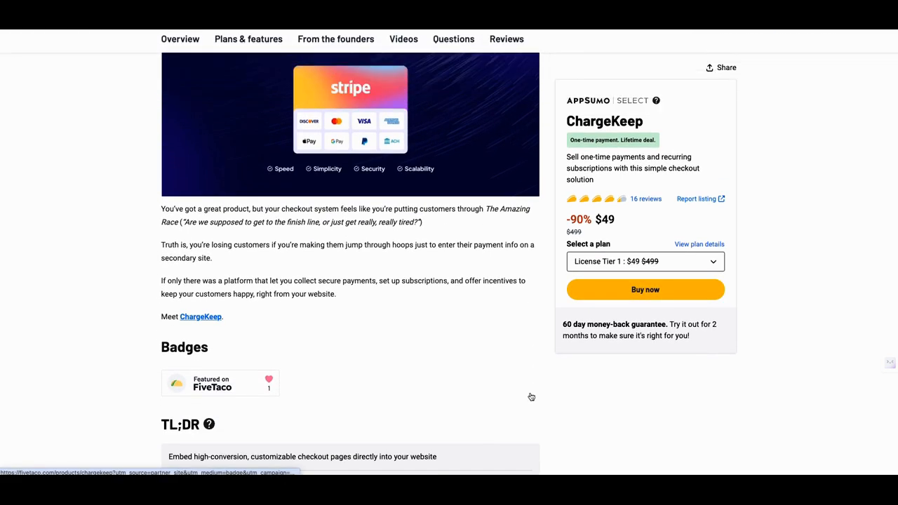
scroll(down, 3)
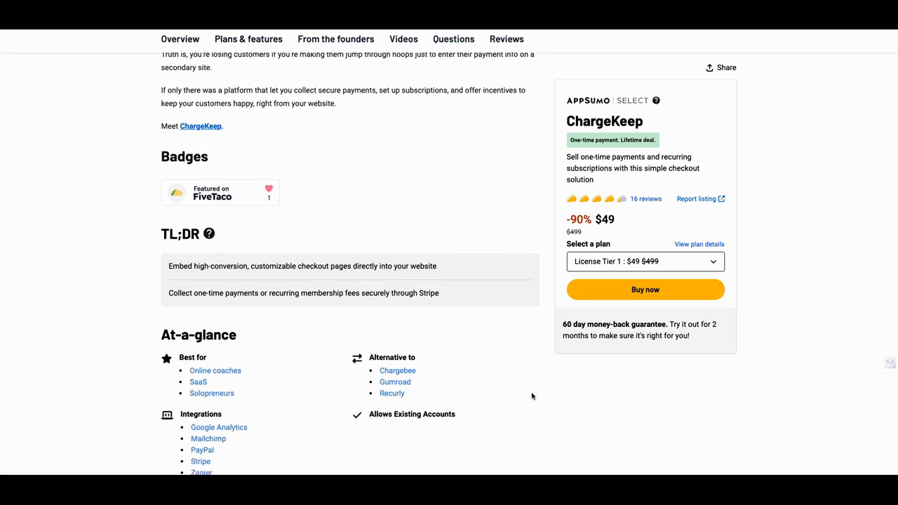
scroll(down, 3)
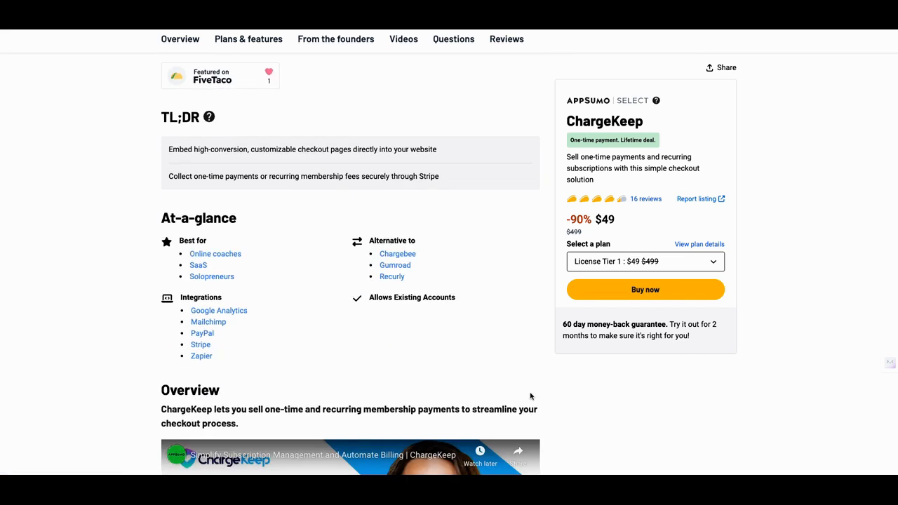
scroll(down, 3)
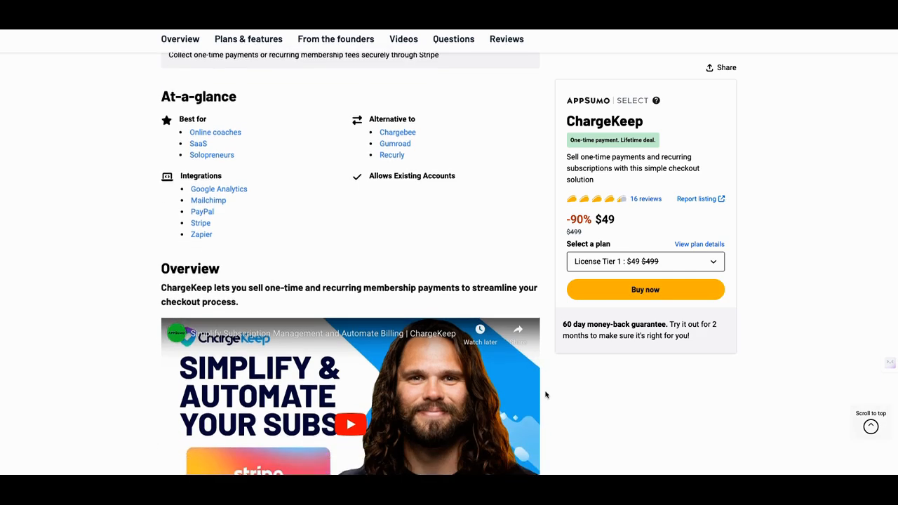
Continue down the overview to the Simple Setup illustration and flexible billing description.
scroll(down, 3)
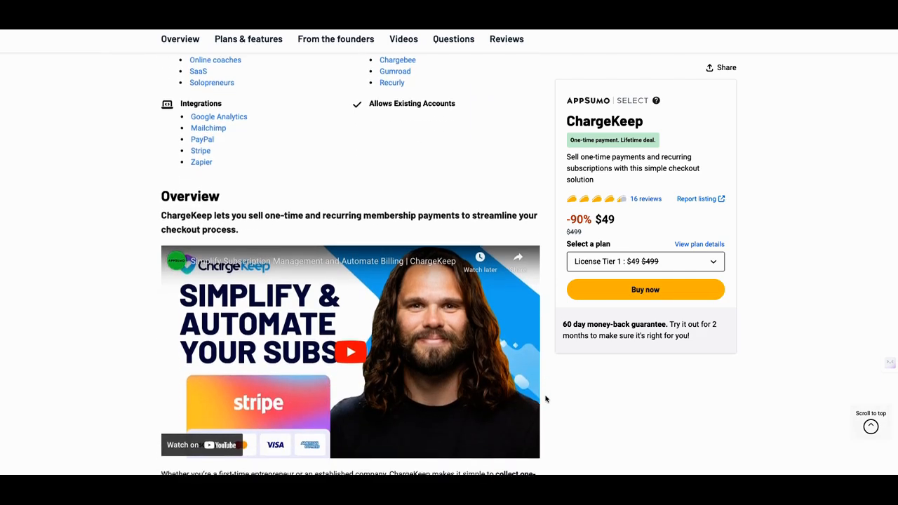
scroll(down, 3)
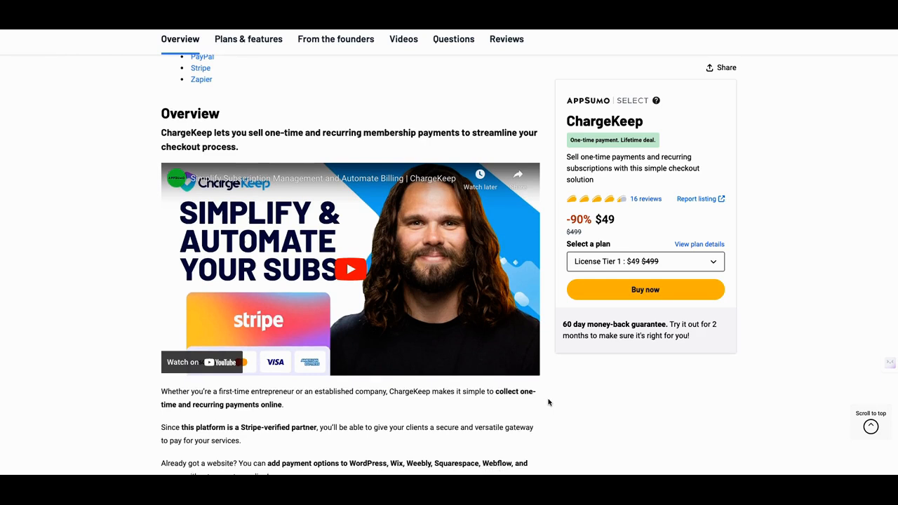
scroll(down, 3)
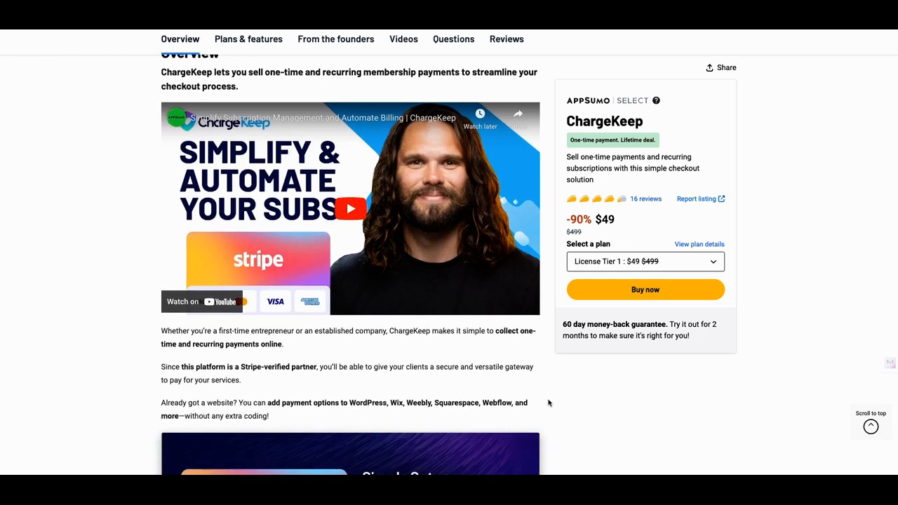
scroll(down, 3)
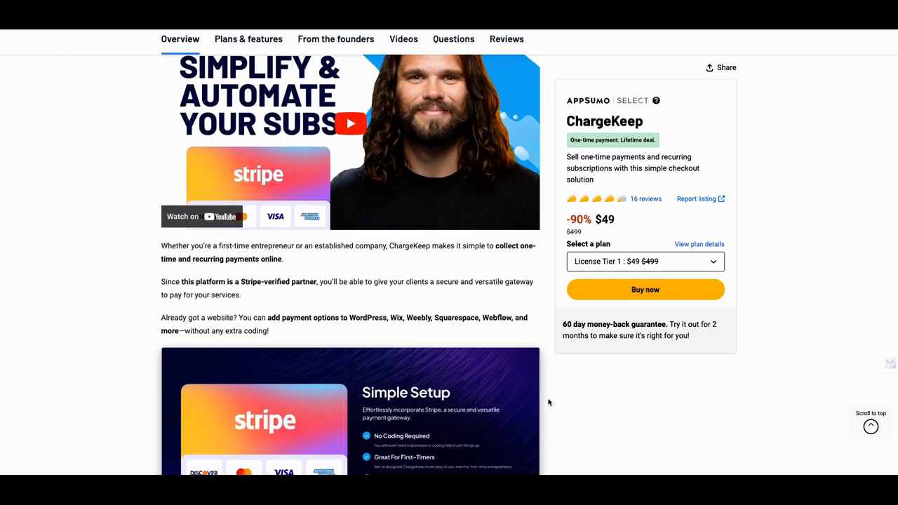
scroll(down, 3)
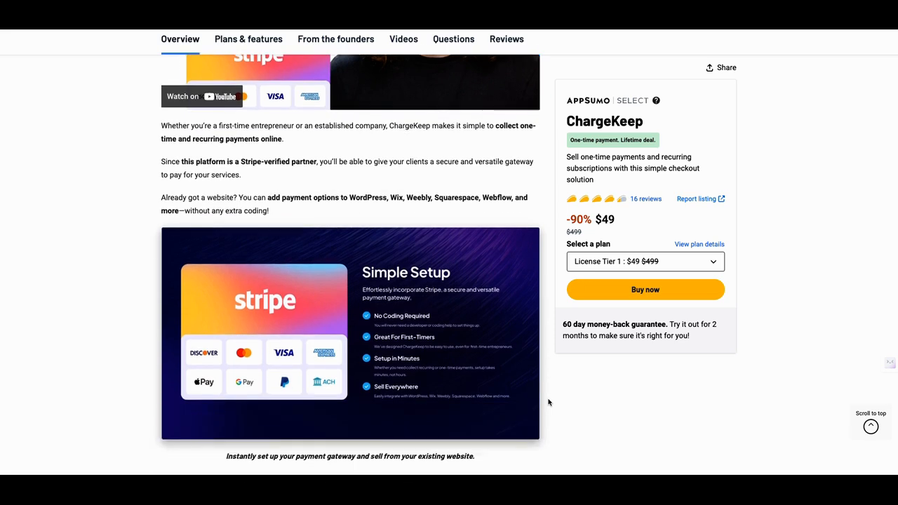
scroll(down, 3)
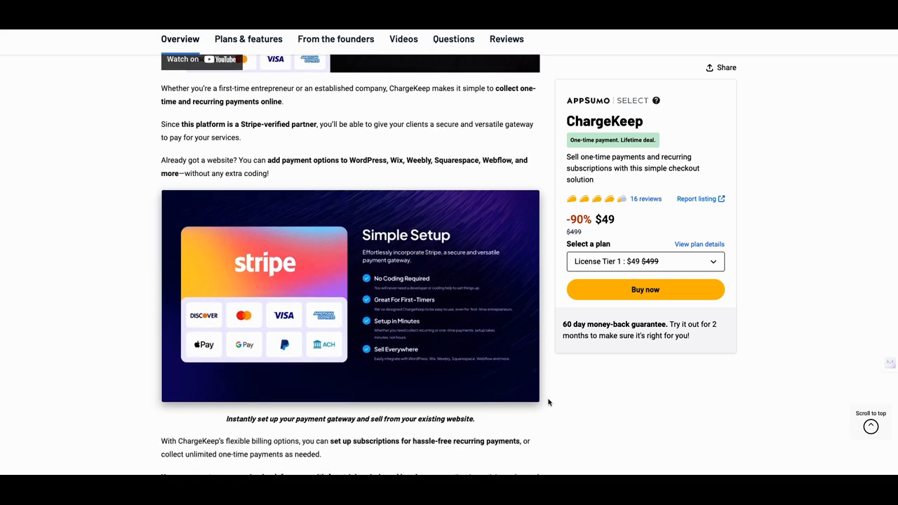
scroll(down, 3)
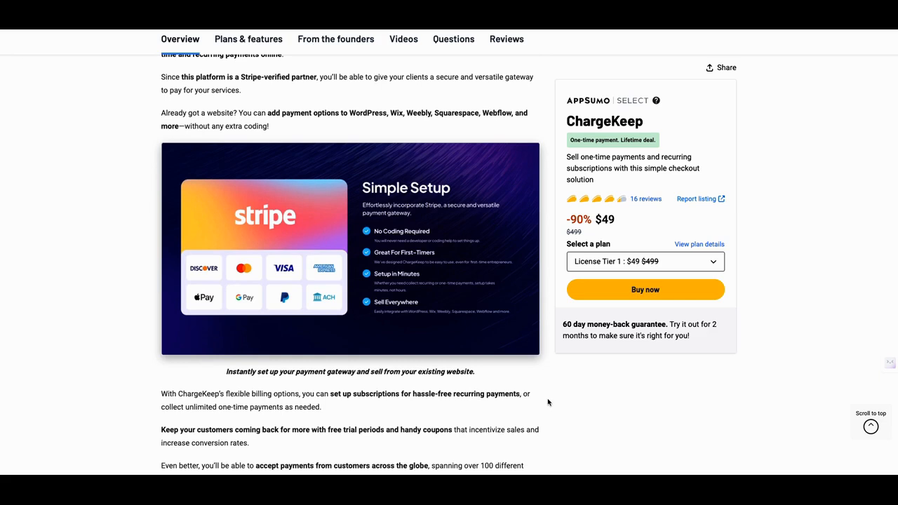
mouse_move(547, 401)
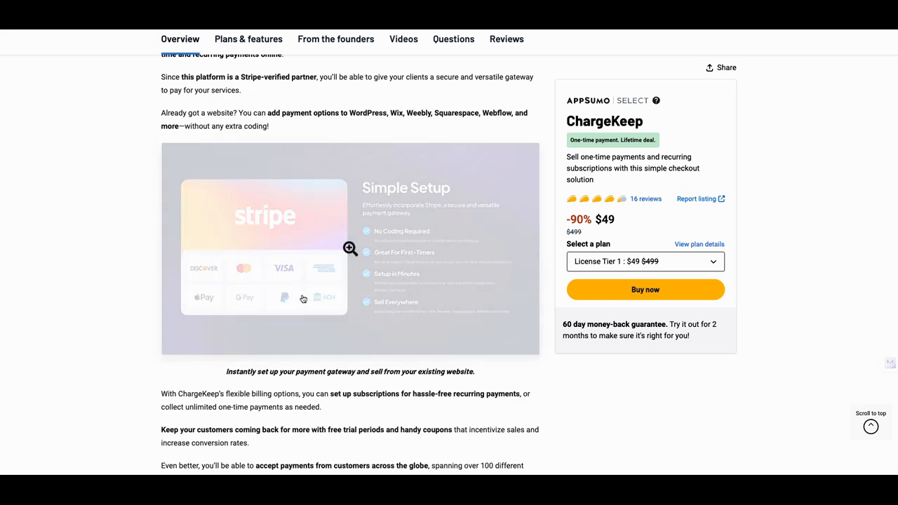
click(350, 248)
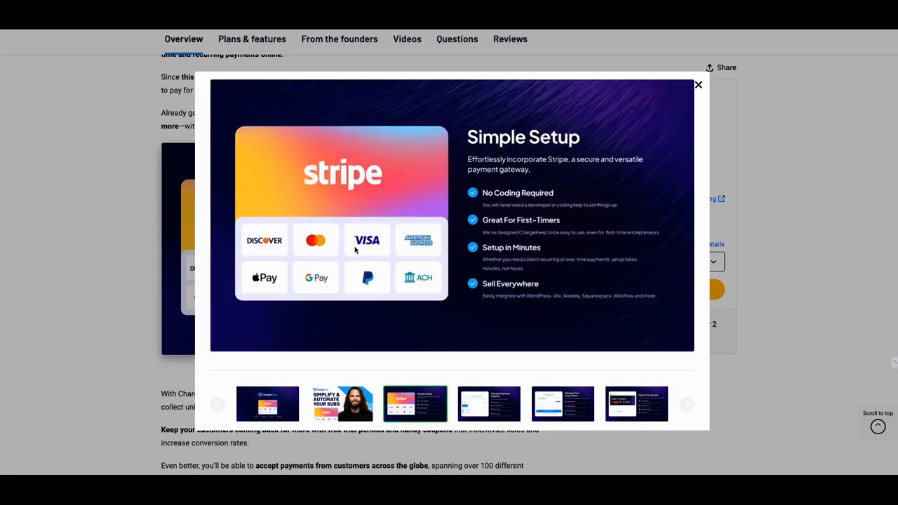
mouse_move(298, 252)
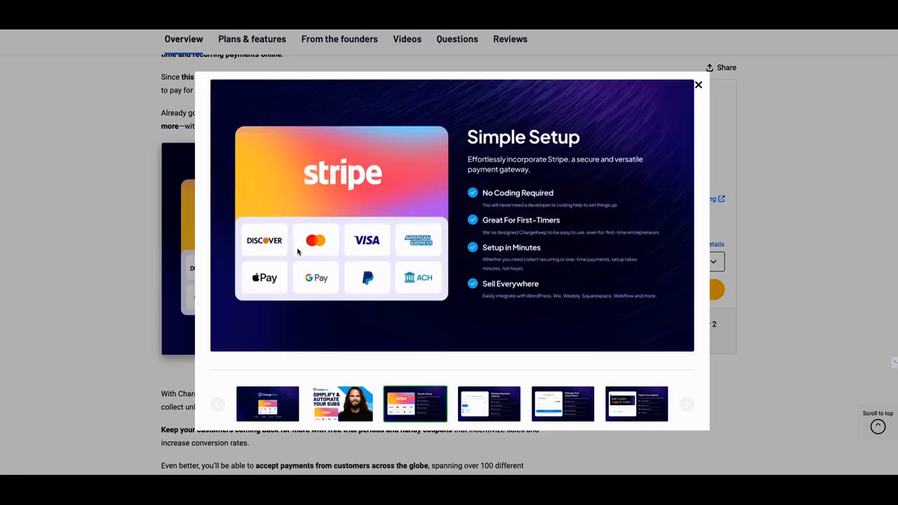
mouse_move(321, 278)
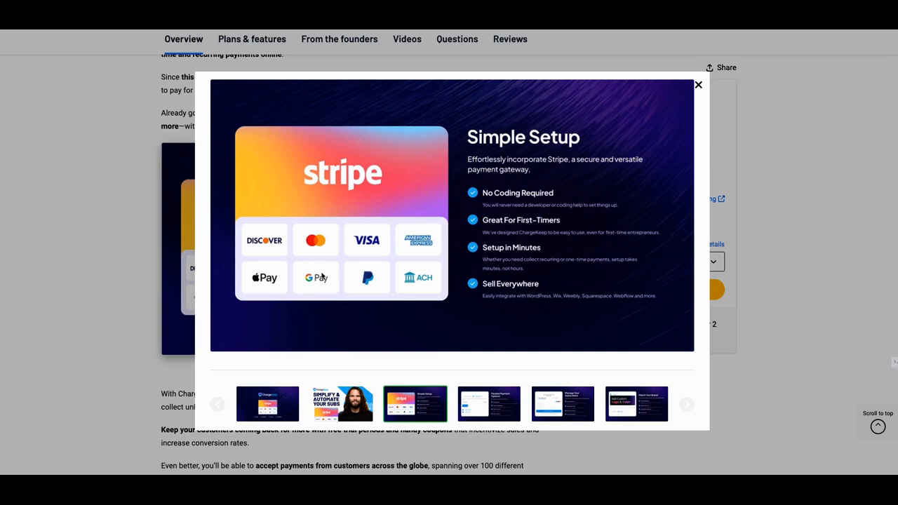
mouse_move(329, 284)
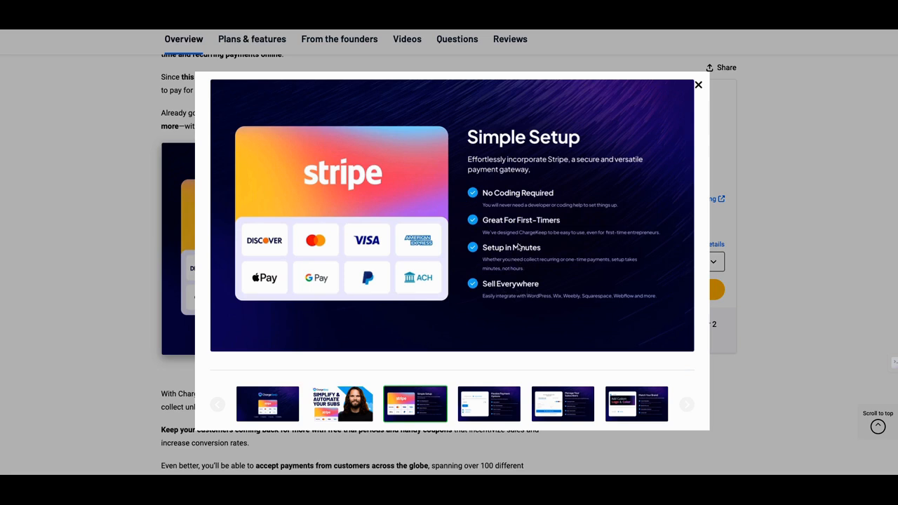
mouse_move(618, 185)
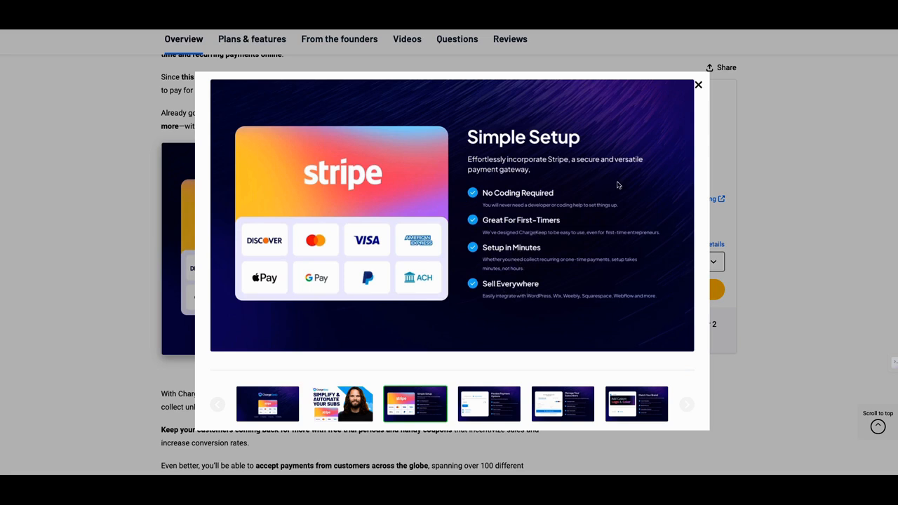
click(699, 84)
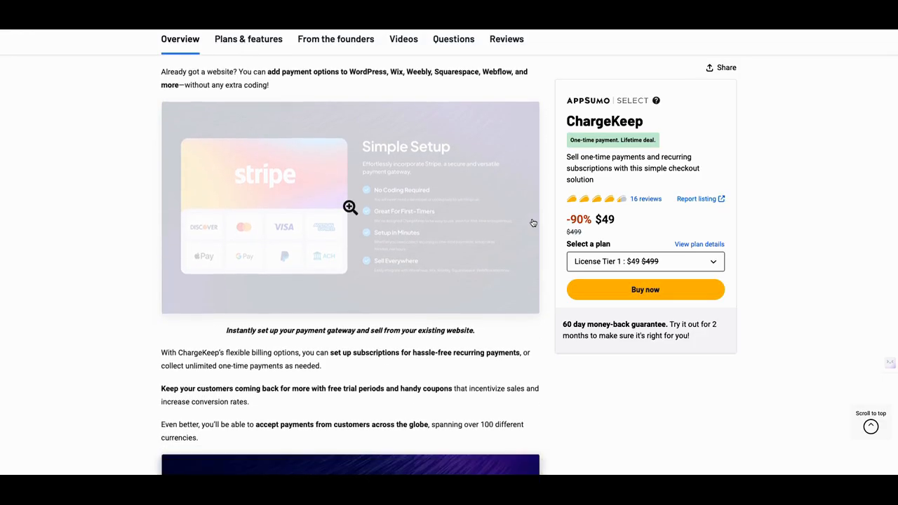
Scroll past the payment, subscriber and branding images to the Core features list and Compare plans table.
scroll(down, 3)
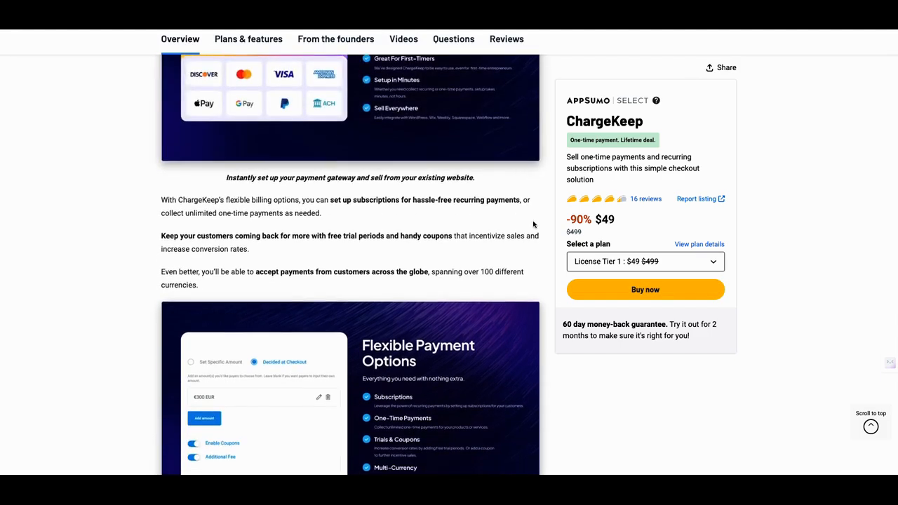
scroll(down, 3)
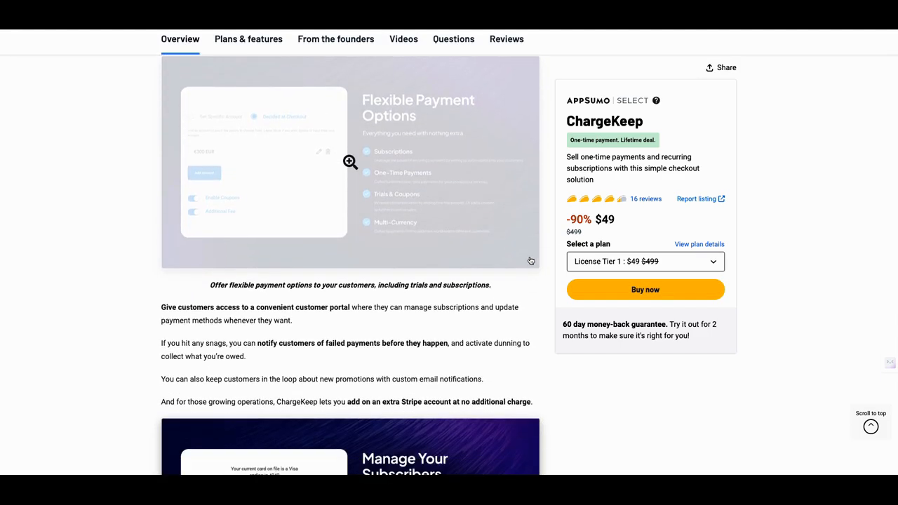
scroll(down, 3)
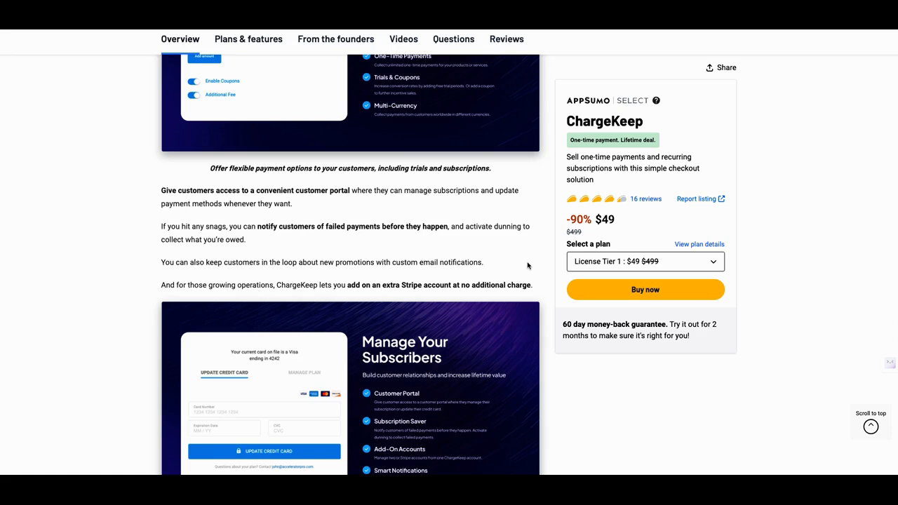
scroll(down, 3)
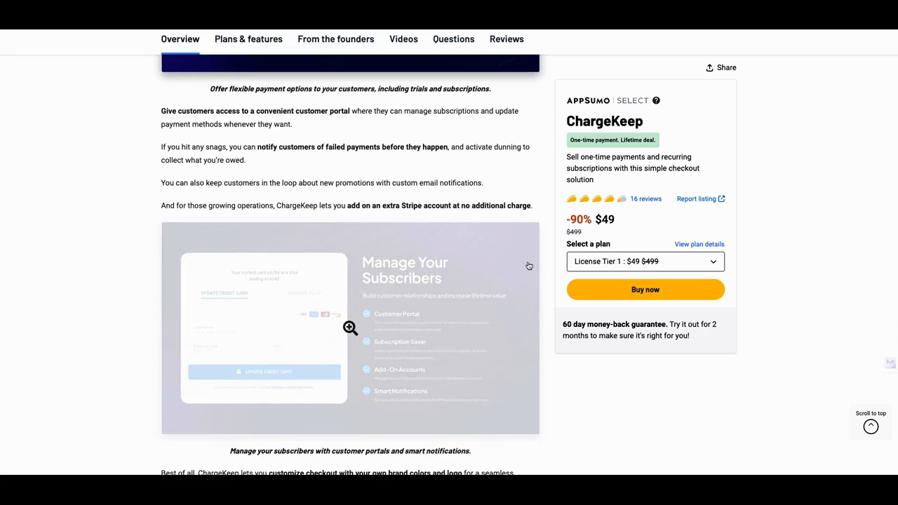
scroll(down, 3)
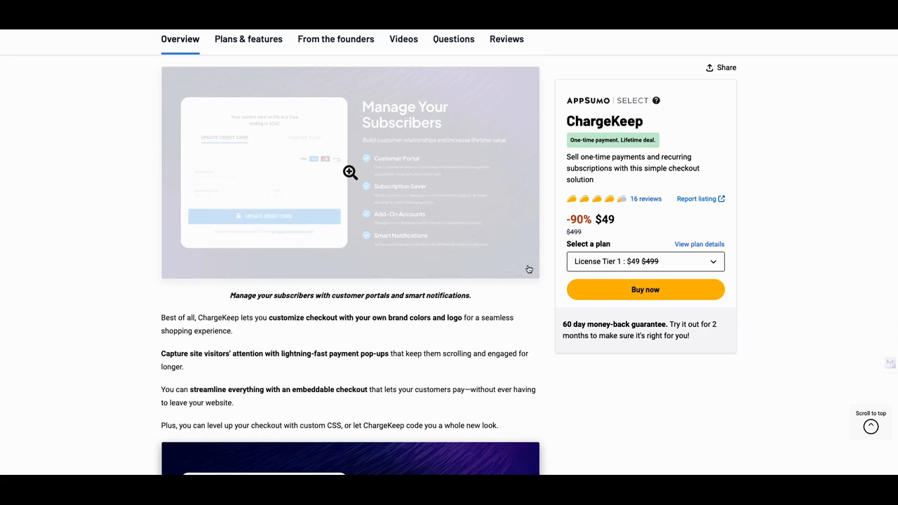
scroll(down, 3)
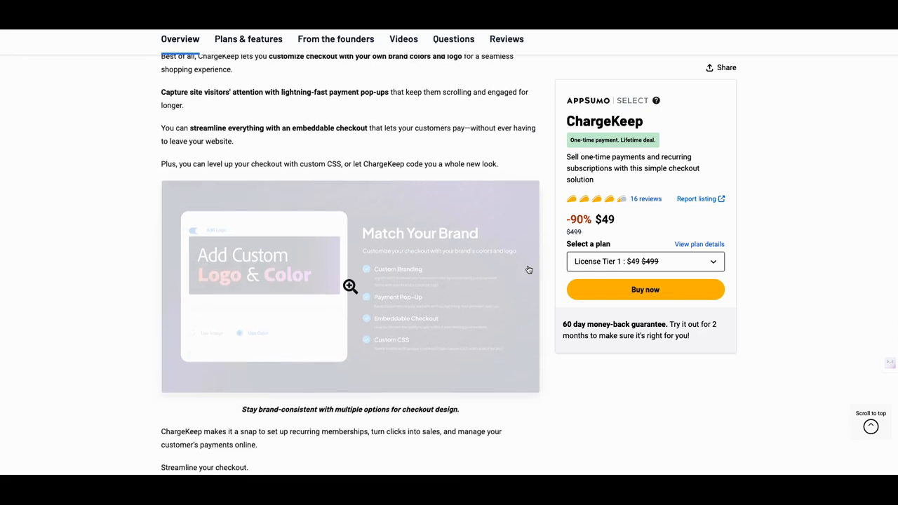
scroll(down, 3)
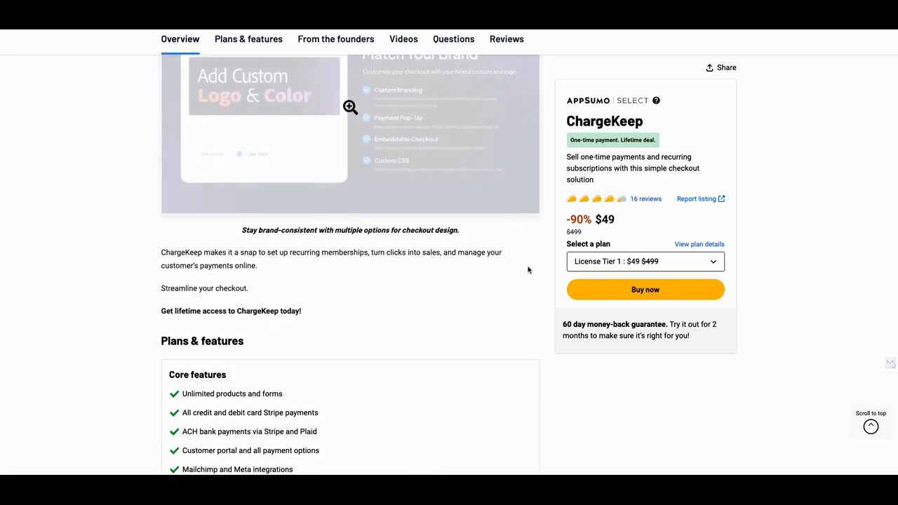
scroll(down, 3)
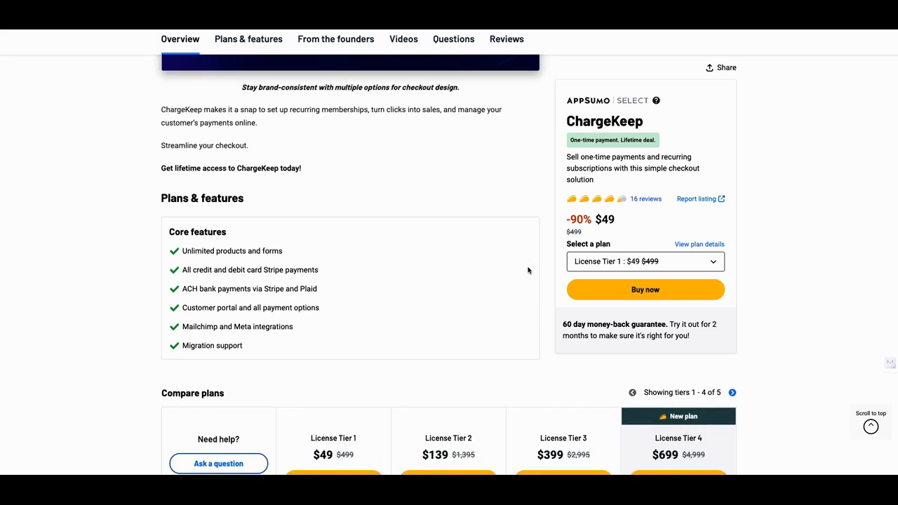
scroll(down, 3)
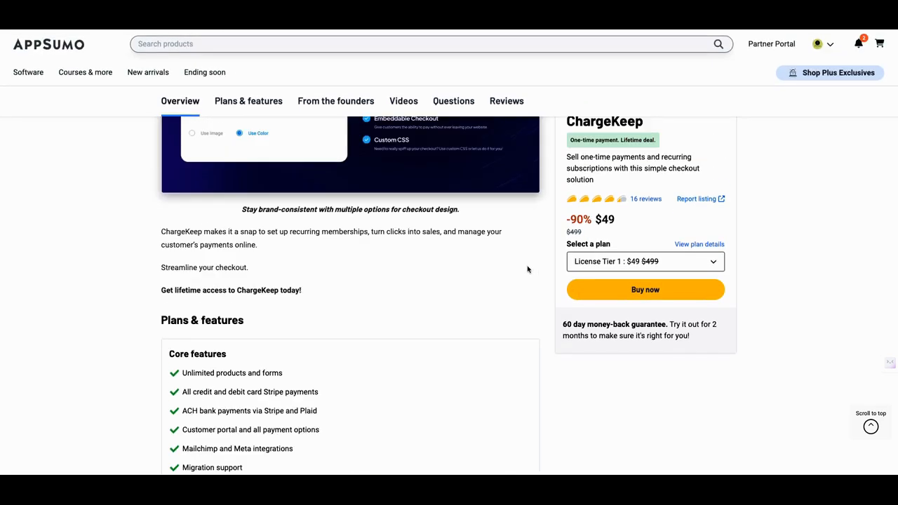
scroll(down, 3)
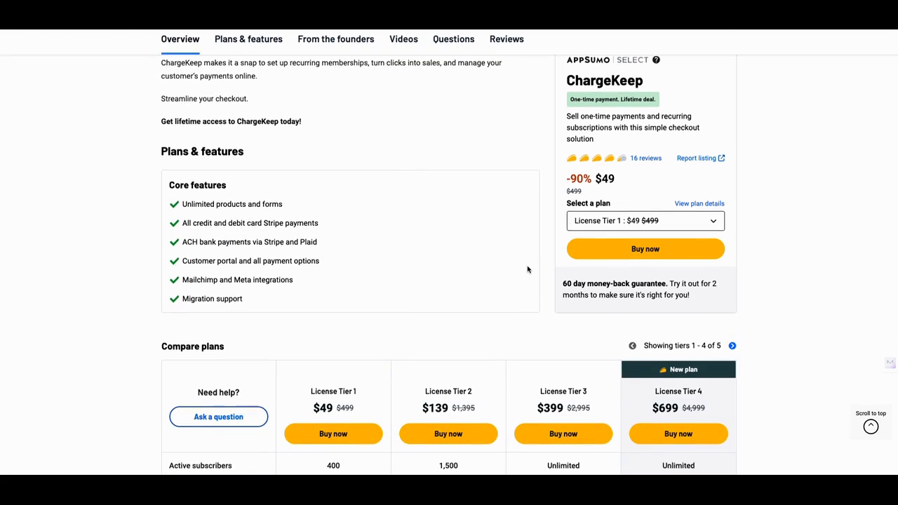
scroll(down, 3)
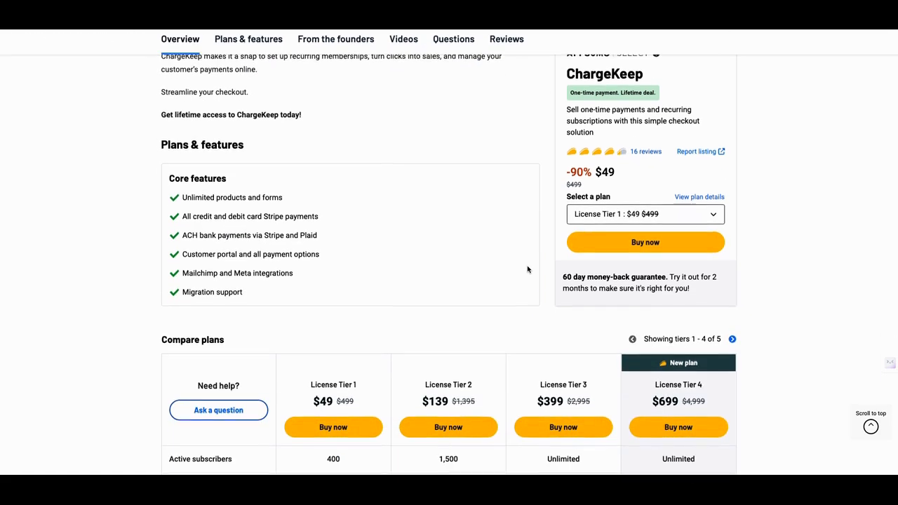
scroll(down, 3)
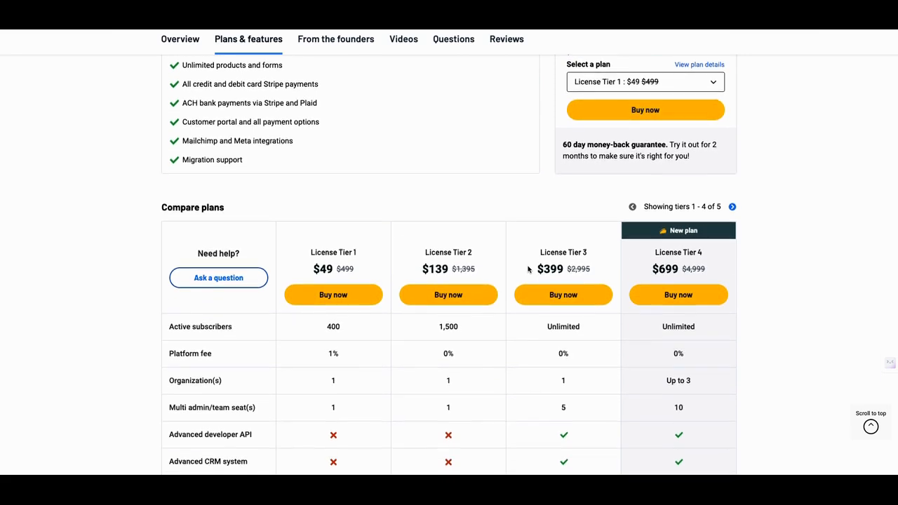
scroll(down, 3)
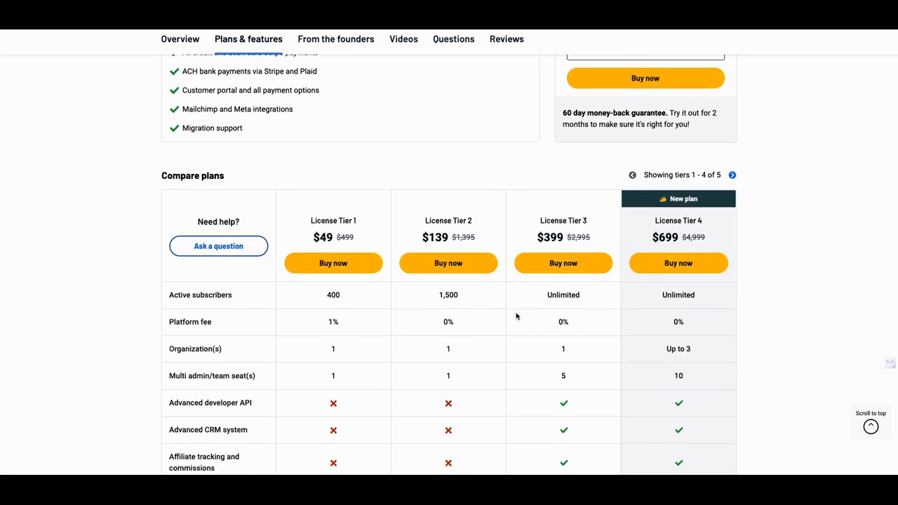
mouse_move(530, 310)
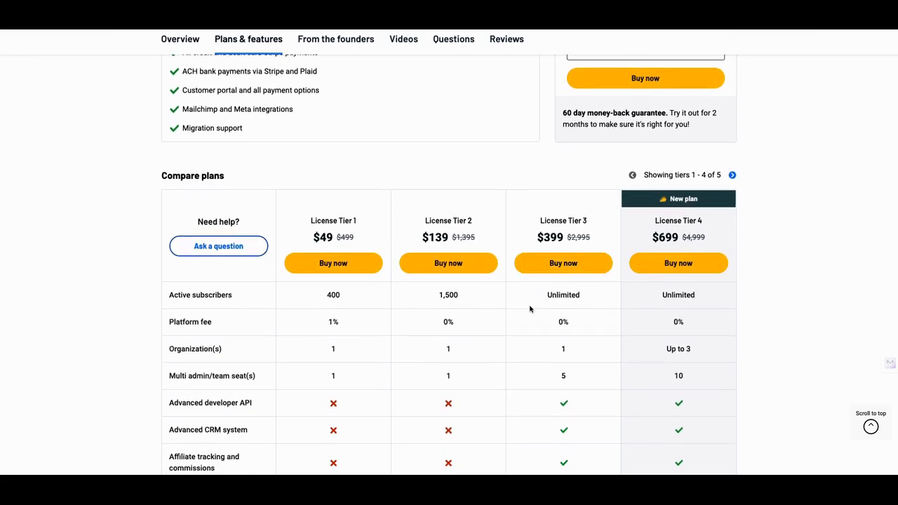
mouse_move(468, 331)
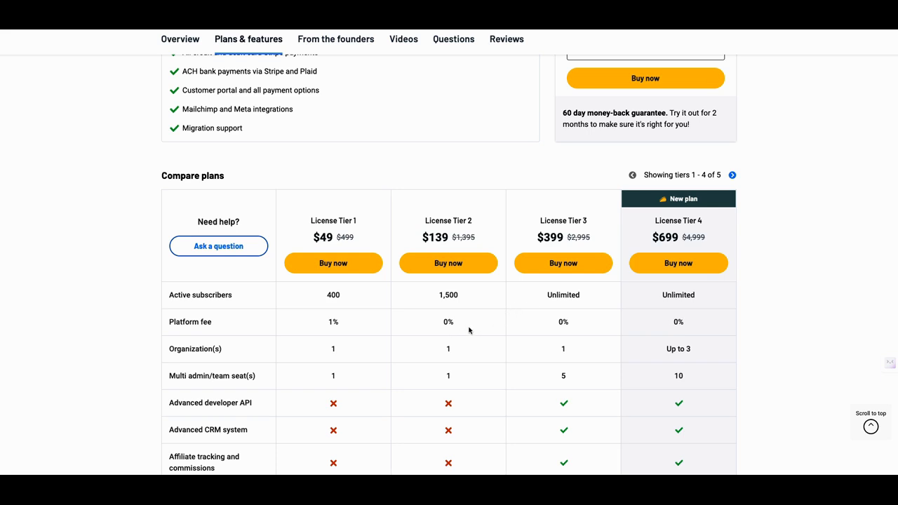
mouse_move(554, 322)
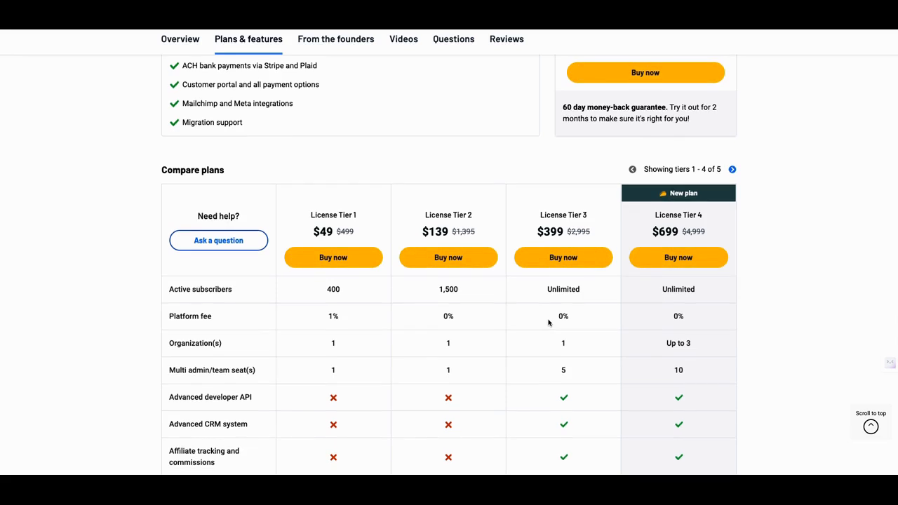
scroll(down, 3)
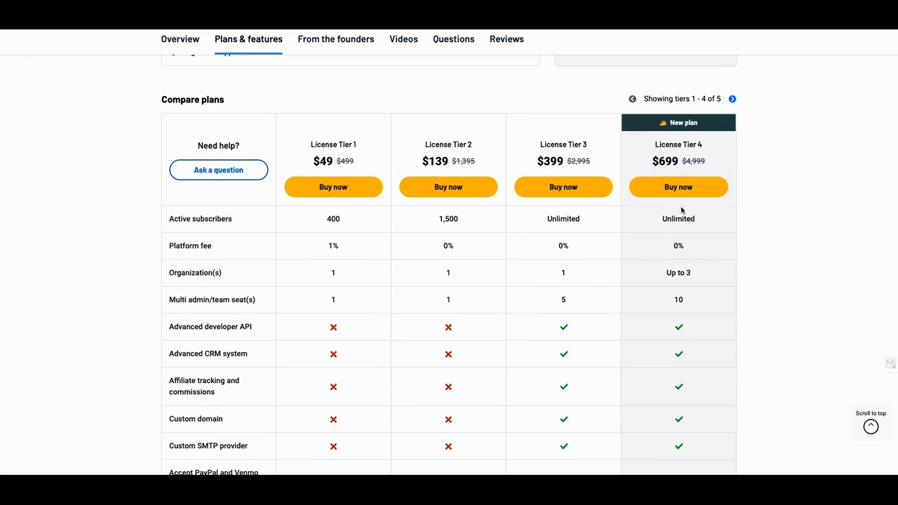
mouse_move(682, 244)
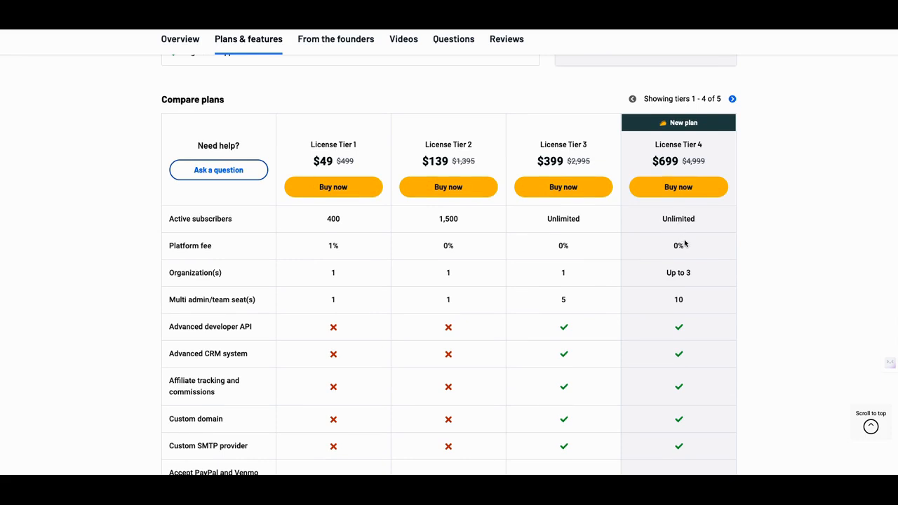
mouse_move(676, 273)
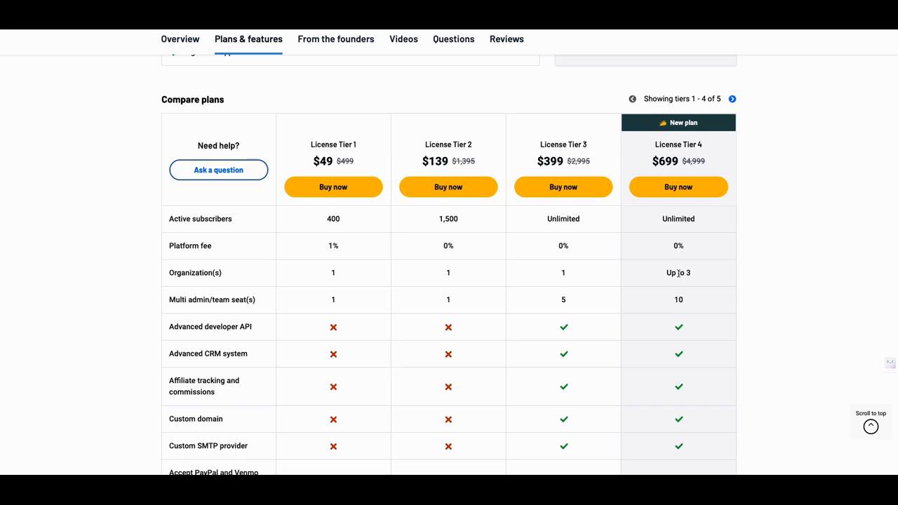
mouse_move(682, 298)
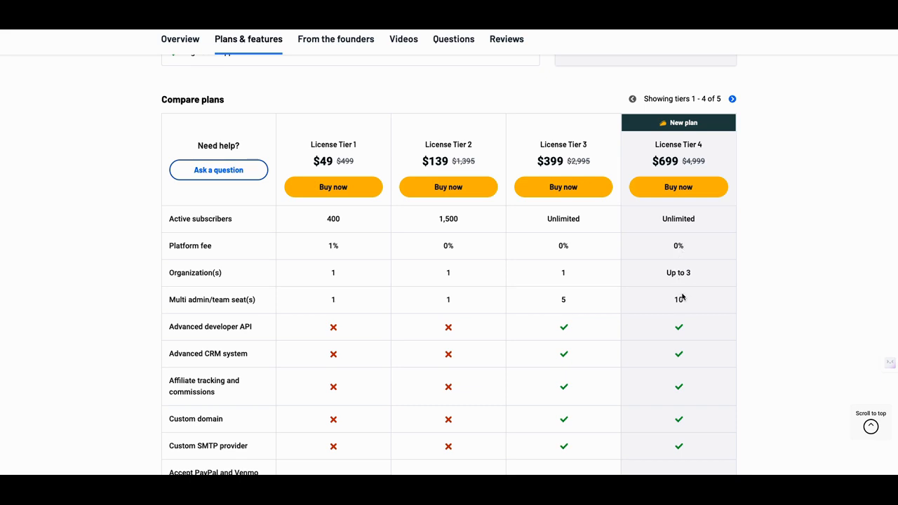
mouse_move(676, 281)
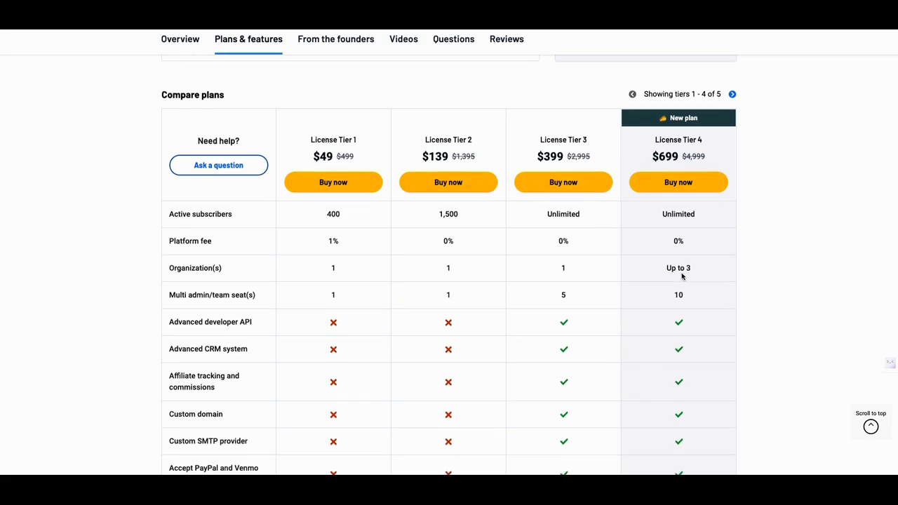
scroll(down, 3)
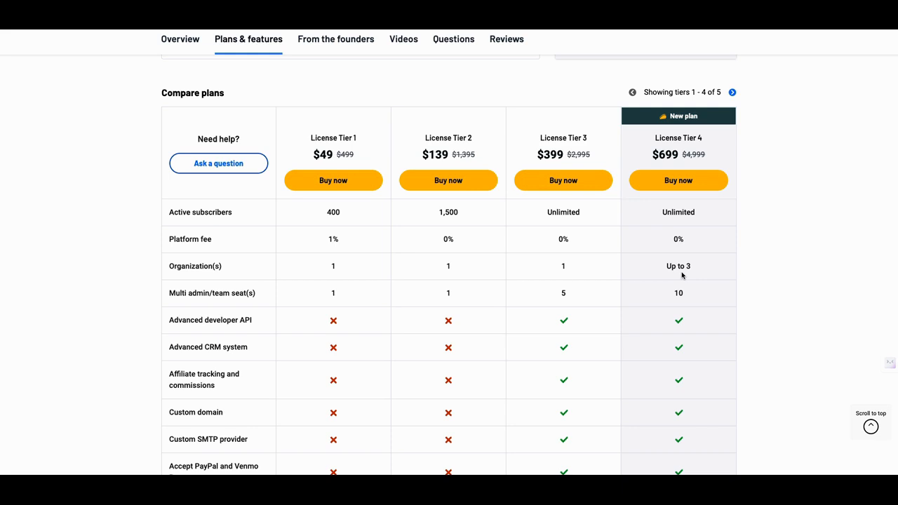
mouse_move(615, 272)
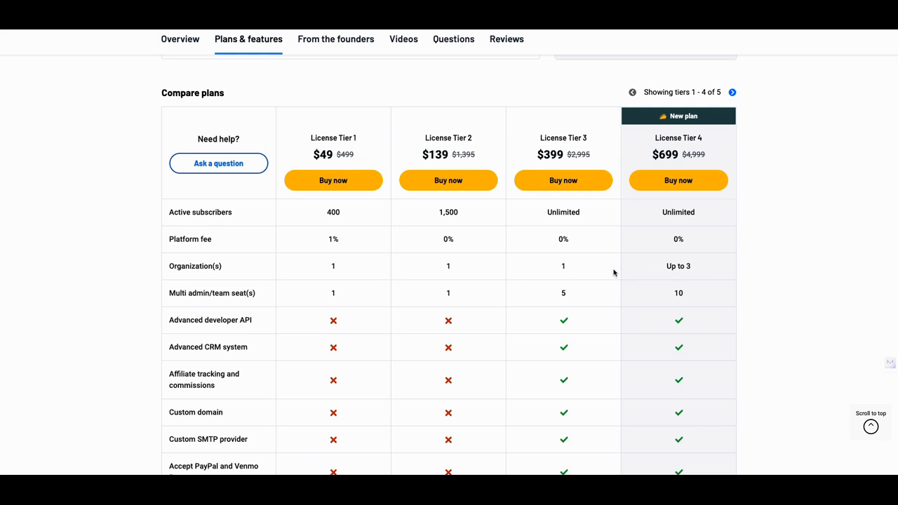
mouse_move(575, 281)
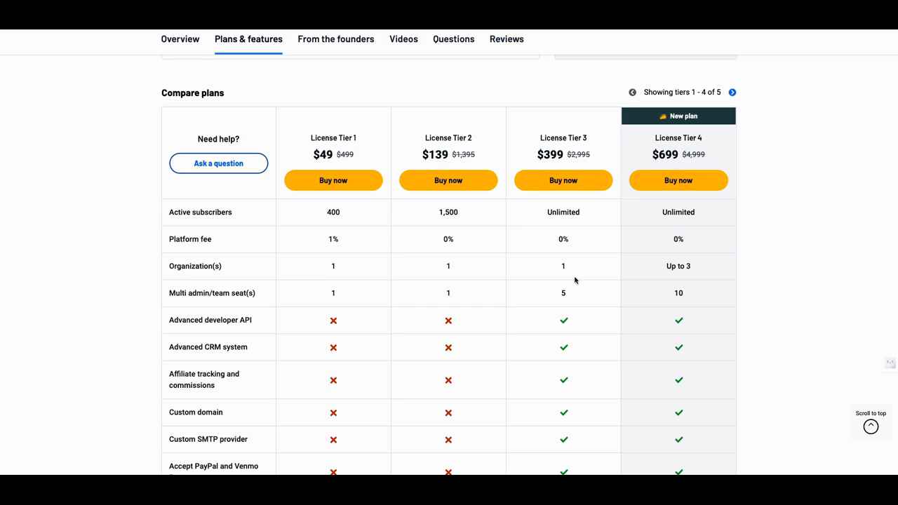
mouse_move(618, 273)
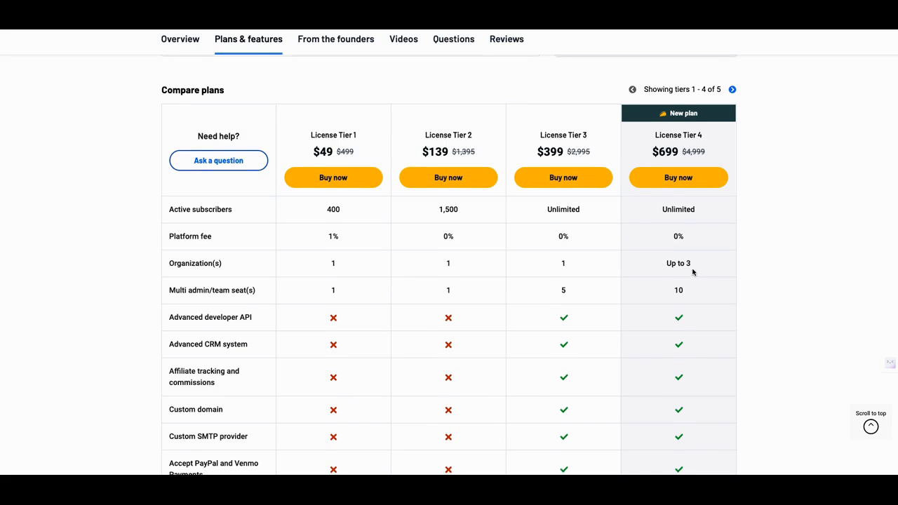
scroll(down, 3)
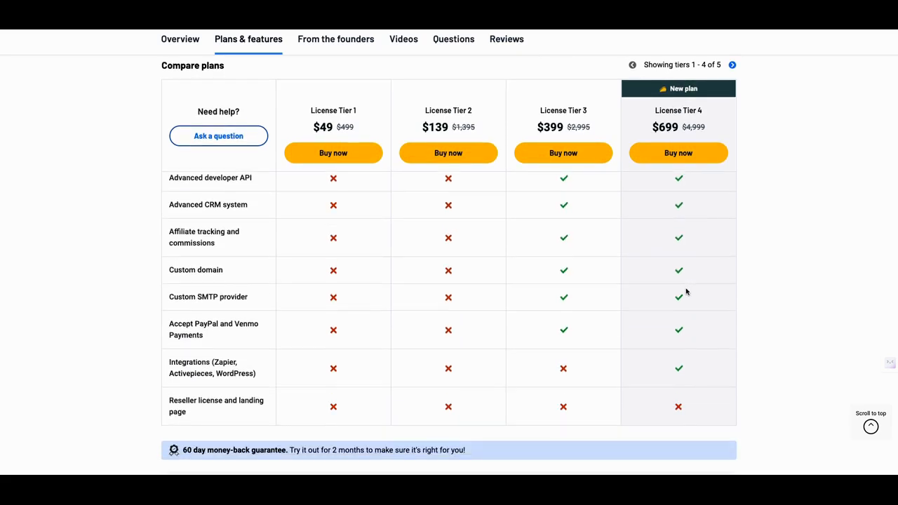
mouse_move(665, 365)
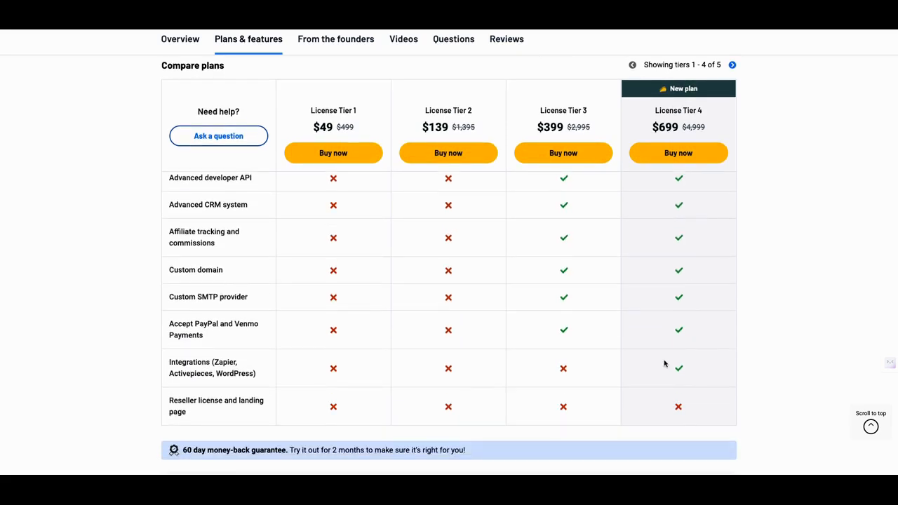
mouse_move(628, 366)
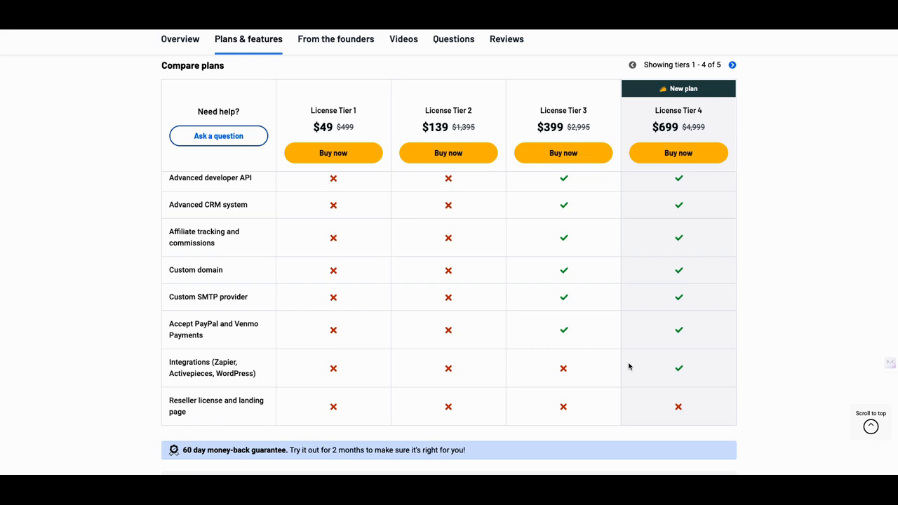
mouse_move(651, 345)
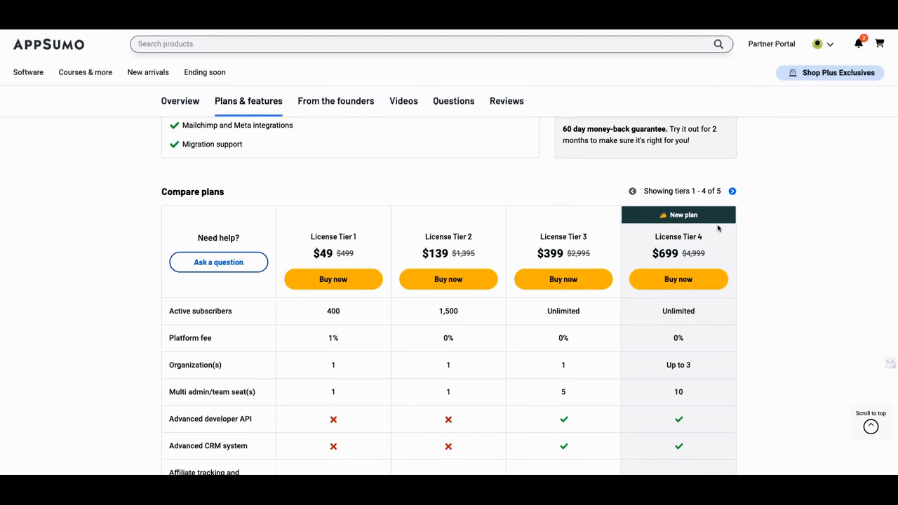
Shift the Compare plans table to License Tiers 2–5, revealing the $999 Tier 5 plan.
click(732, 191)
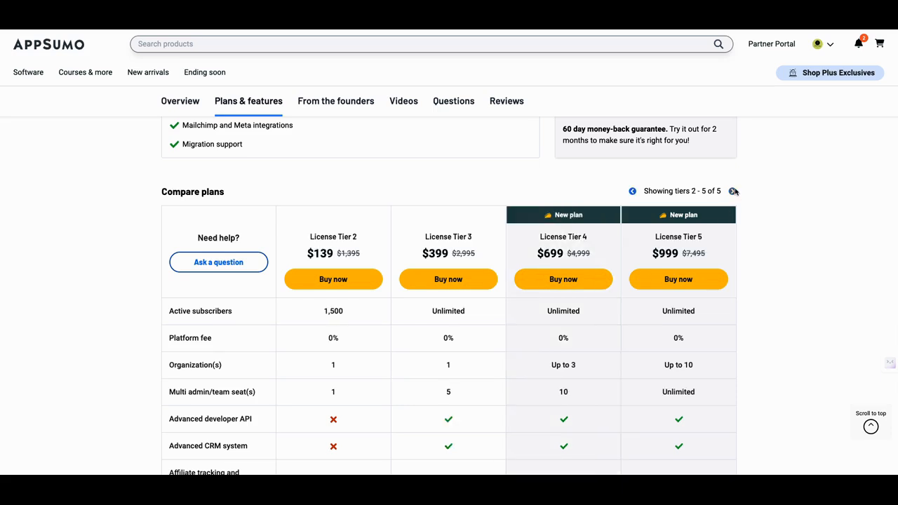
scroll(down, 3)
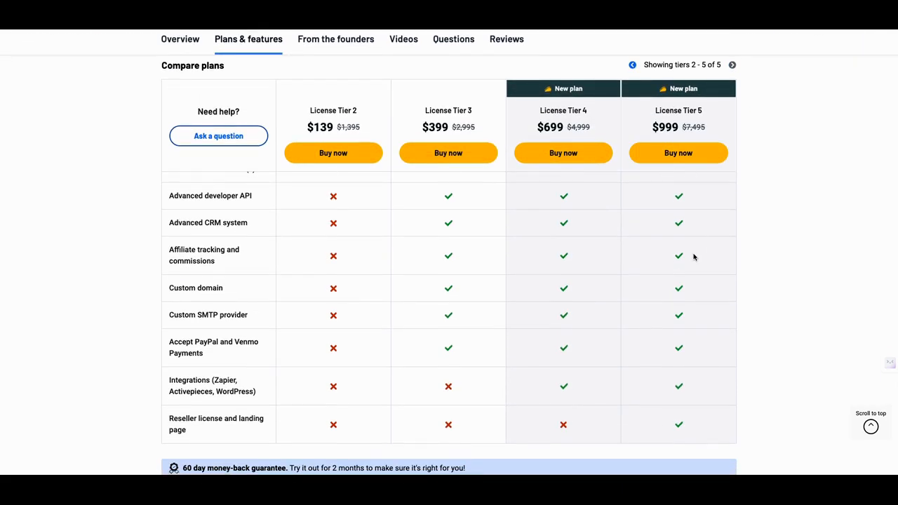
mouse_move(682, 436)
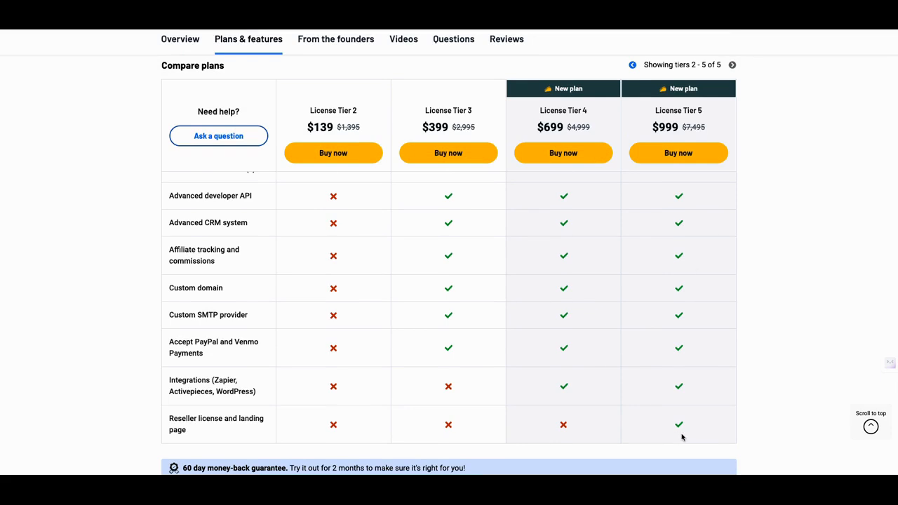
mouse_move(679, 426)
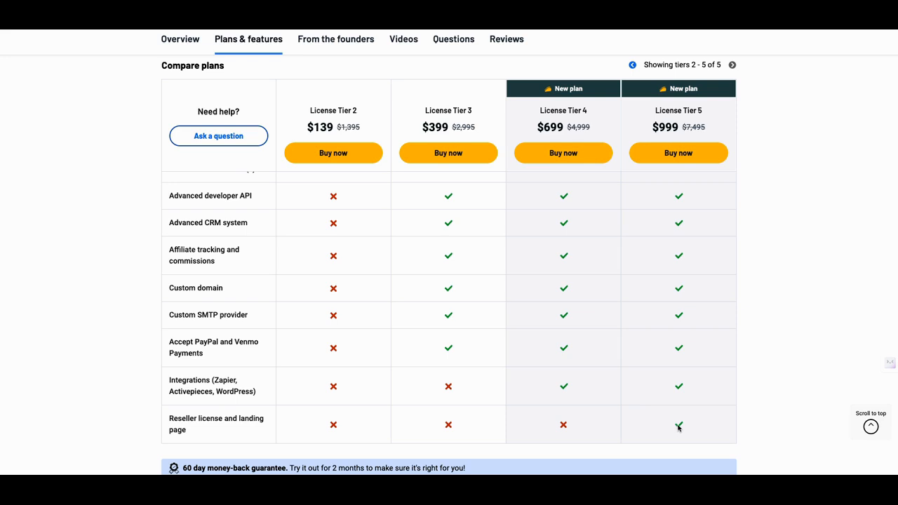
mouse_move(676, 405)
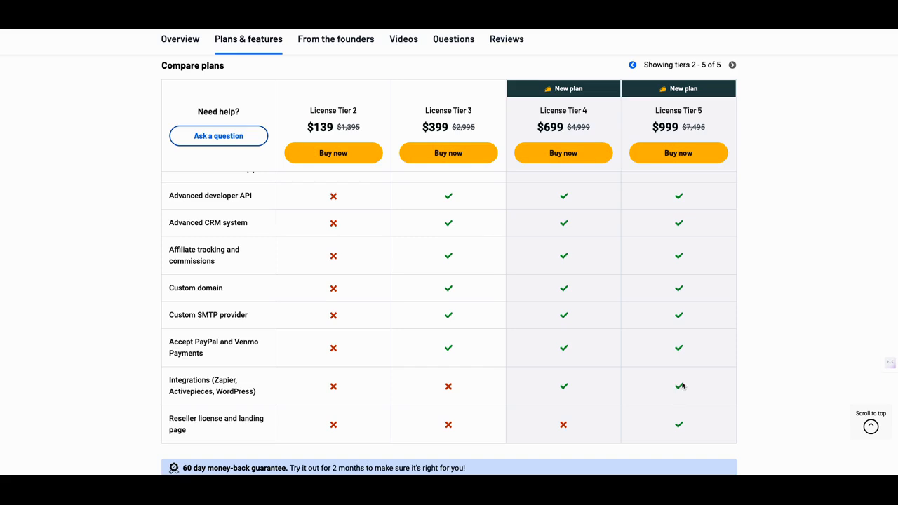
mouse_move(691, 373)
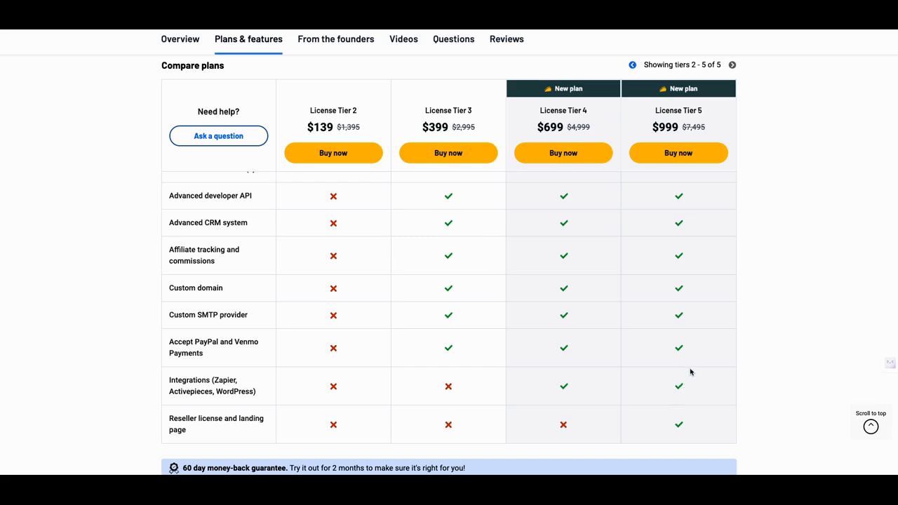
mouse_move(699, 369)
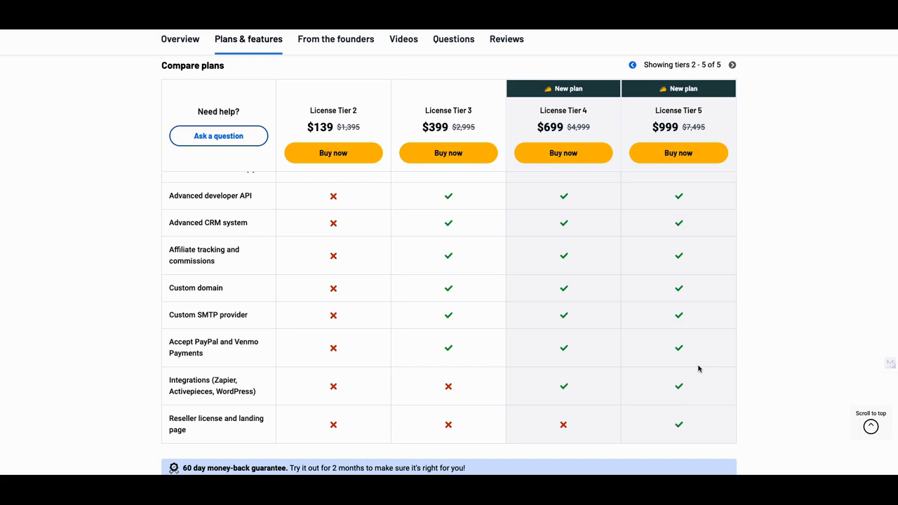
mouse_move(685, 424)
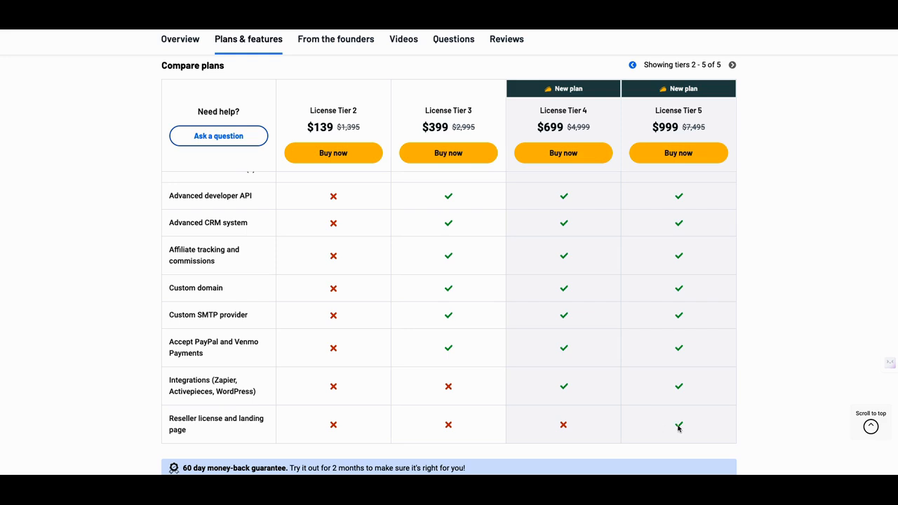
mouse_move(666, 424)
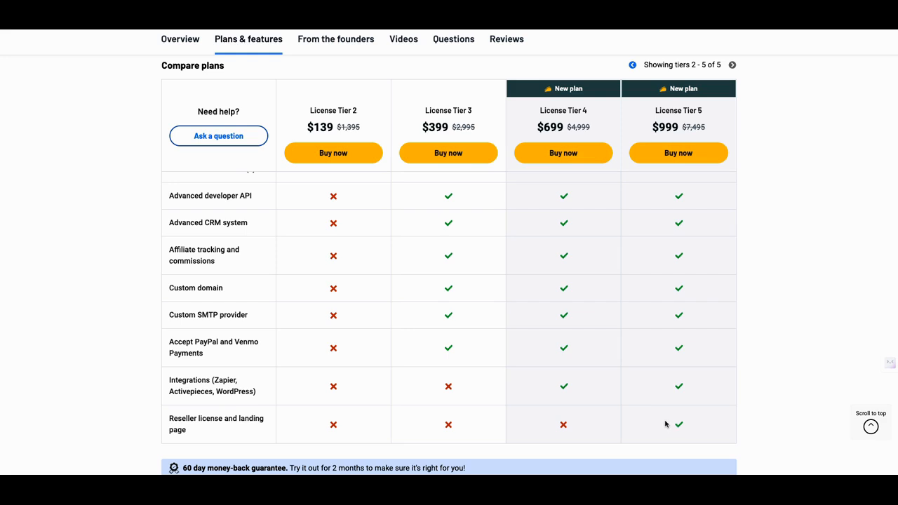
mouse_move(679, 425)
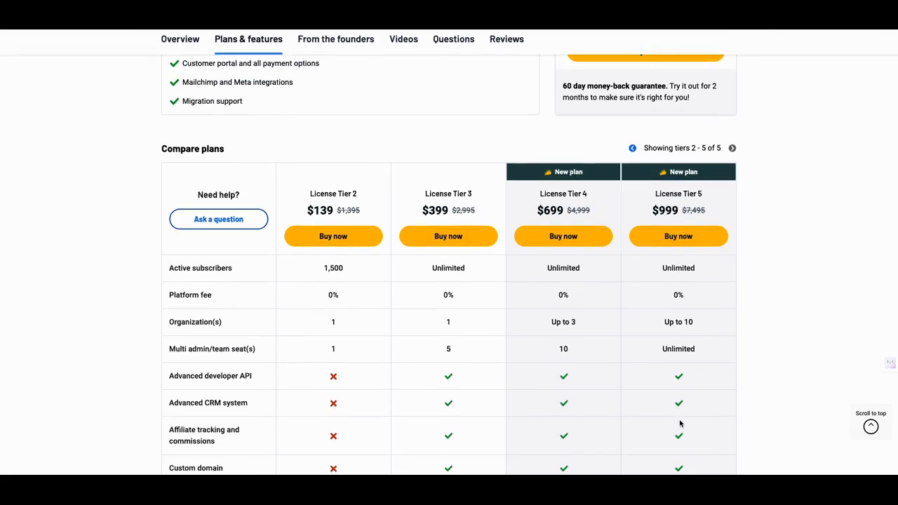
Scan the Tiers 2–5 comparison rows down to the reseller license and money-back guarantee.
scroll(down, 3)
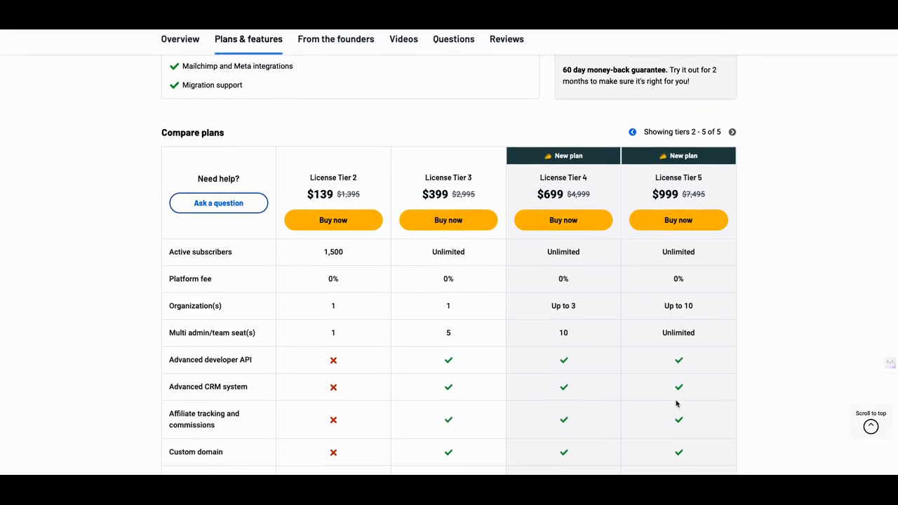
mouse_move(391, 354)
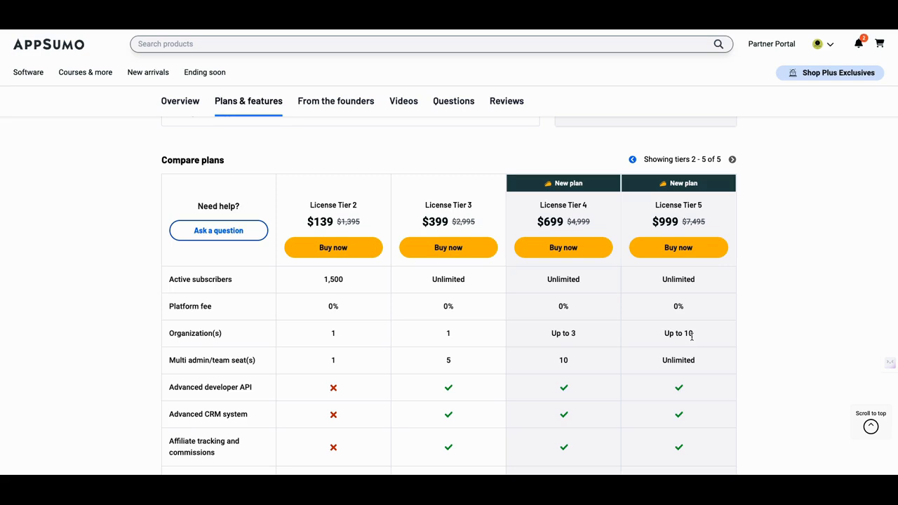
scroll(down, 3)
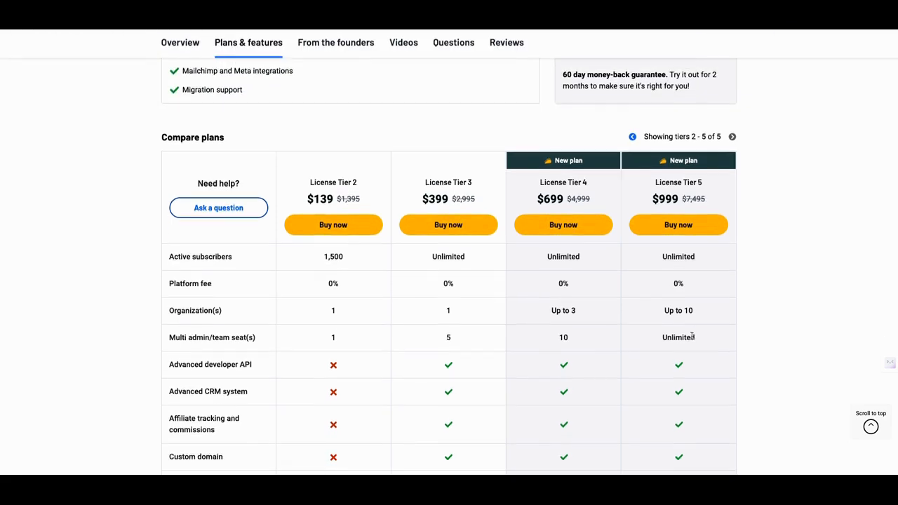
scroll(down, 3)
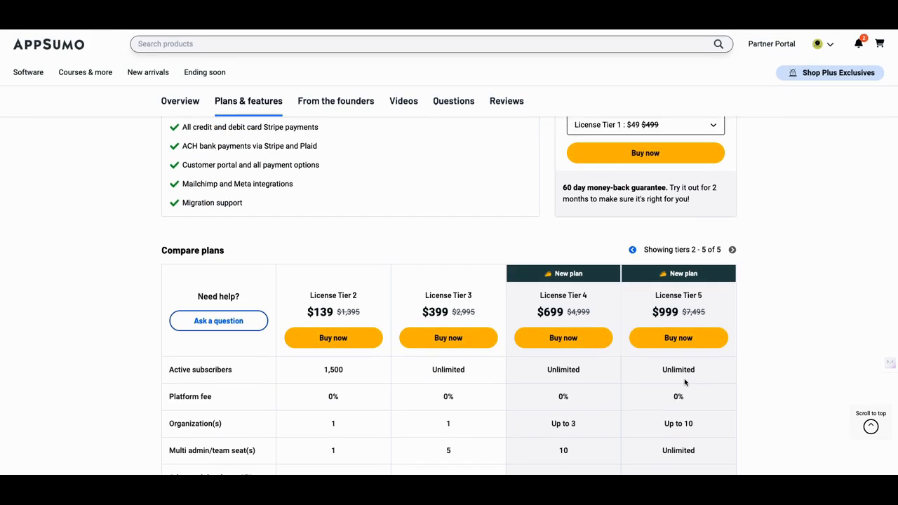
mouse_move(677, 382)
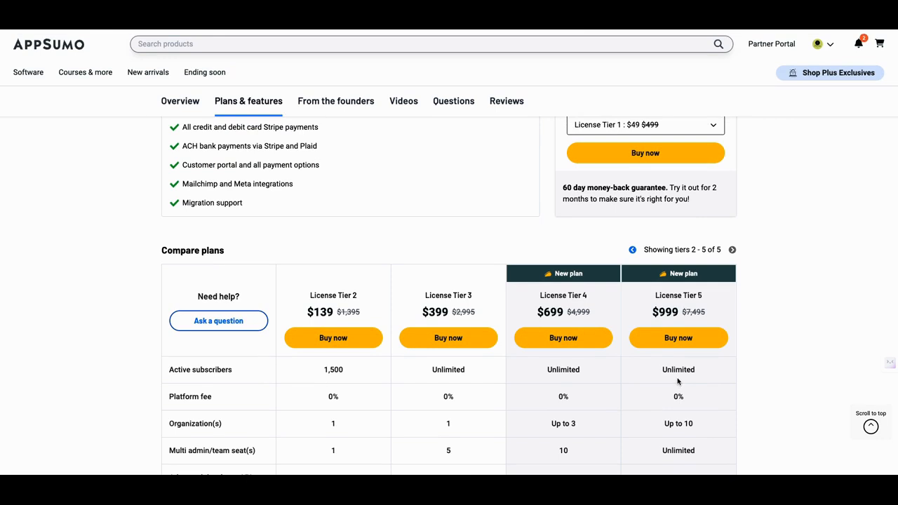
scroll(down, 3)
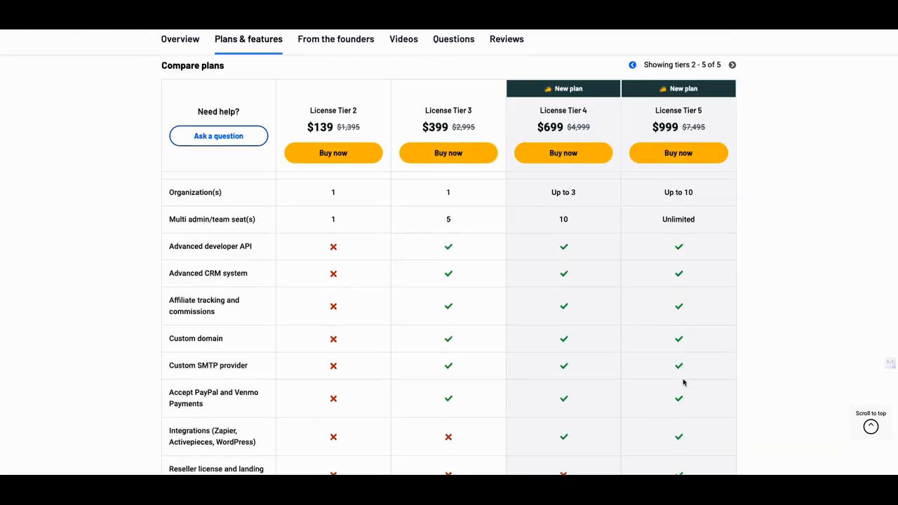
scroll(down, 3)
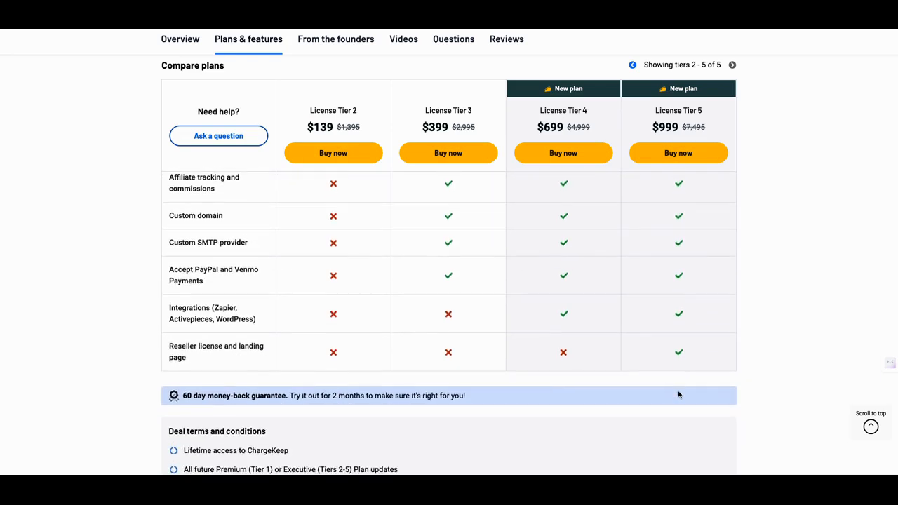
scroll(down, 3)
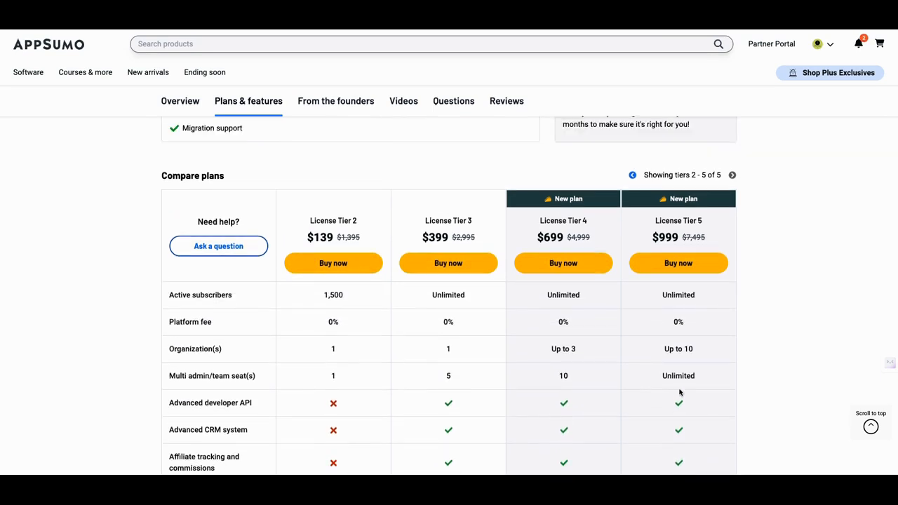
scroll(down, 3)
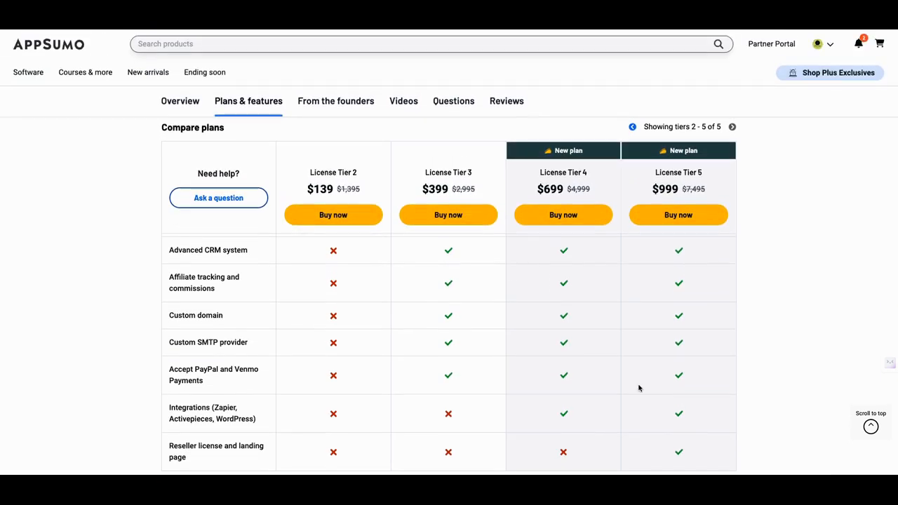
mouse_move(244, 262)
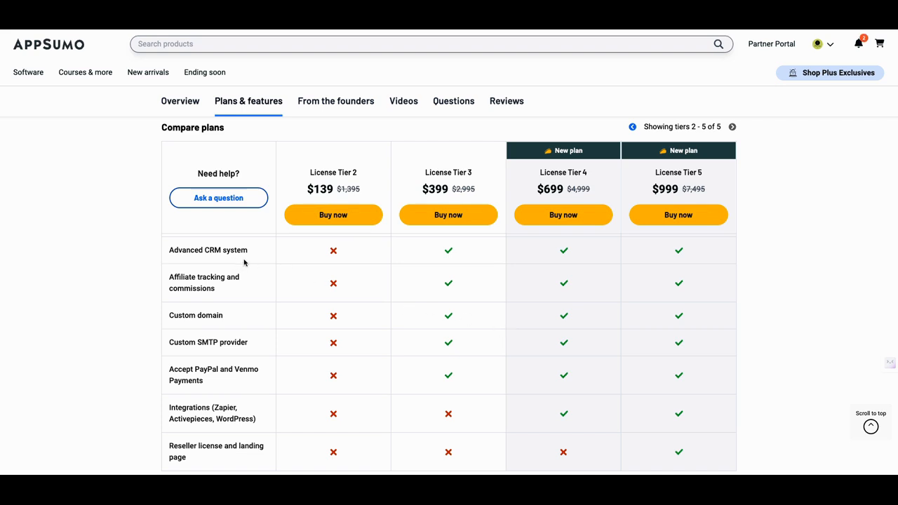
mouse_move(658, 283)
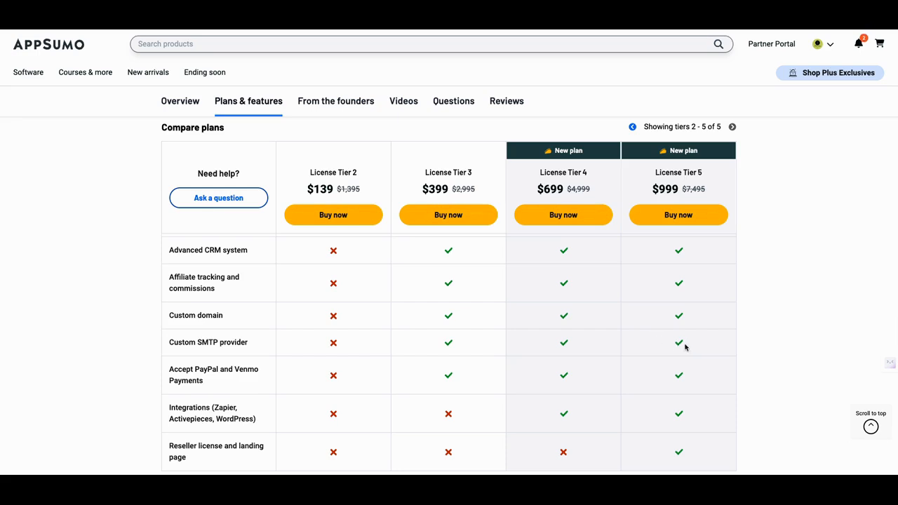
mouse_move(216, 290)
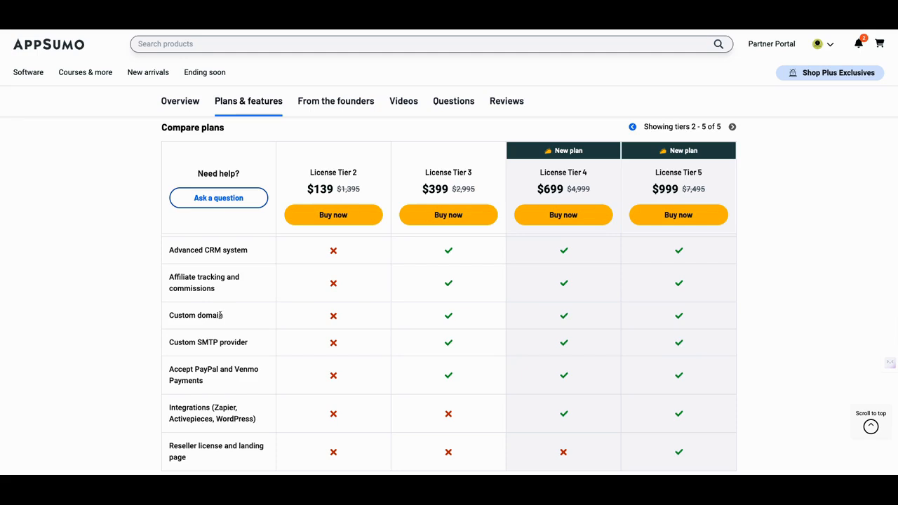
mouse_move(247, 368)
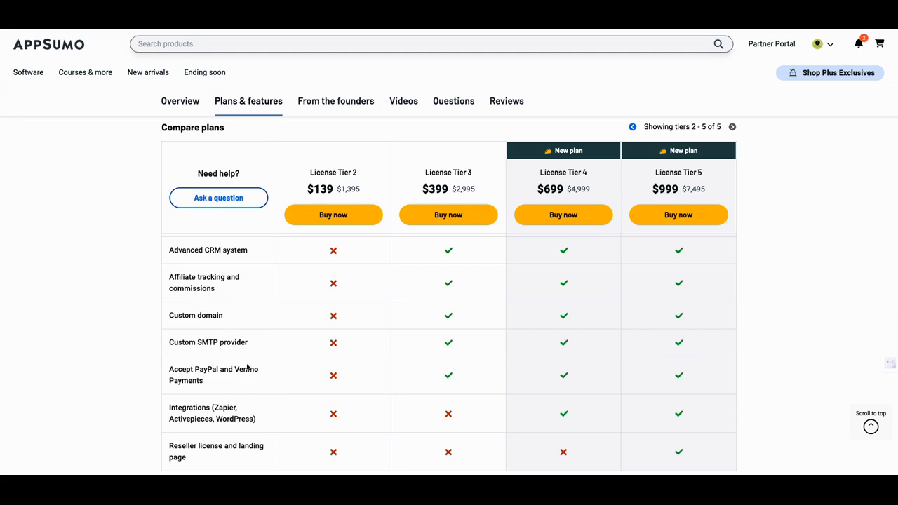
mouse_move(242, 381)
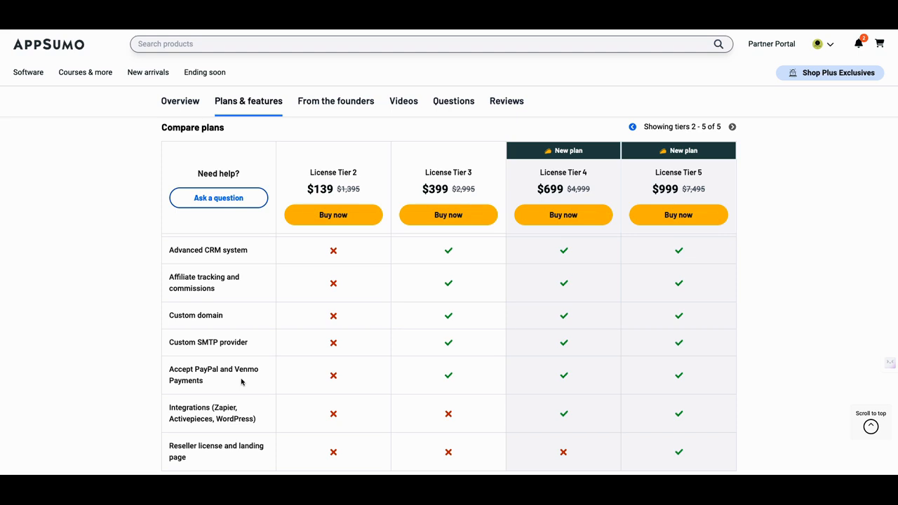
mouse_move(265, 424)
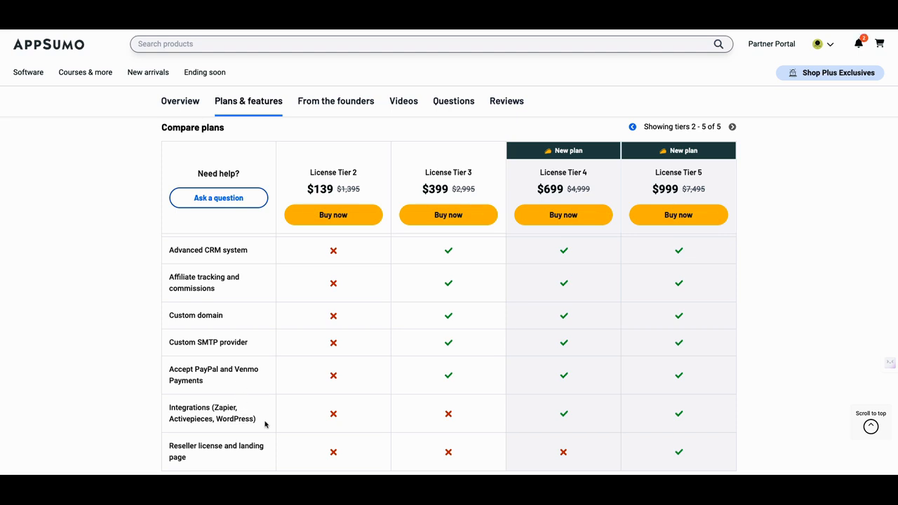
Review ChargeKeep's core features once more and return to the AppSumo home page.
scroll(up, 3)
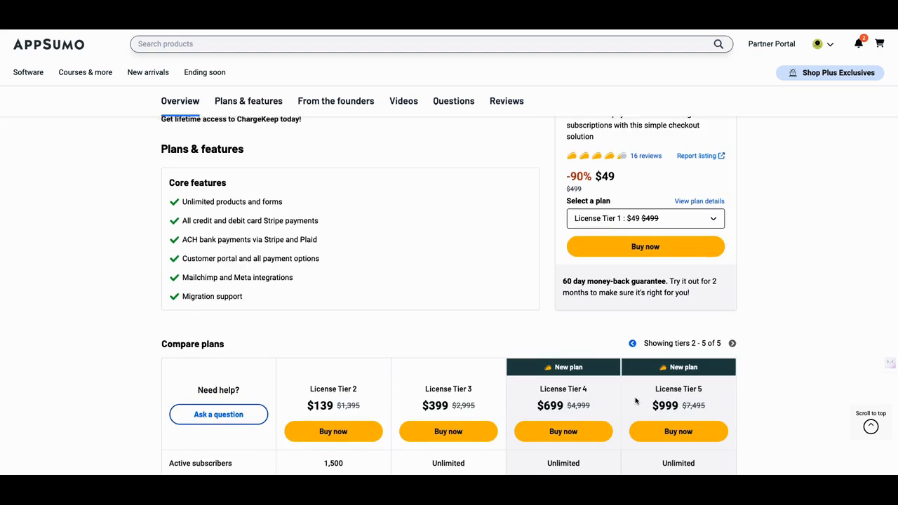
scroll(down, 3)
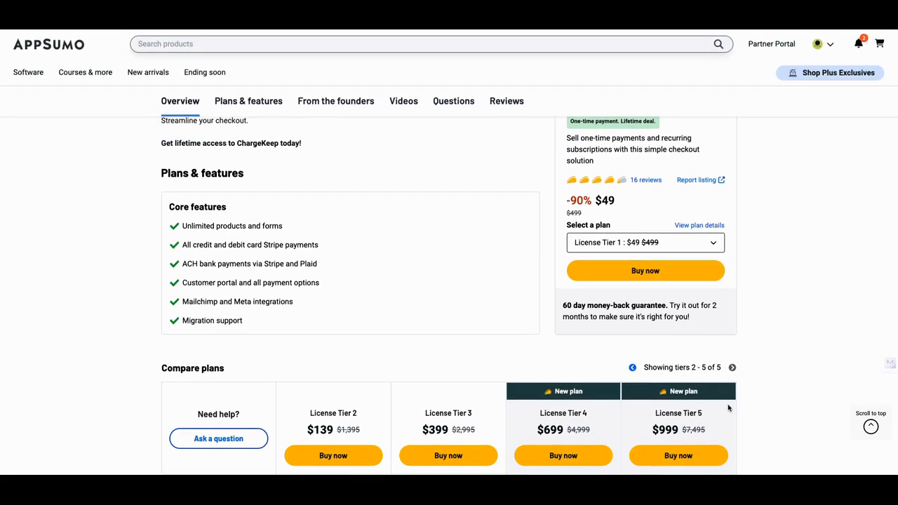
scroll(down, 3)
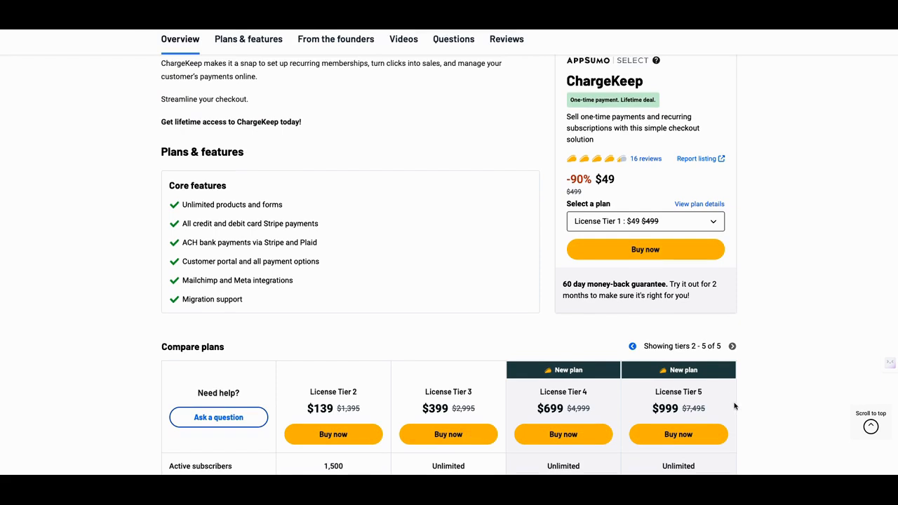
scroll(down, 3)
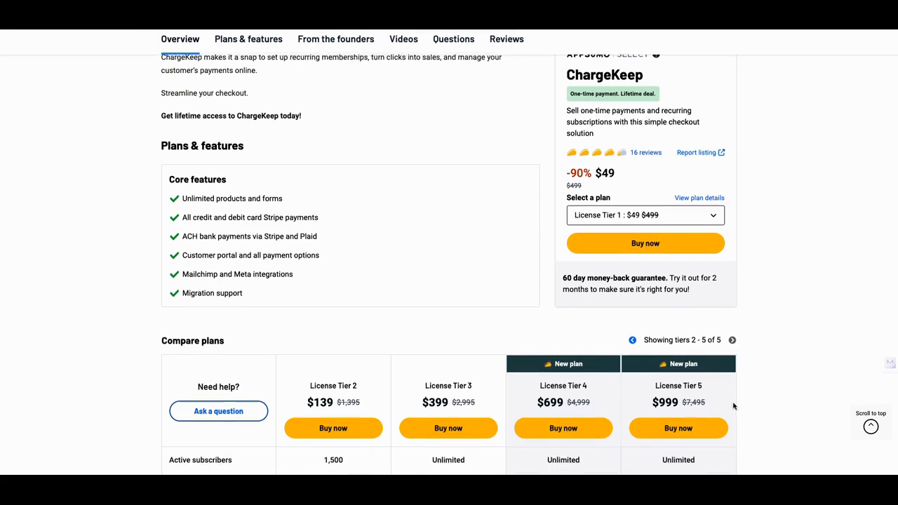
scroll(down, 3)
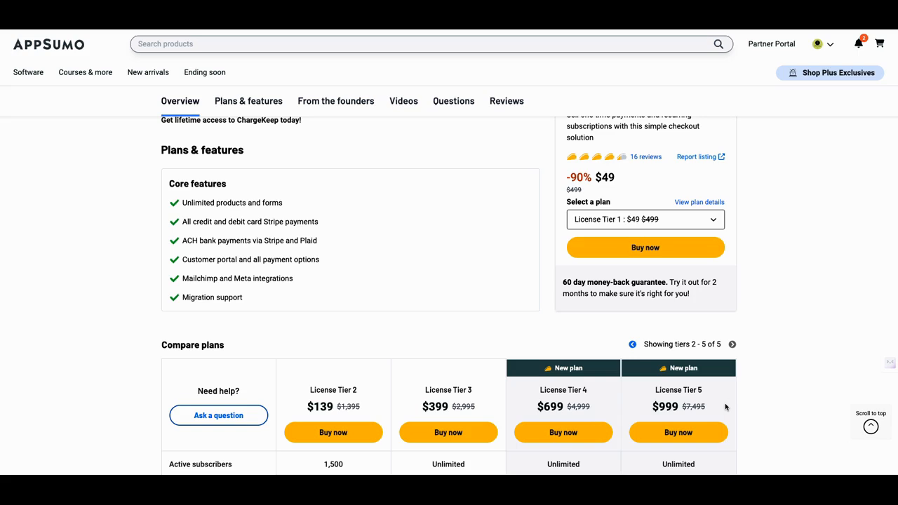
scroll(down, 3)
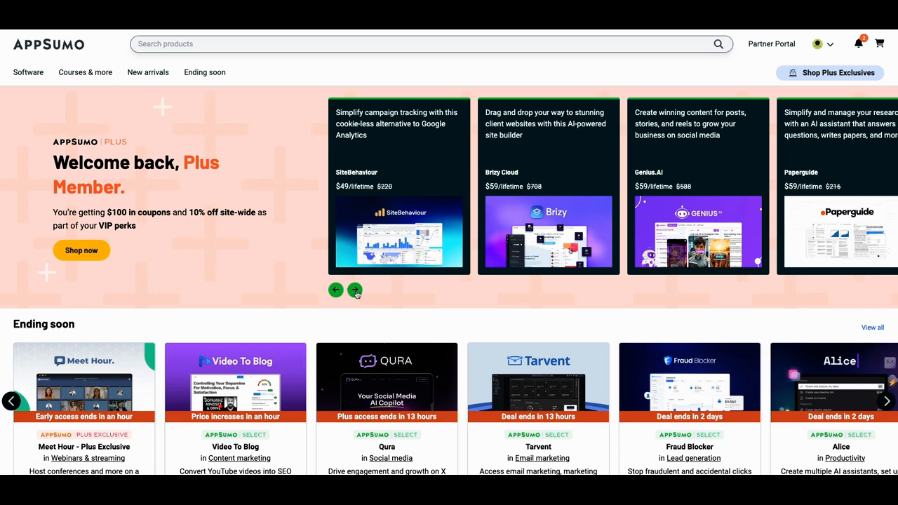
Page forward through the homepage's featured lifetime deals carousel.
click(355, 289)
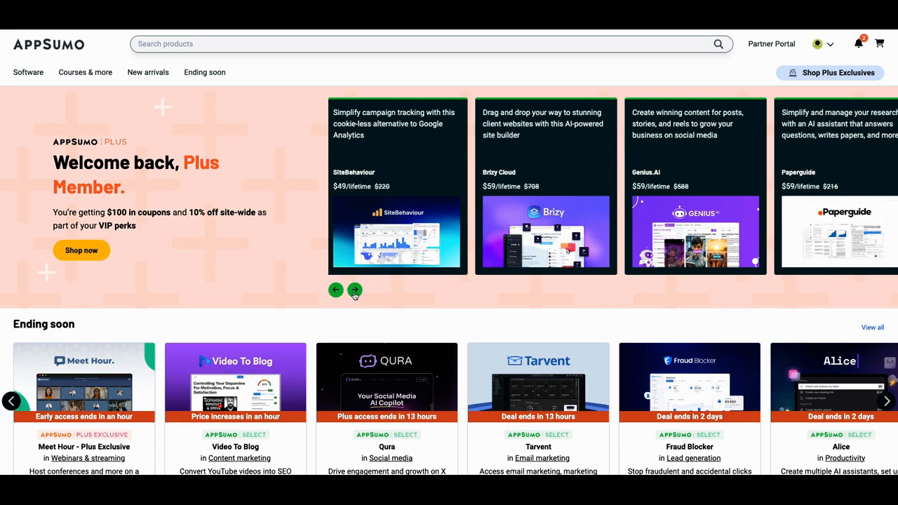
click(355, 289)
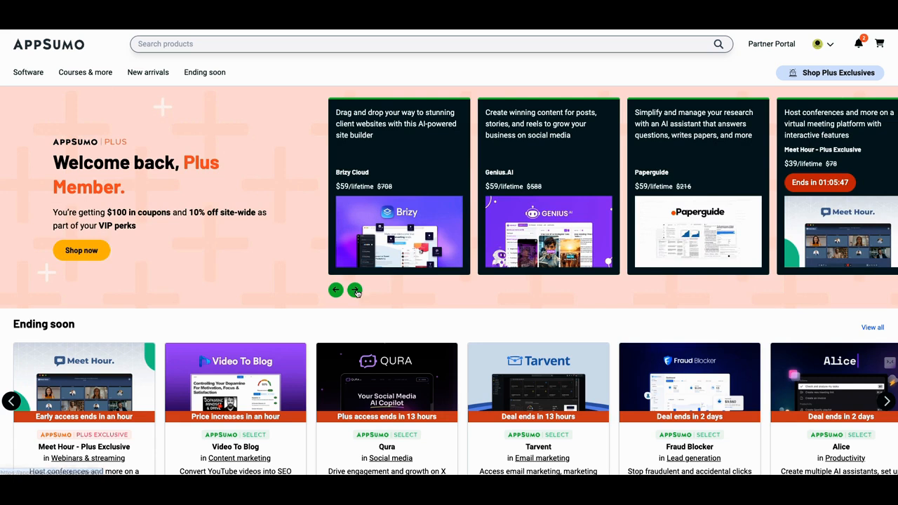
click(355, 289)
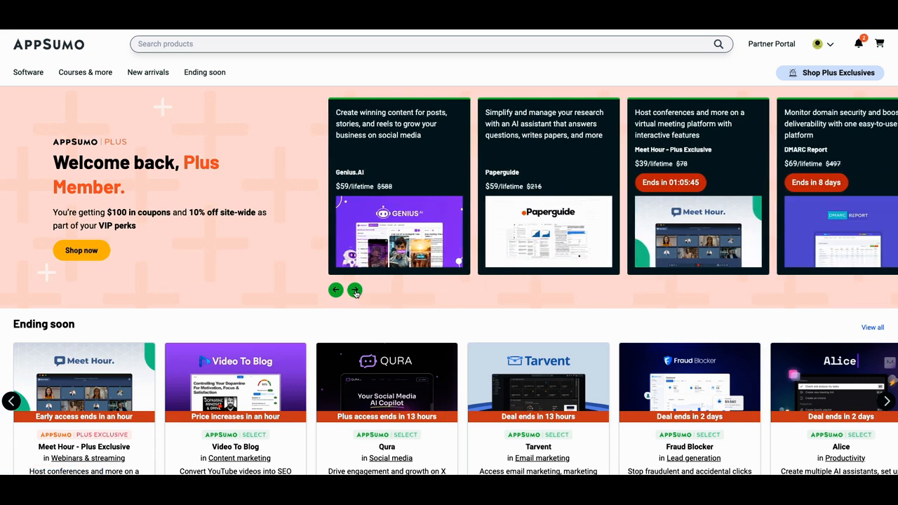
click(355, 289)
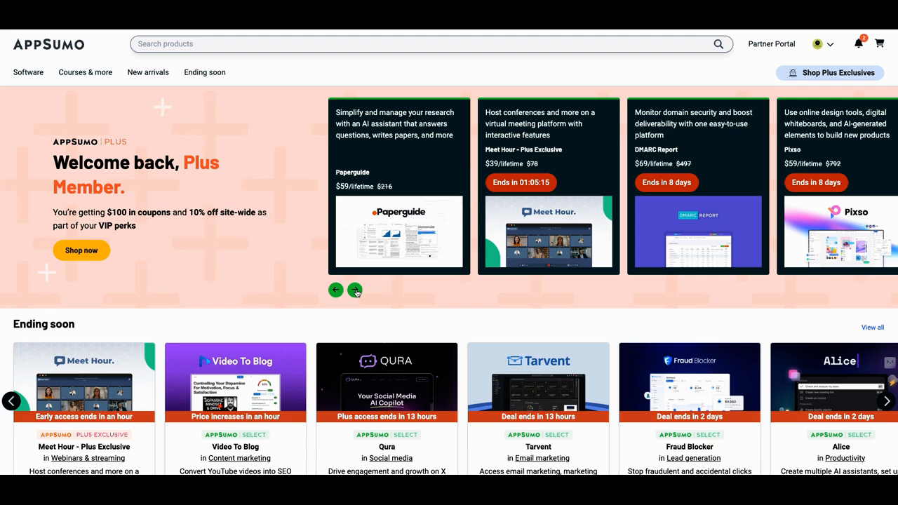
click(354, 289)
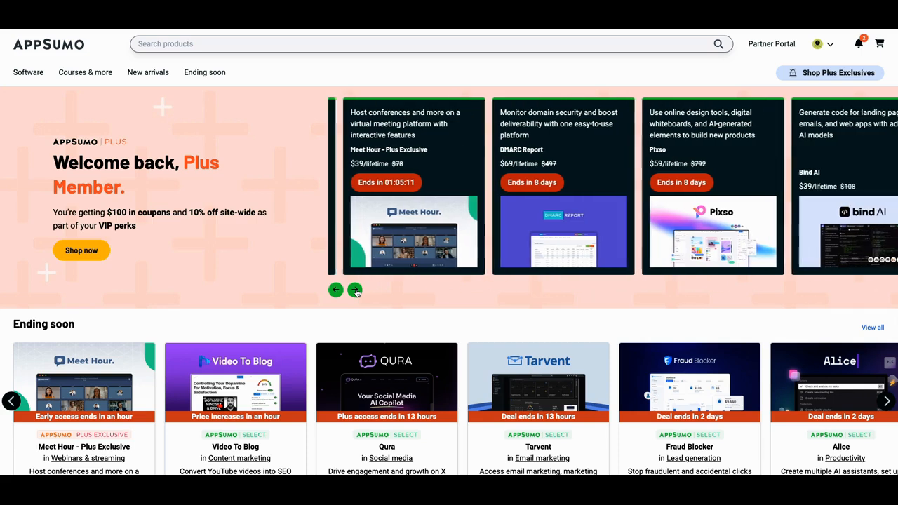
click(356, 289)
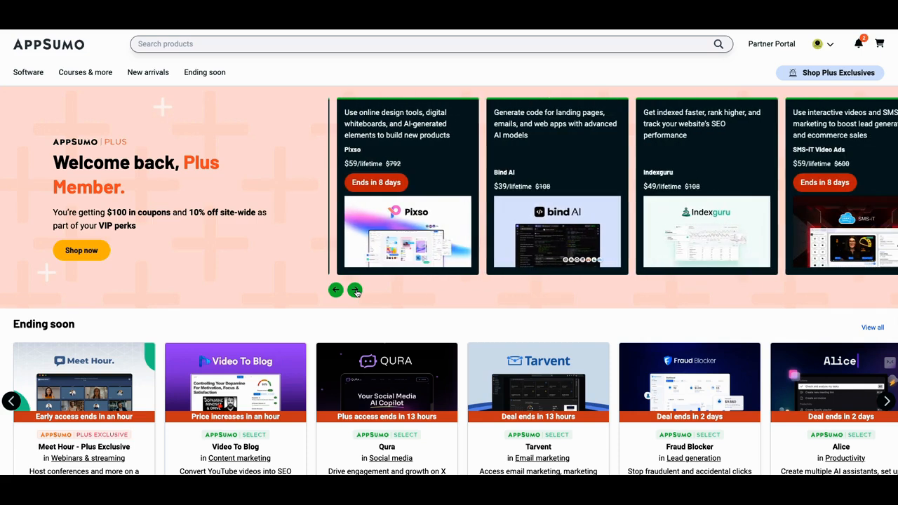
Continue forward then step back twice so Billed, SMS-iT CRM and JoggAI lead the row.
click(355, 289)
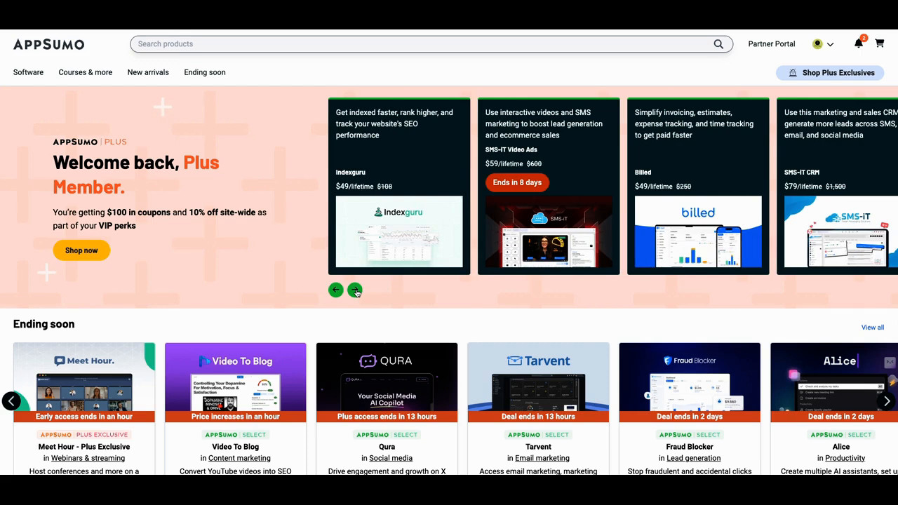
click(355, 289)
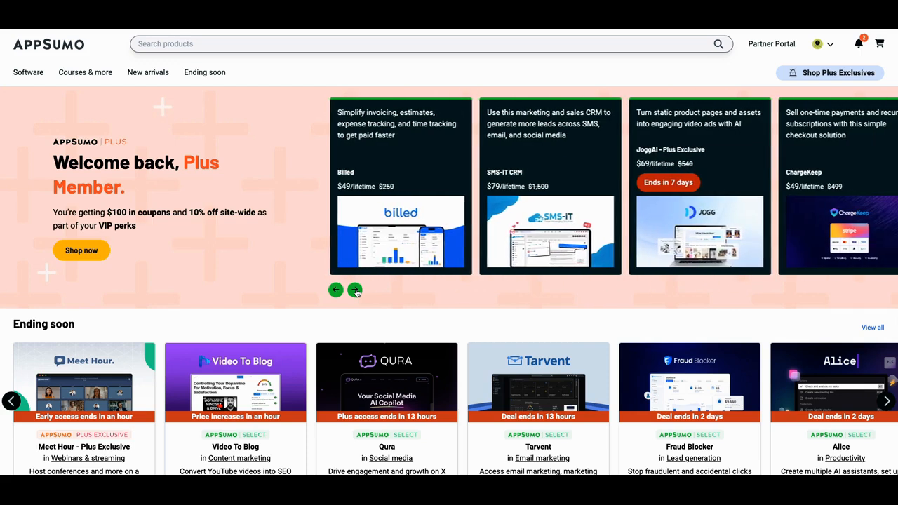
click(355, 289)
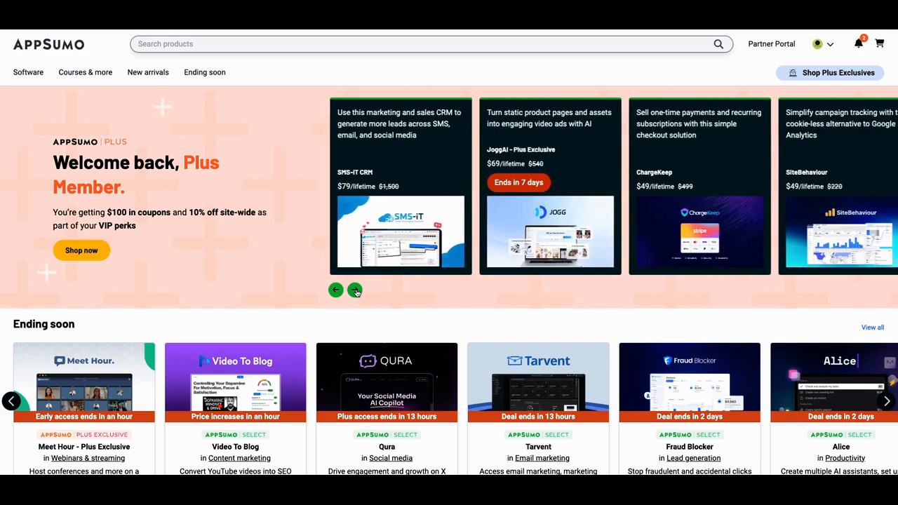
click(355, 289)
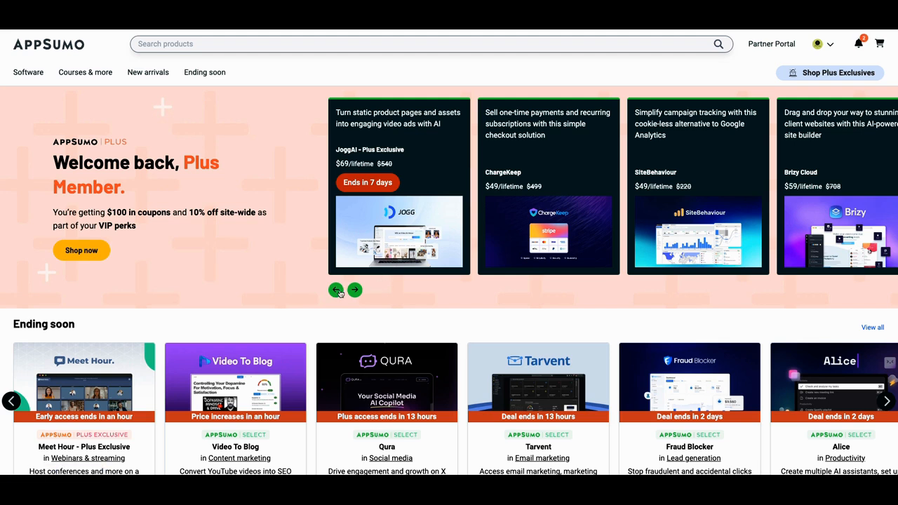
click(336, 289)
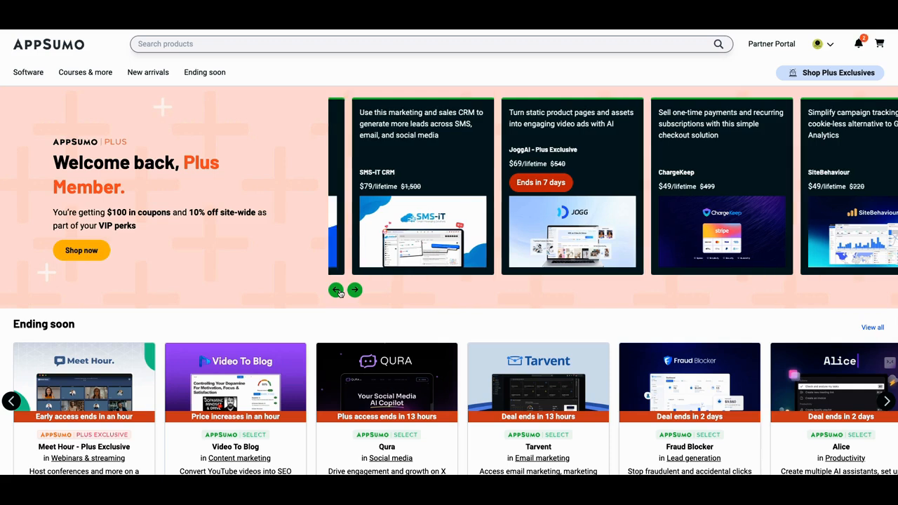
click(337, 289)
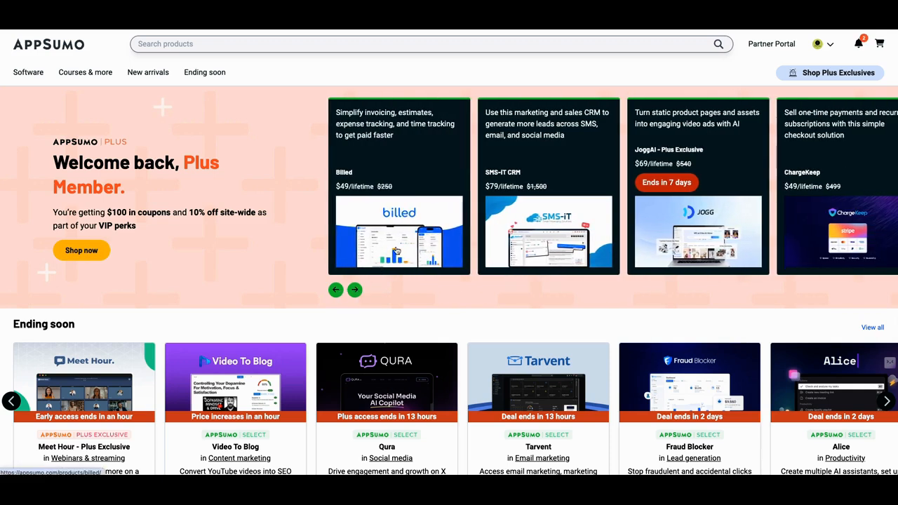
Go to the Billed deal page and read past its features and deal terms to From the founders.
click(398, 232)
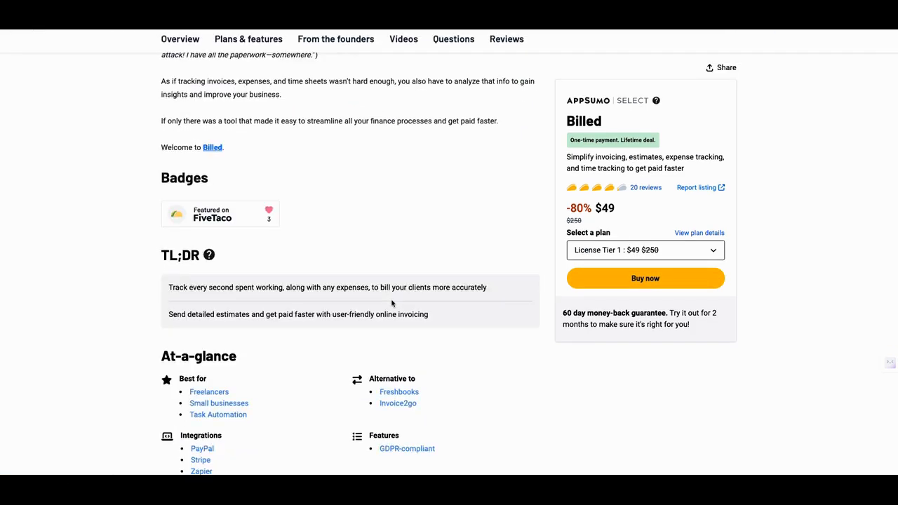
scroll(down, 3)
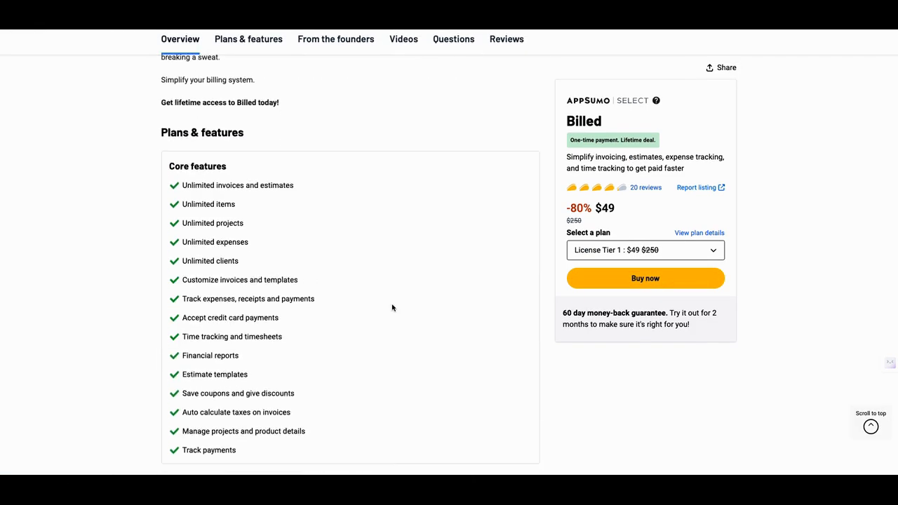
click(249, 40)
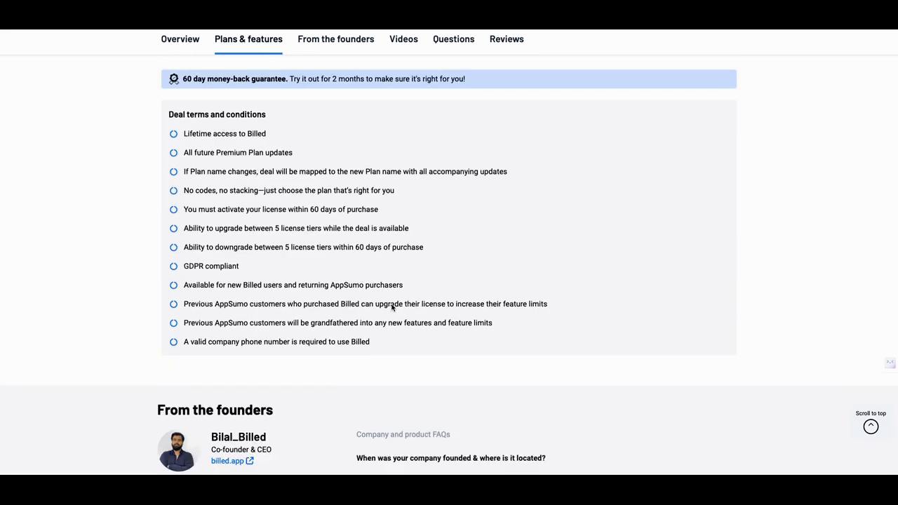
scroll(down, 3)
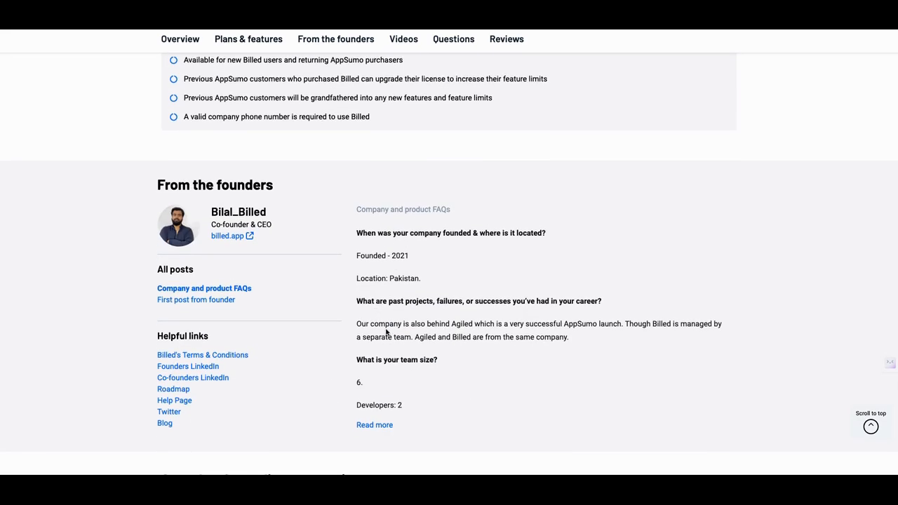
mouse_move(470, 331)
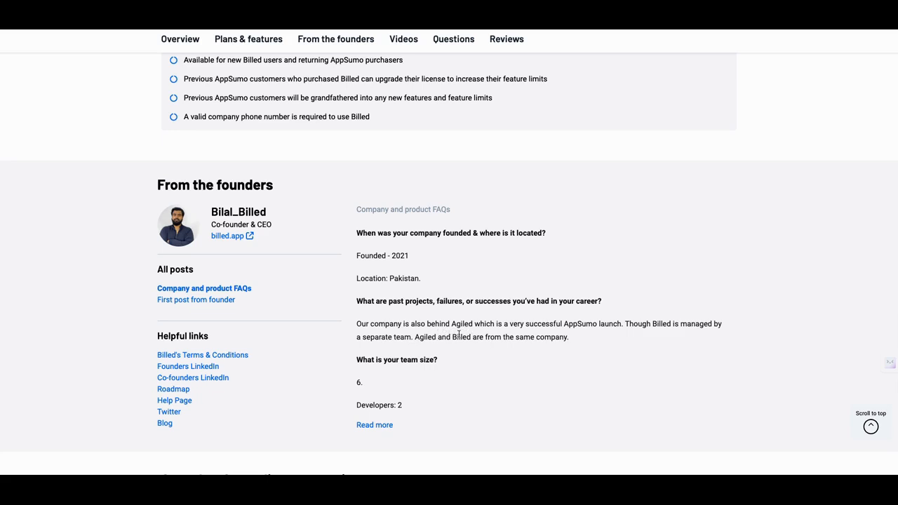
mouse_move(477, 343)
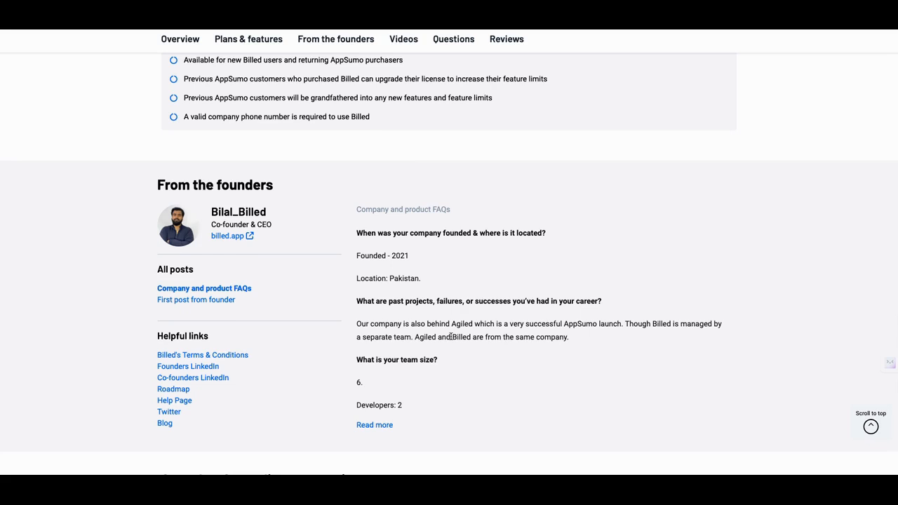
Expand the Billed founder's full company FAQ answers and read through them.
scroll(down, 3)
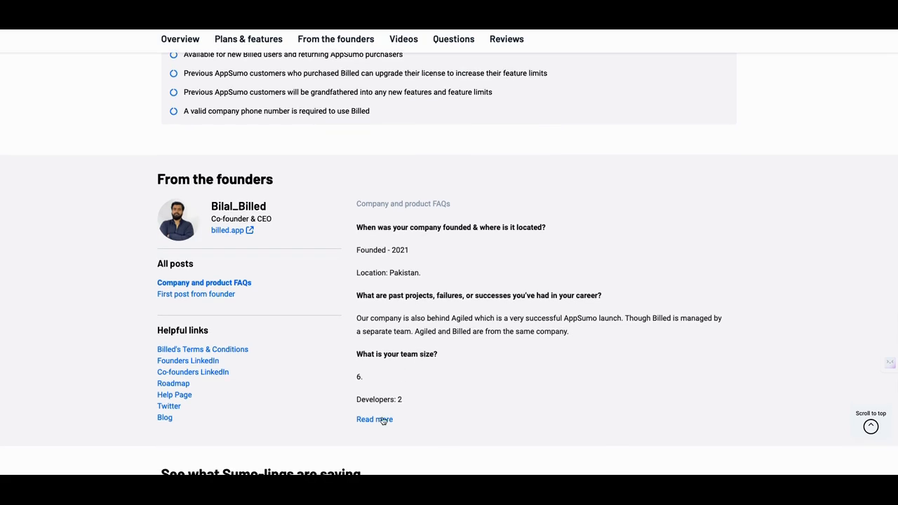
click(373, 419)
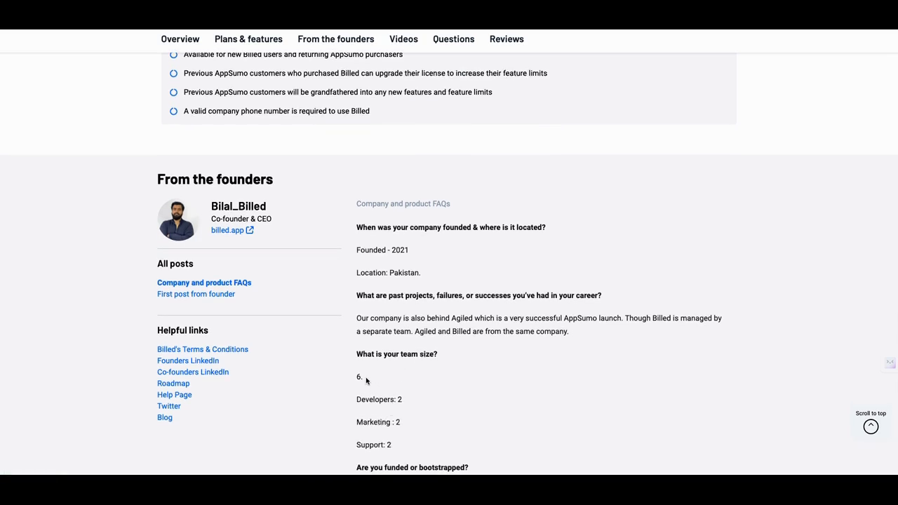
scroll(down, 3)
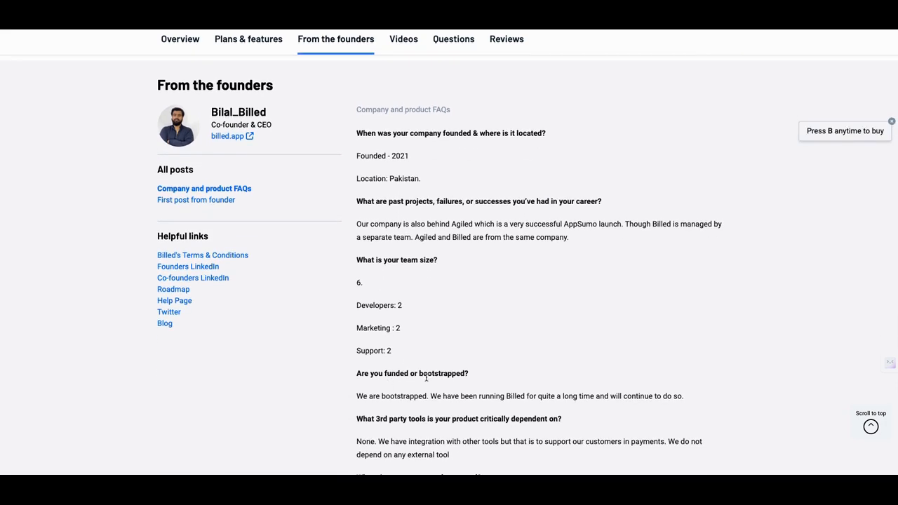
mouse_move(460, 407)
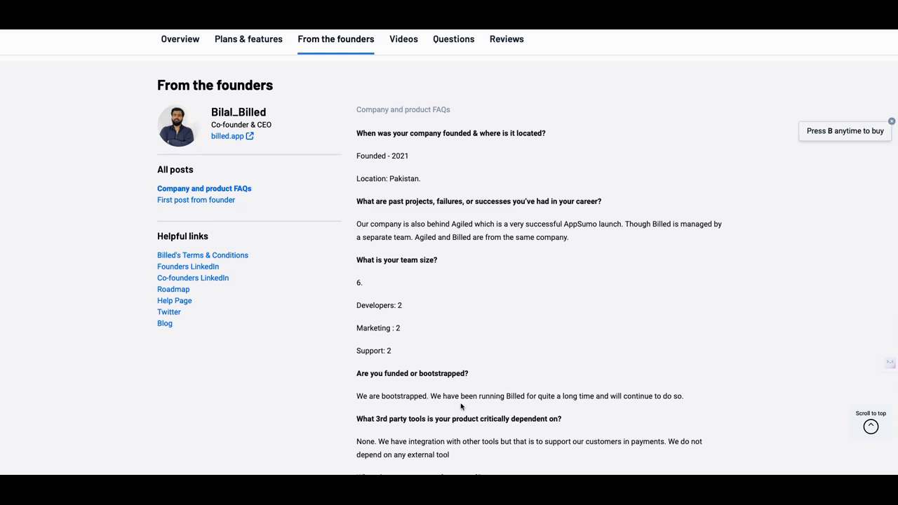
mouse_move(546, 405)
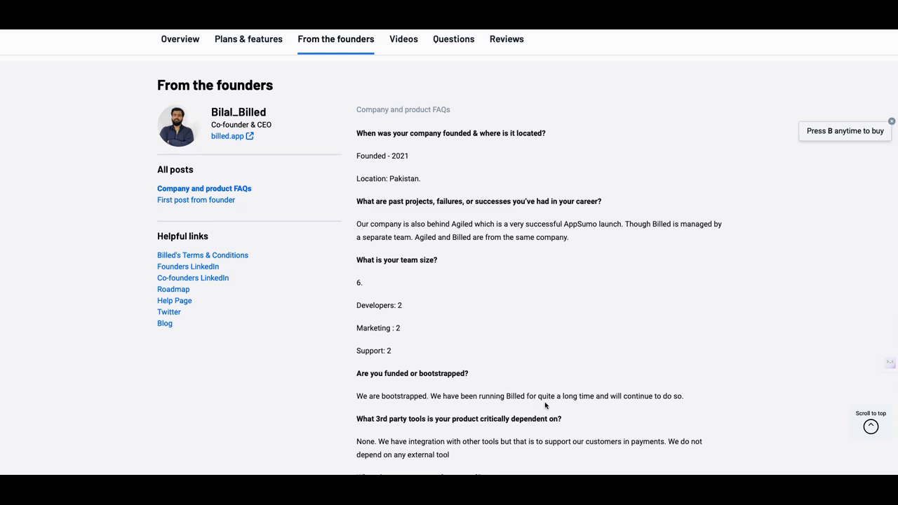
mouse_move(595, 407)
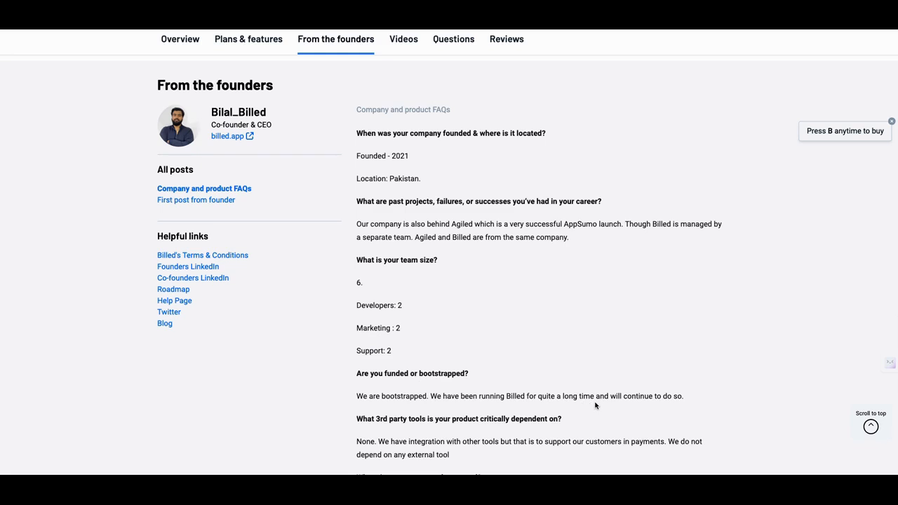
scroll(down, 3)
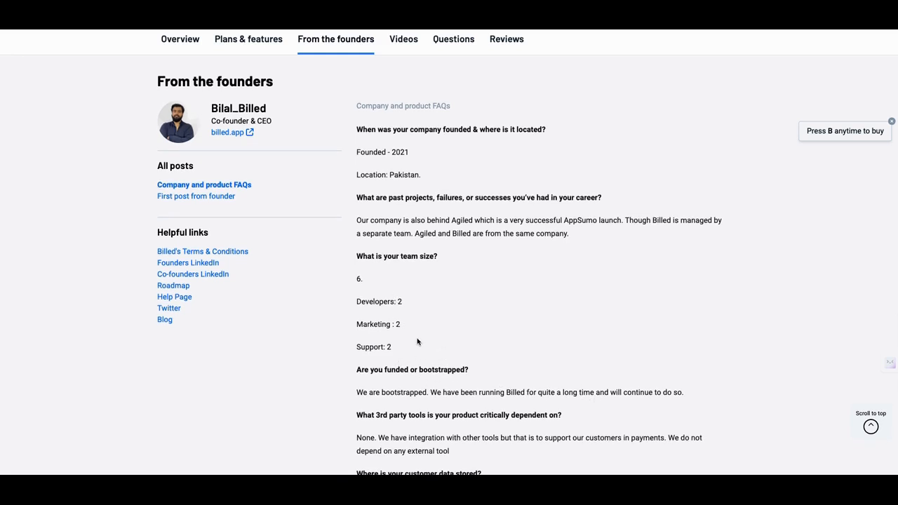
mouse_move(401, 382)
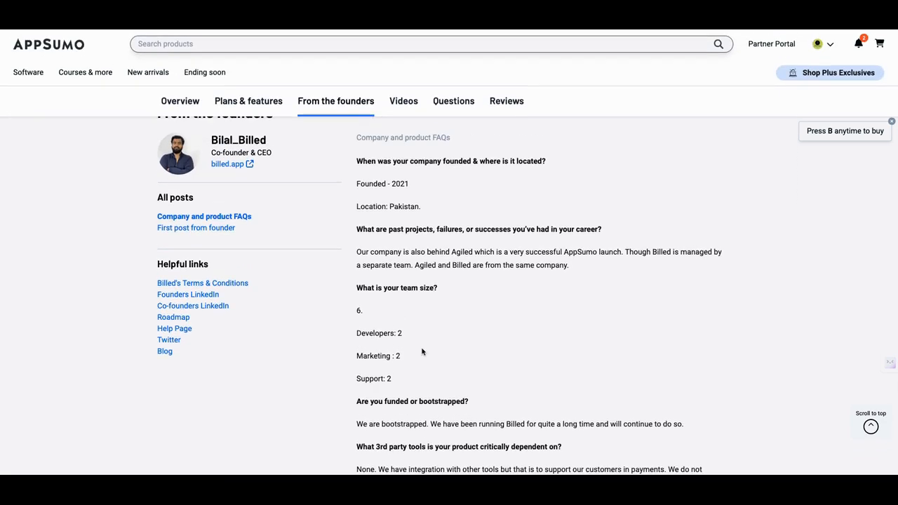
Jump to Billed's Compare plans table, then head back to the AppSumo home page.
click(249, 101)
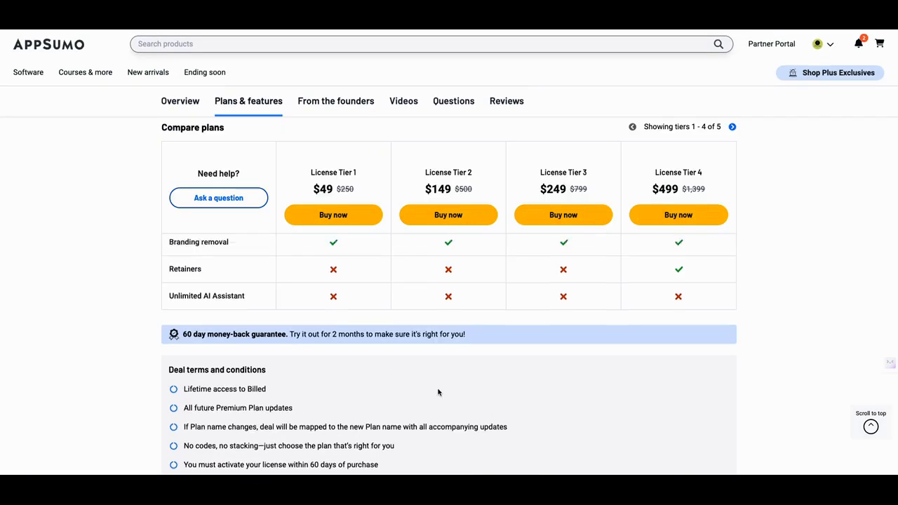
click(179, 101)
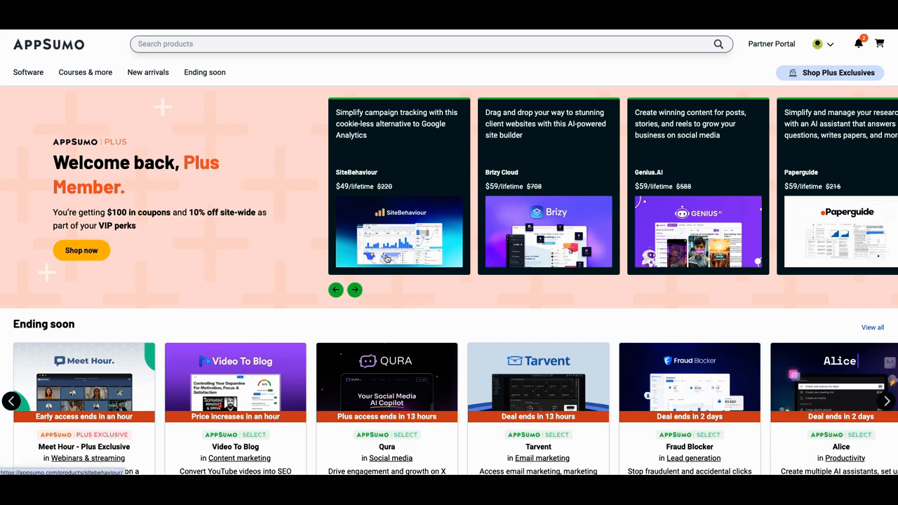
Page through the featured Plus deals and go to the JoggAI - Plus Exclusive deal.
click(353, 289)
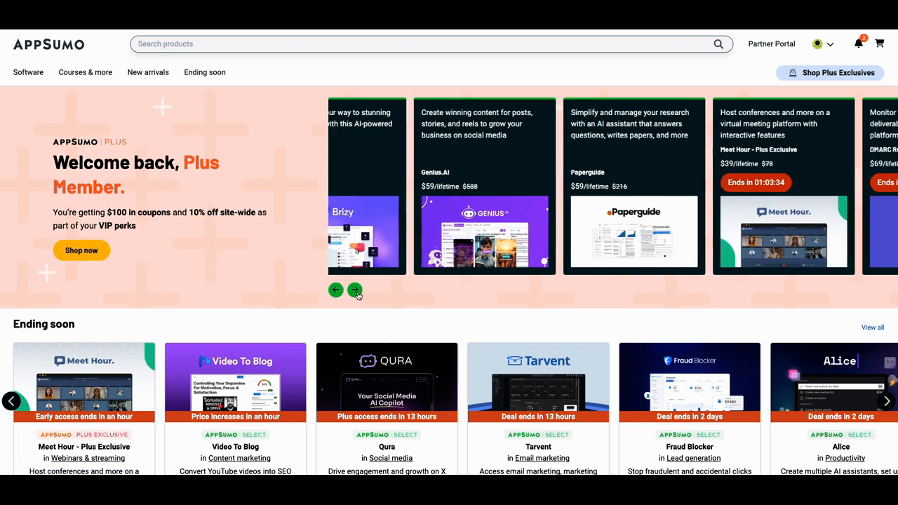
click(355, 289)
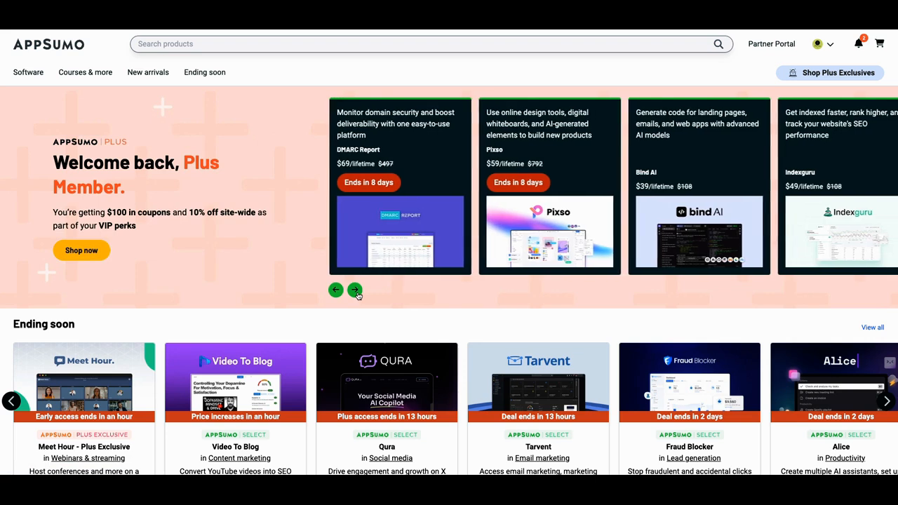
click(355, 289)
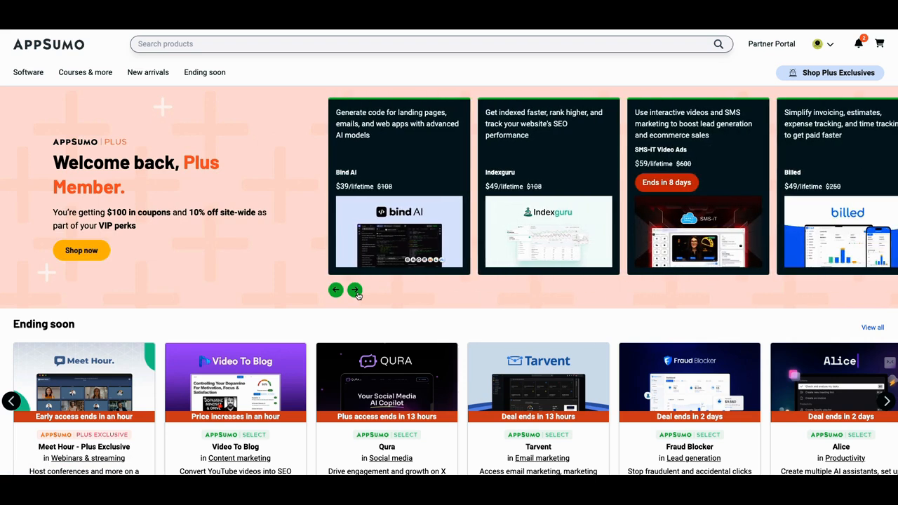
click(355, 289)
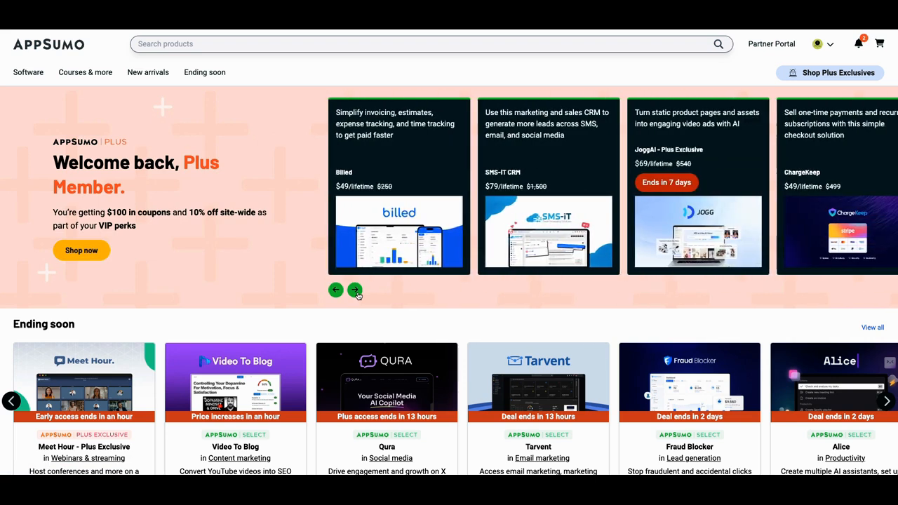
click(355, 289)
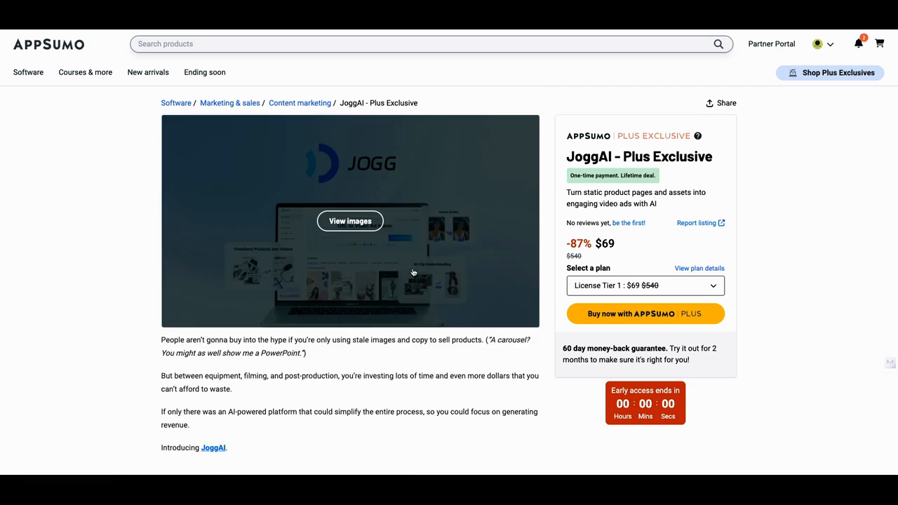
Scroll the JoggAI page through its video generator, AI avatars, core features and plan tiers to the founders' post.
scroll(down, 3)
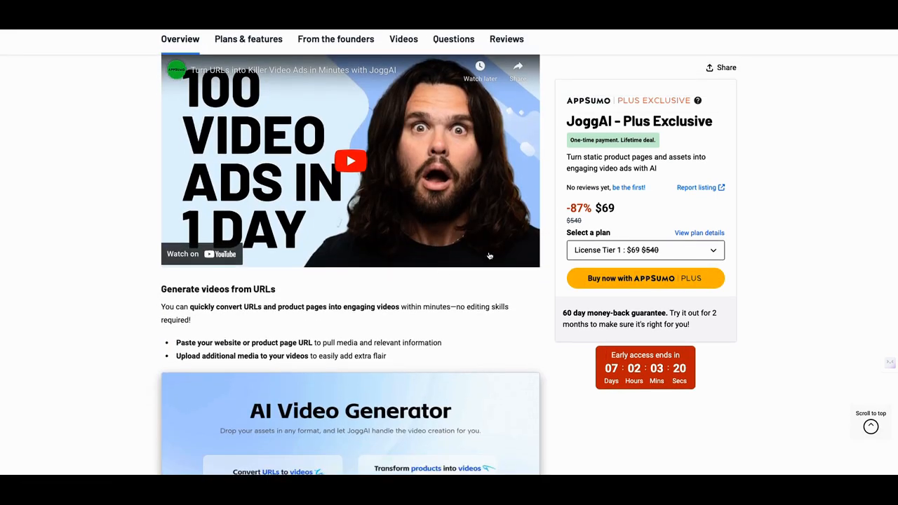
scroll(down, 3)
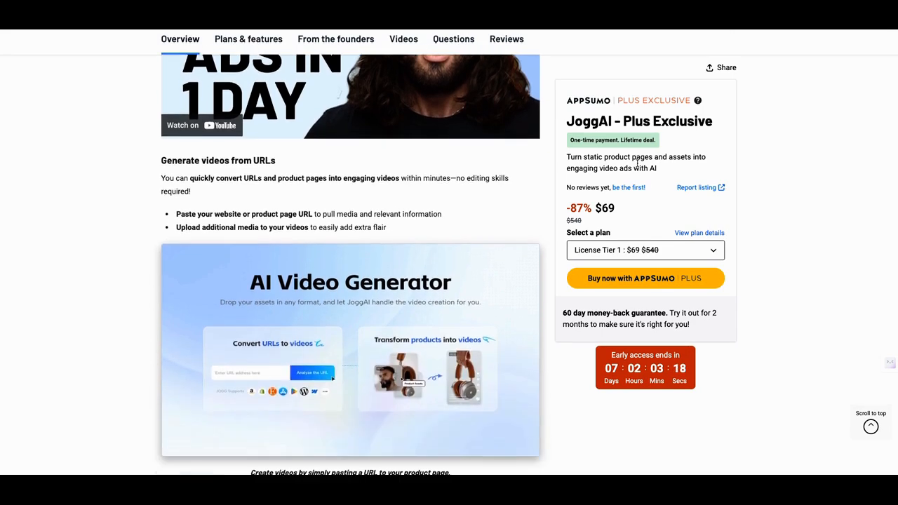
scroll(down, 3)
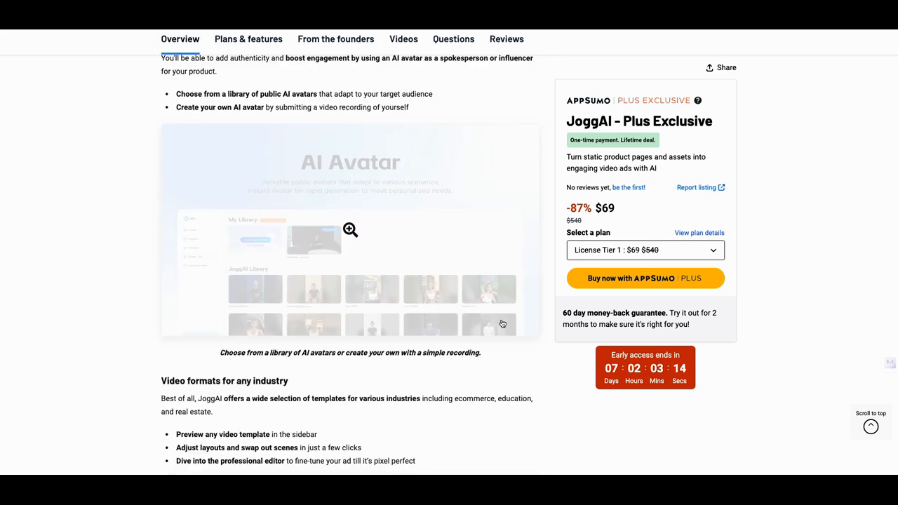
scroll(down, 3)
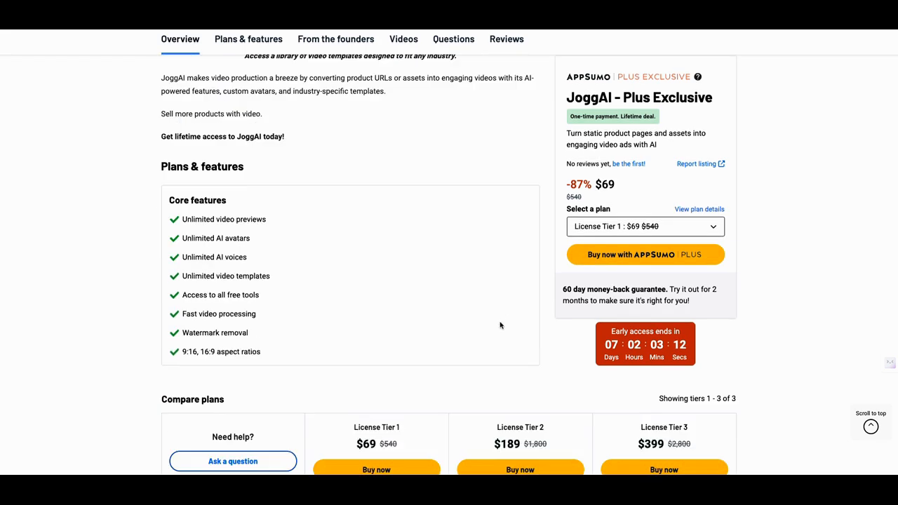
scroll(down, 3)
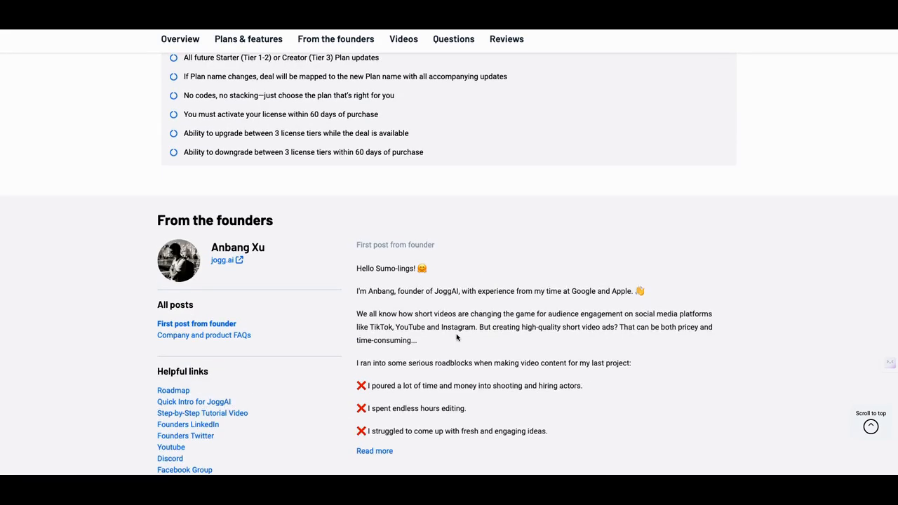
scroll(down, 3)
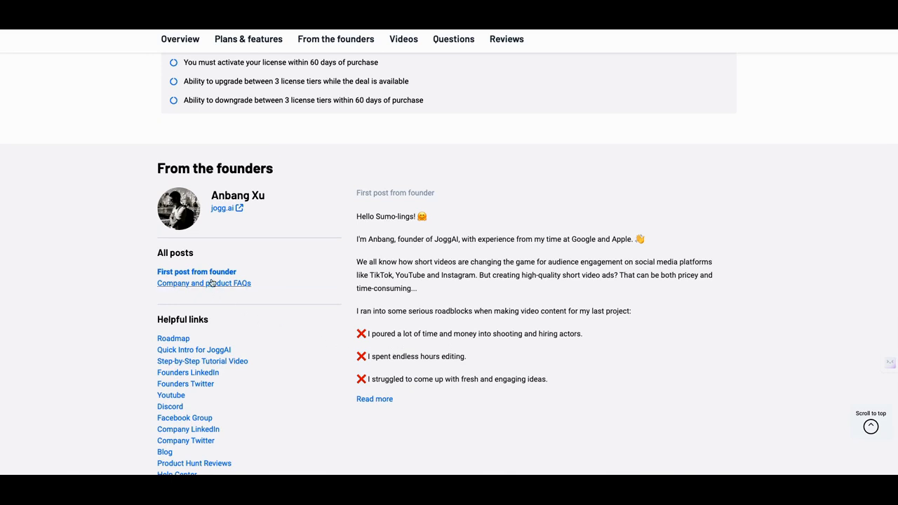
Read the JoggAI founder Q&A on funding, third-party tools, revenue and customers down to the video reviews.
click(203, 283)
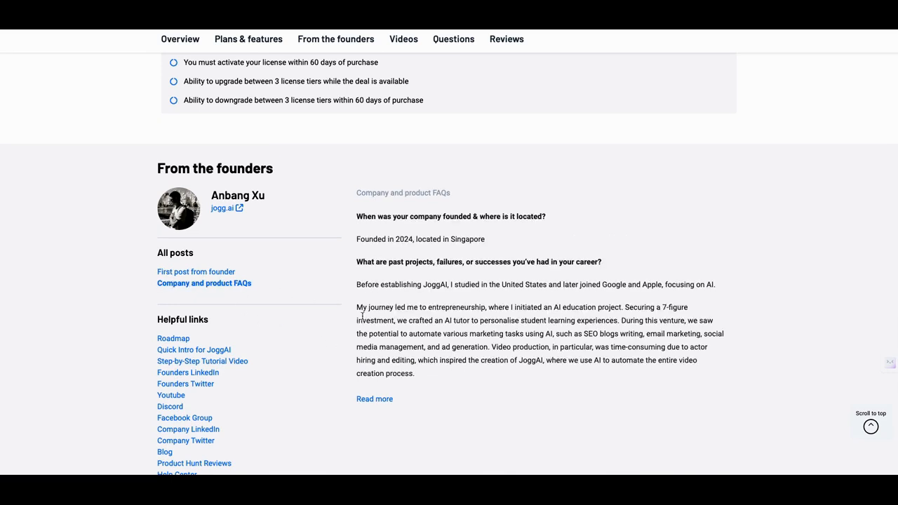
mouse_move(387, 385)
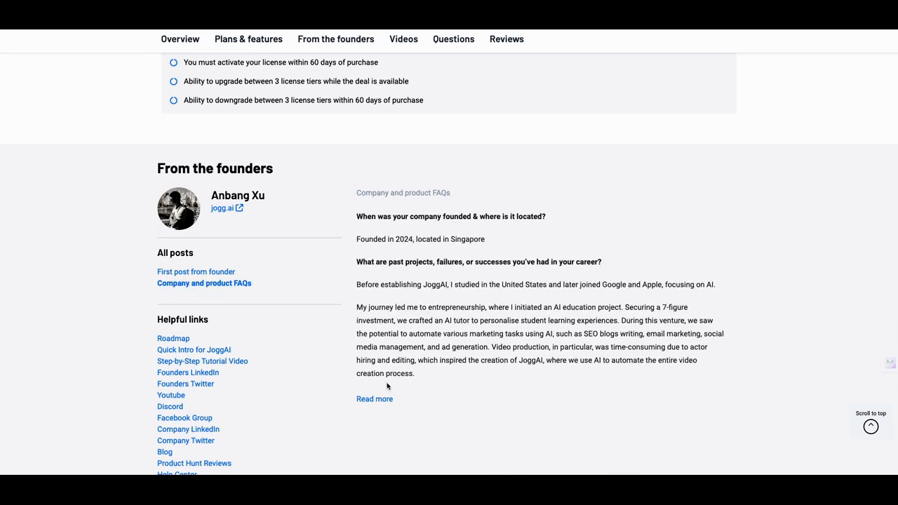
scroll(down, 3)
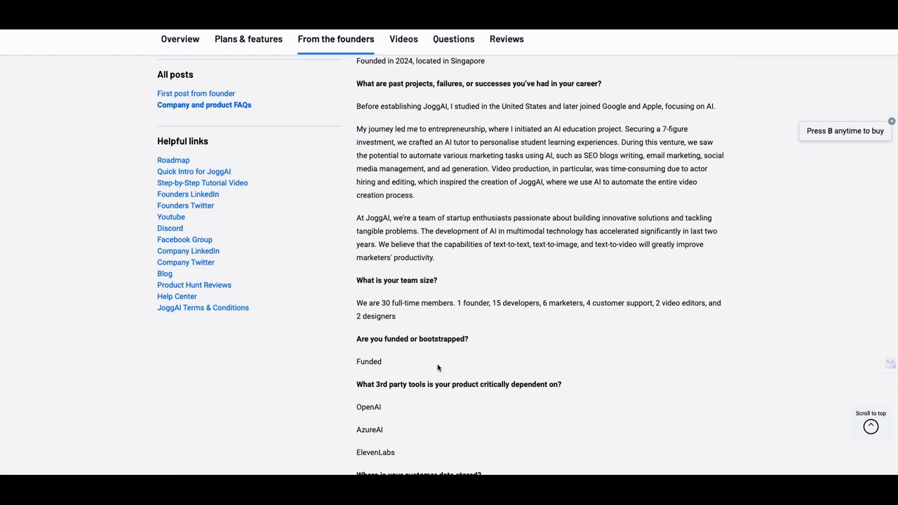
scroll(down, 3)
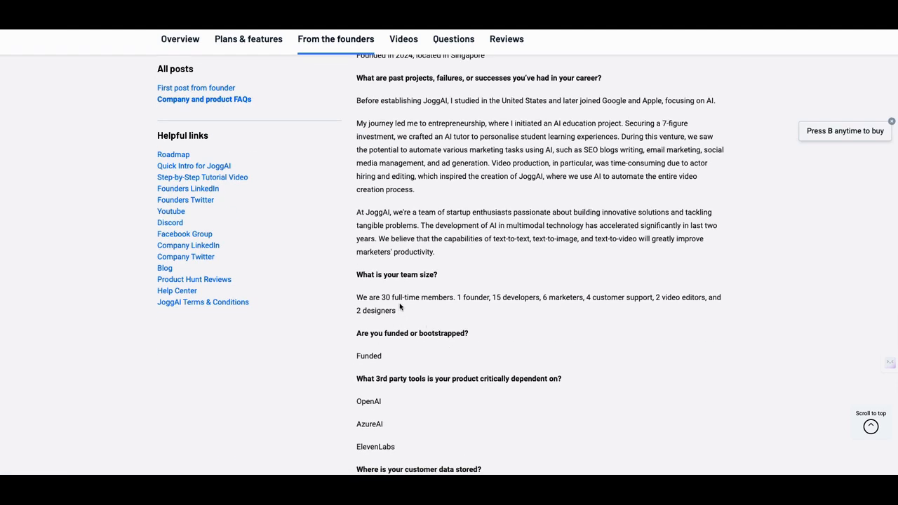
mouse_move(404, 307)
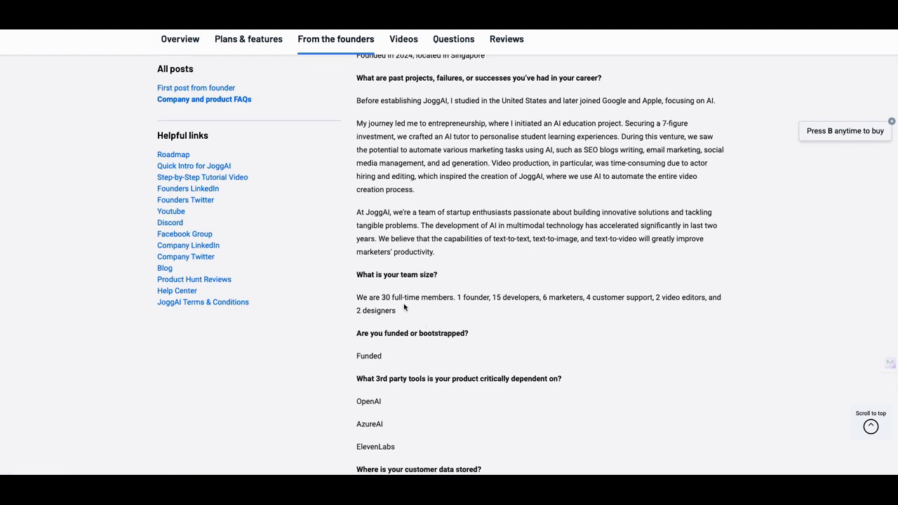
mouse_move(494, 306)
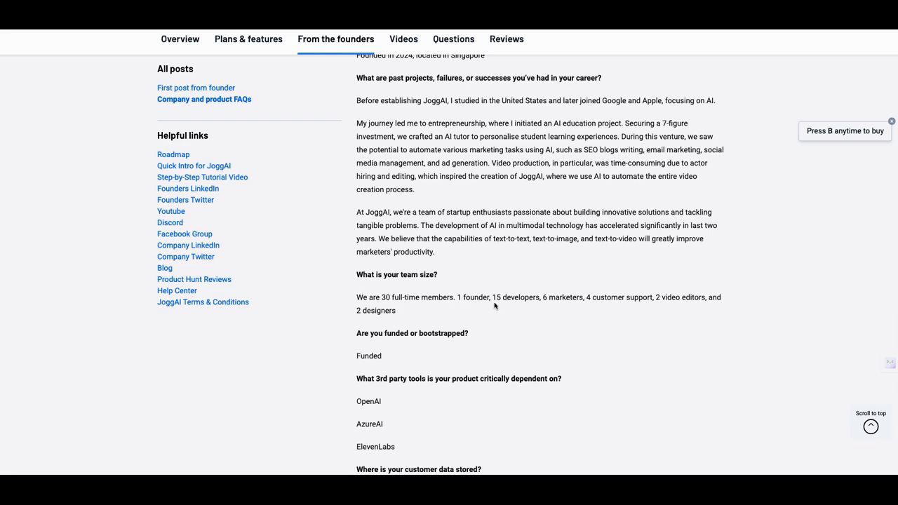
mouse_move(516, 306)
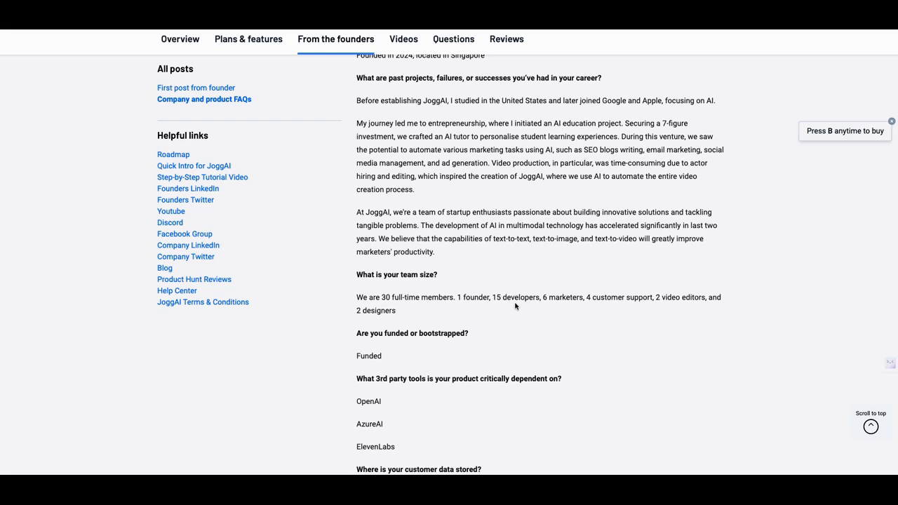
mouse_move(525, 301)
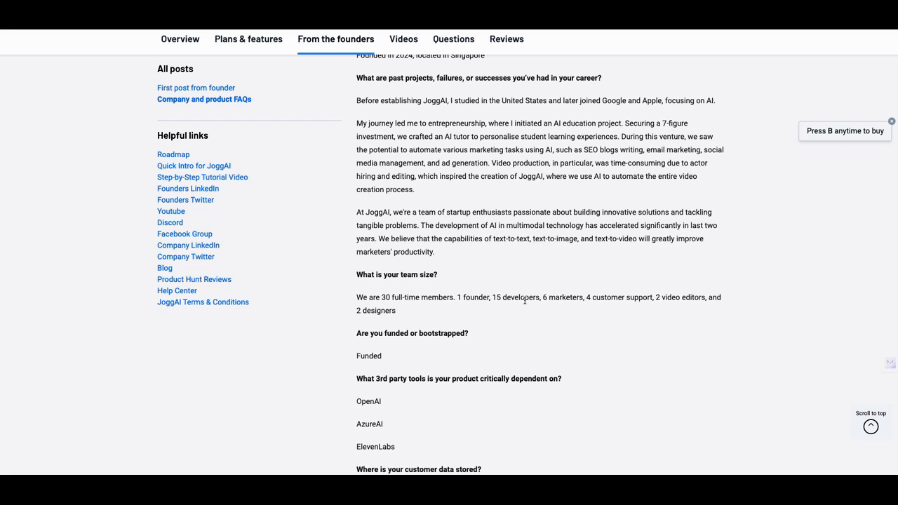
mouse_move(513, 301)
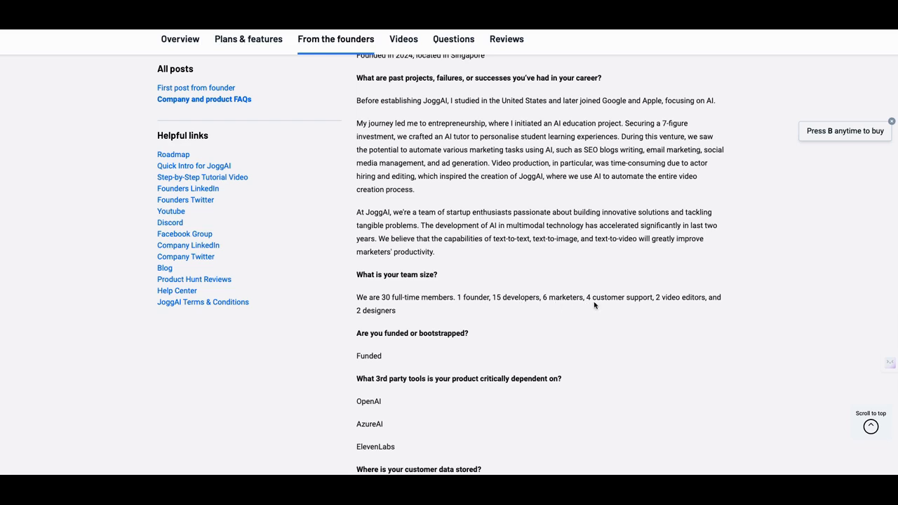
mouse_move(628, 305)
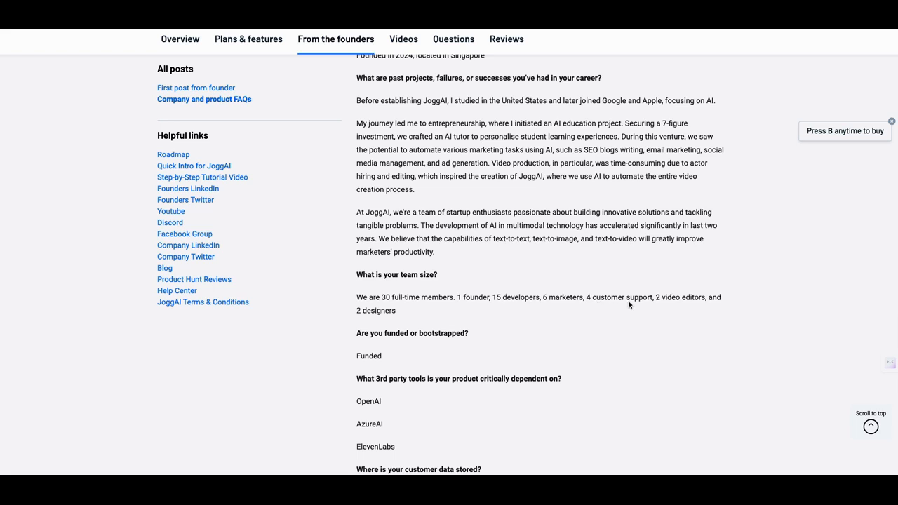
mouse_move(549, 295)
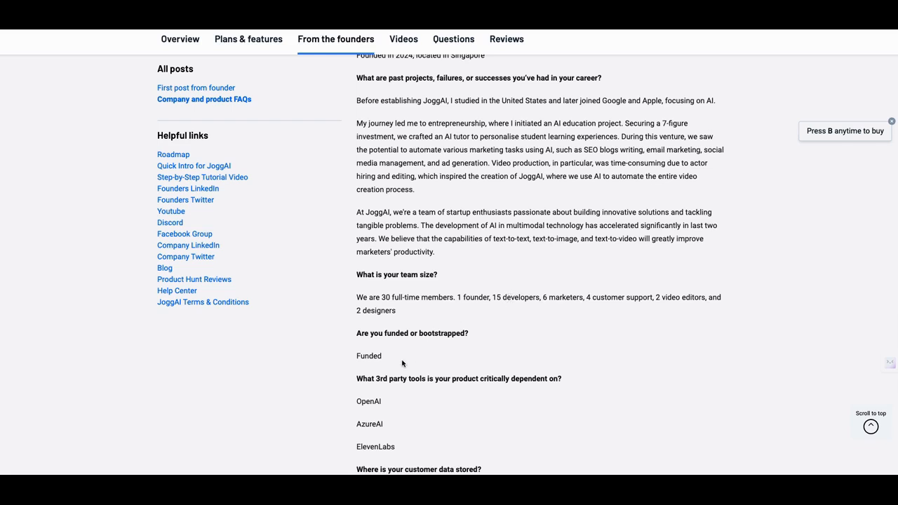
mouse_move(418, 359)
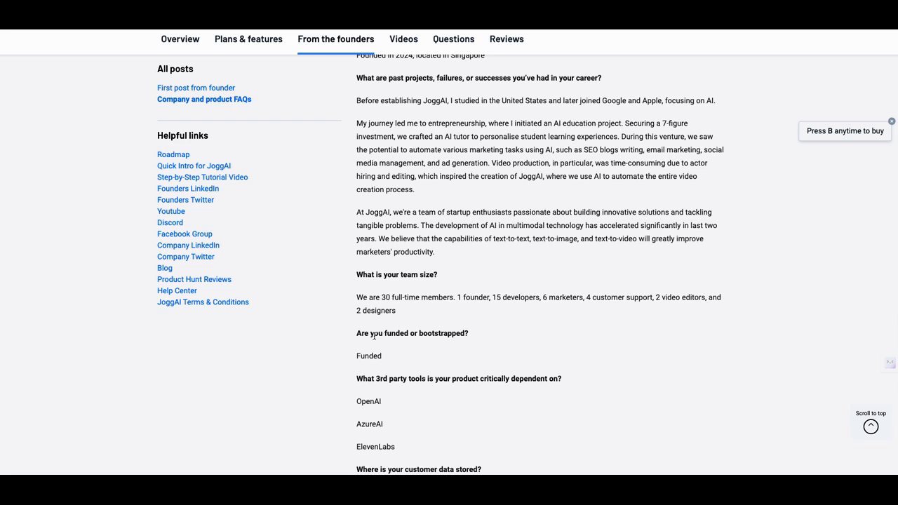
mouse_move(430, 352)
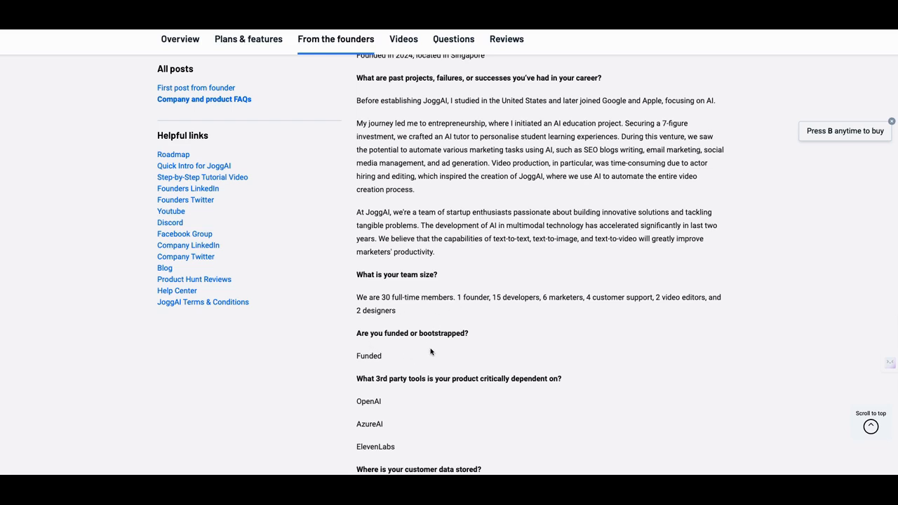
scroll(down, 3)
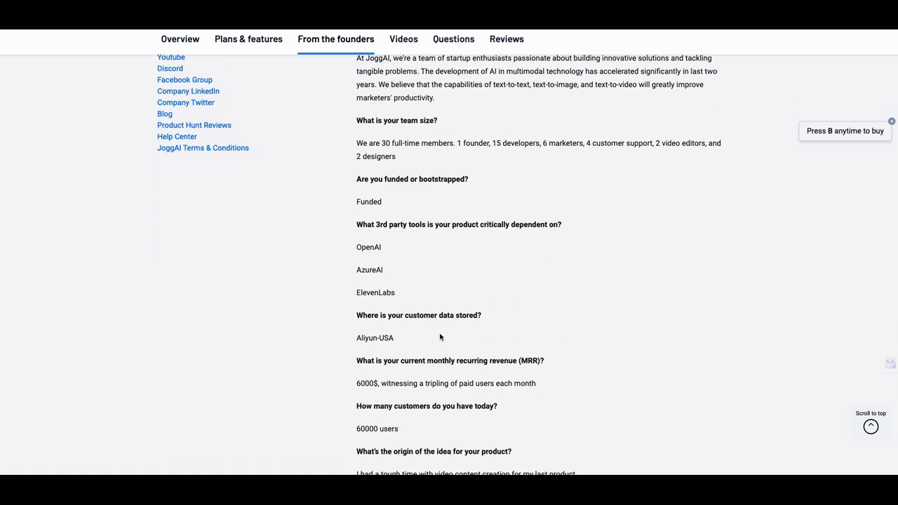
scroll(down, 3)
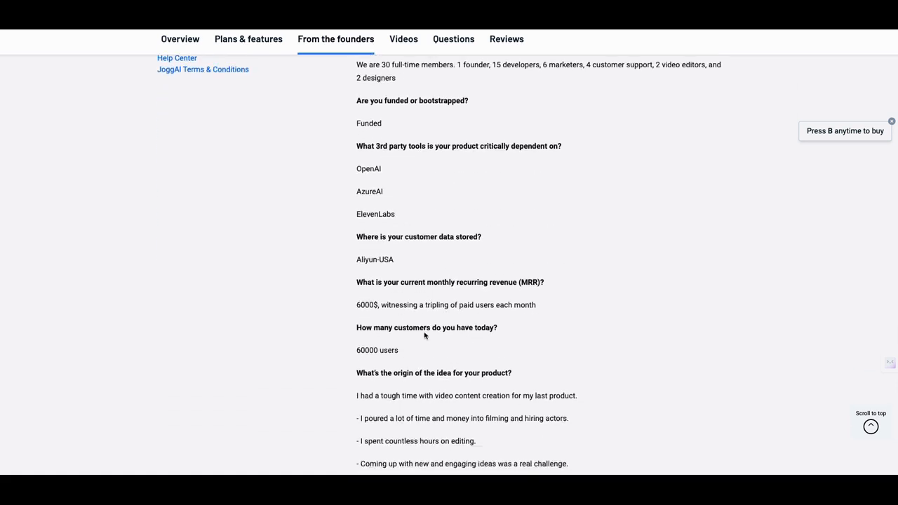
scroll(down, 3)
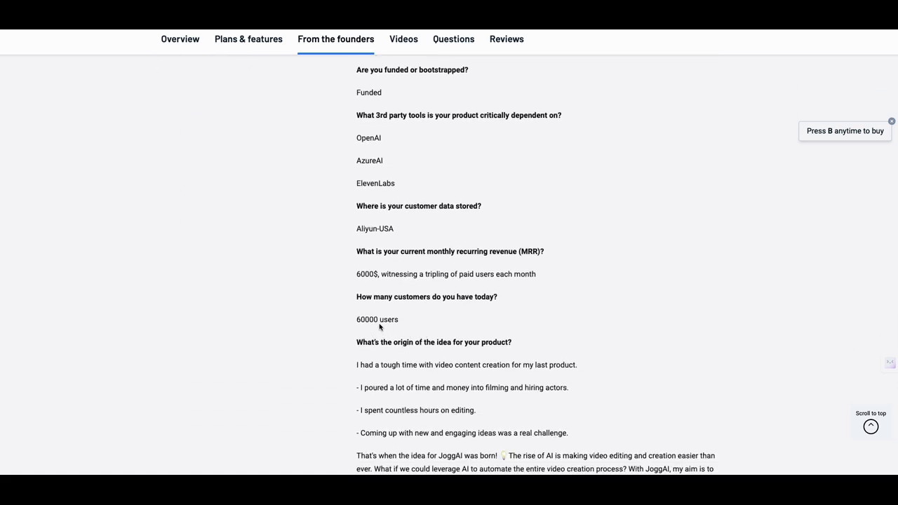
mouse_move(415, 325)
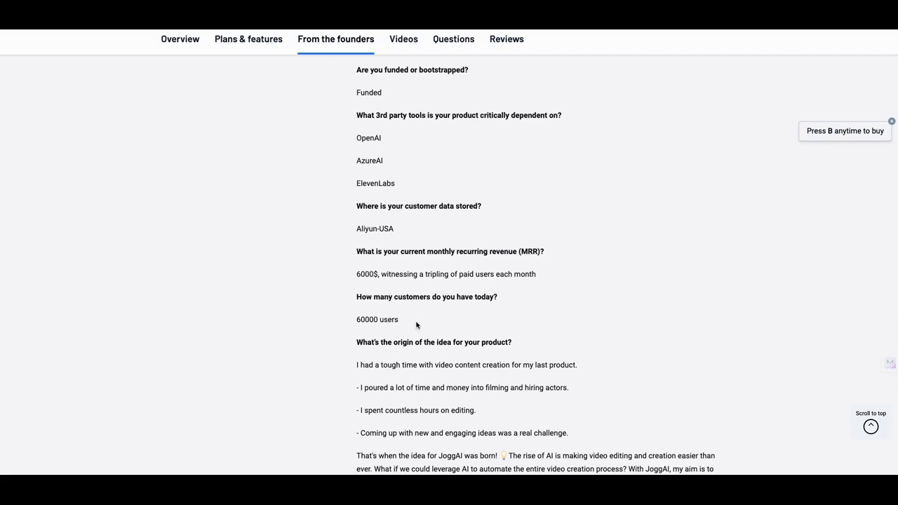
scroll(down, 3)
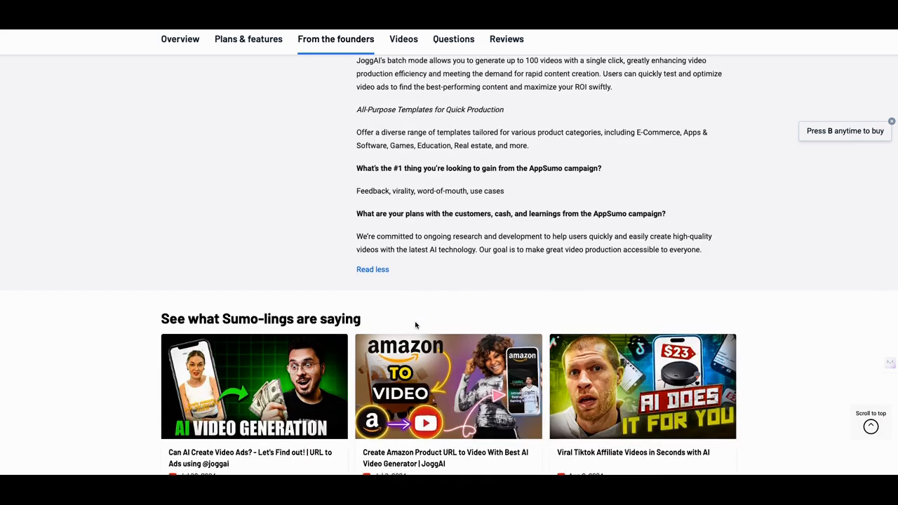
Reach Questions & Reviews and open the full JoggAI Plus Exclusive page of 11 questions.
scroll(down, 3)
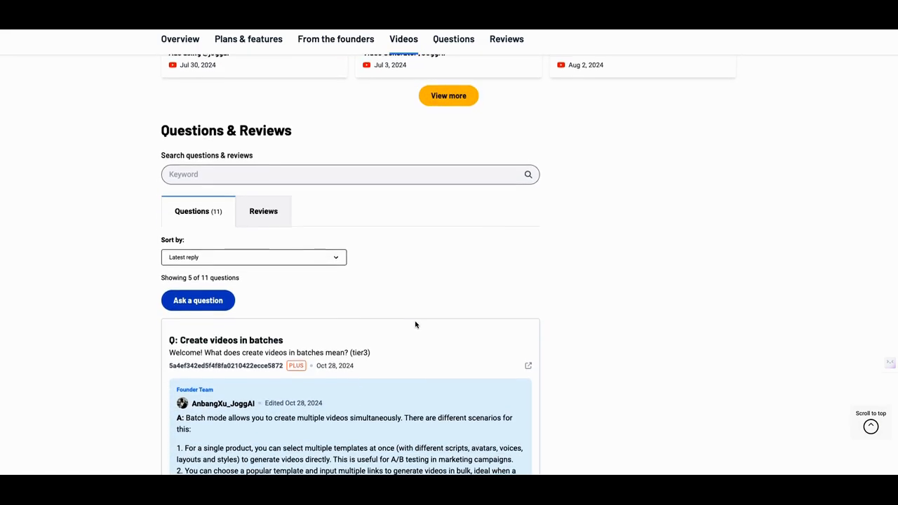
scroll(down, 3)
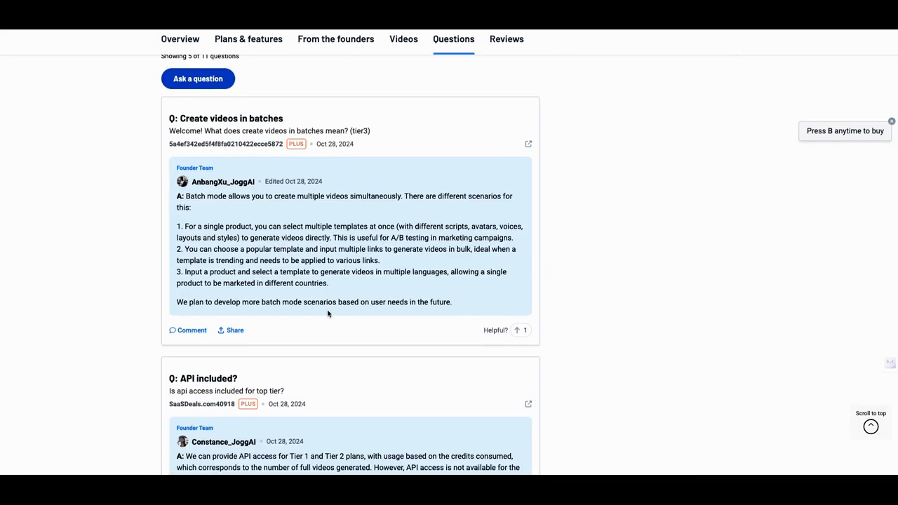
scroll(down, 3)
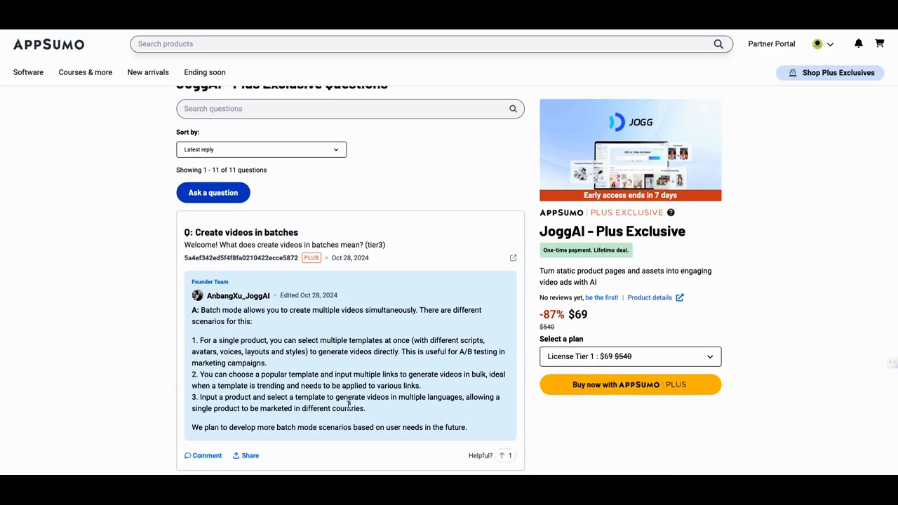
Read the JoggAI questions on API access, instant avatars and customer counts, then scroll back up.
scroll(down, 3)
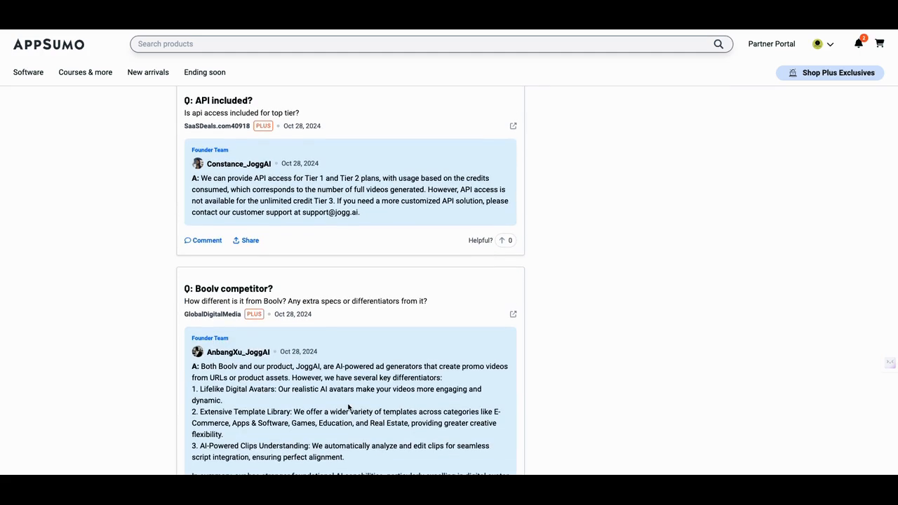
scroll(down, 3)
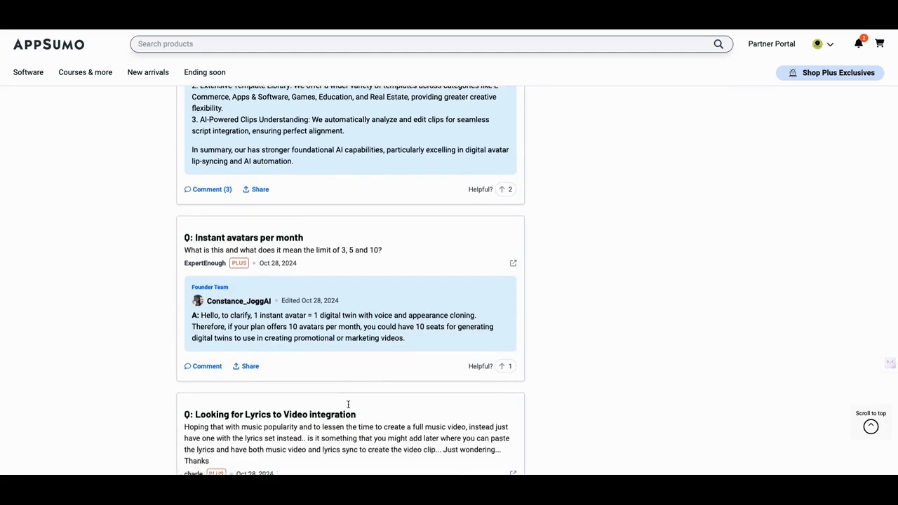
scroll(down, 3)
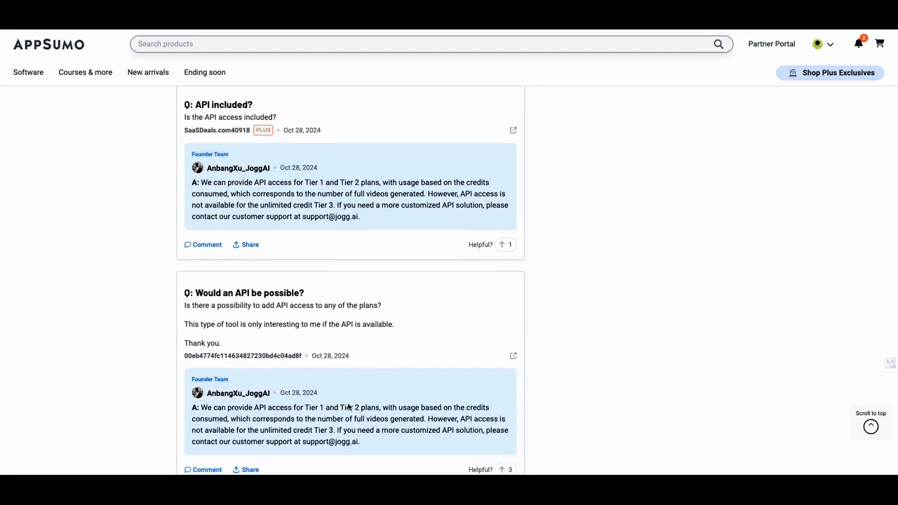
scroll(down, 3)
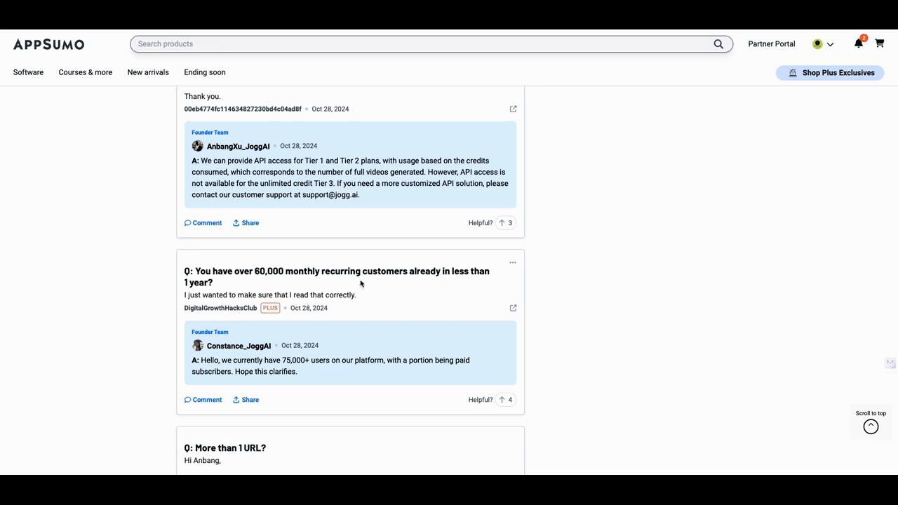
mouse_move(264, 288)
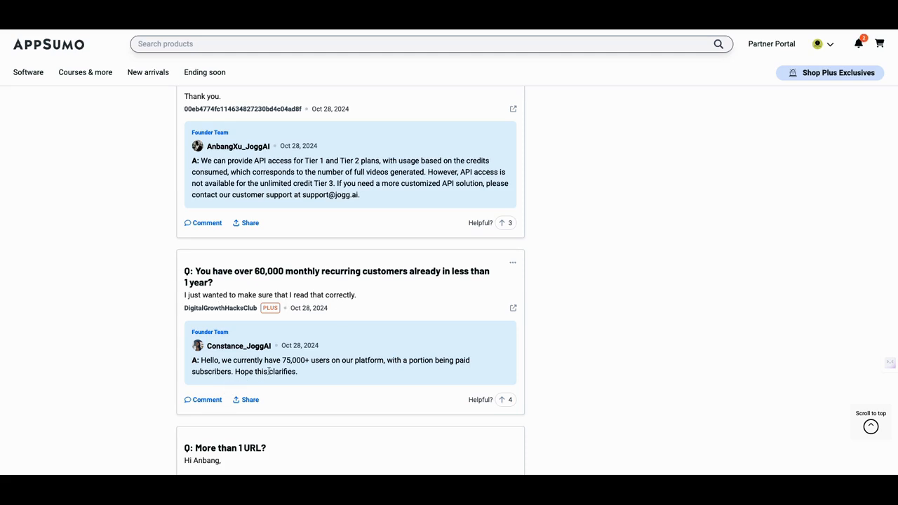
mouse_move(333, 370)
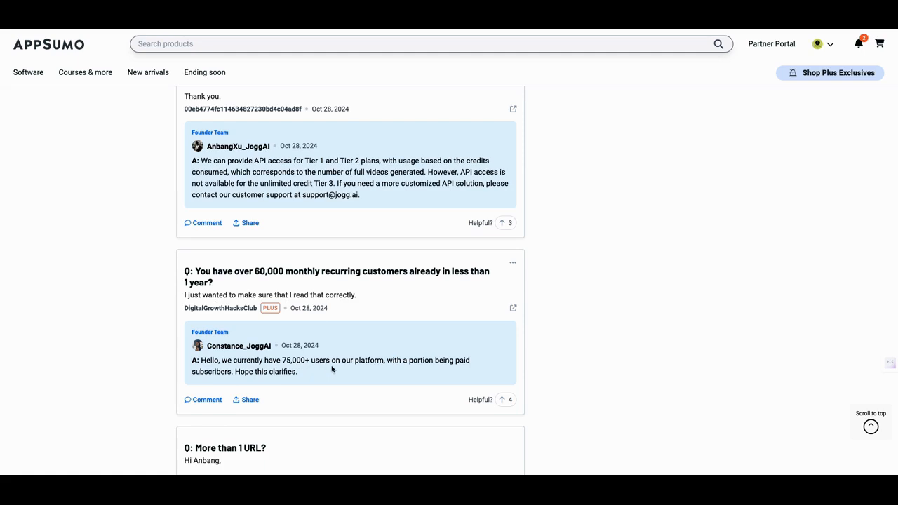
mouse_move(377, 371)
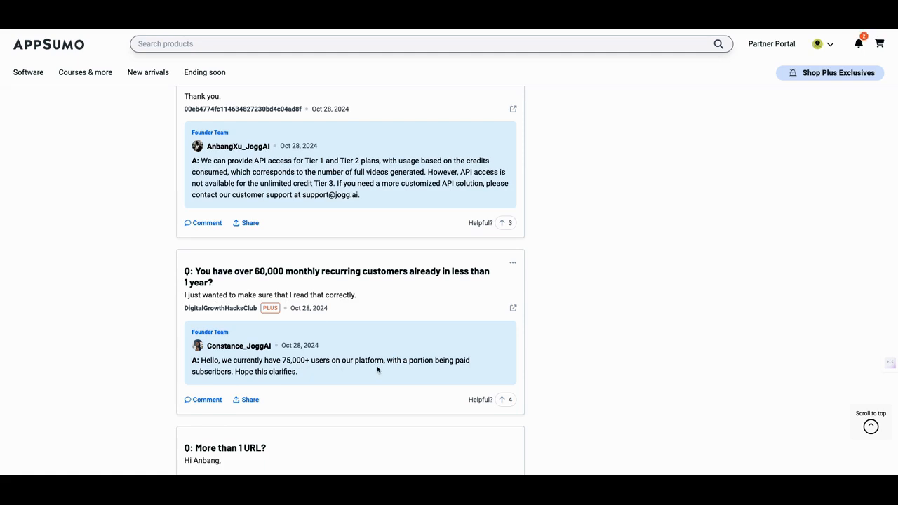
mouse_move(303, 376)
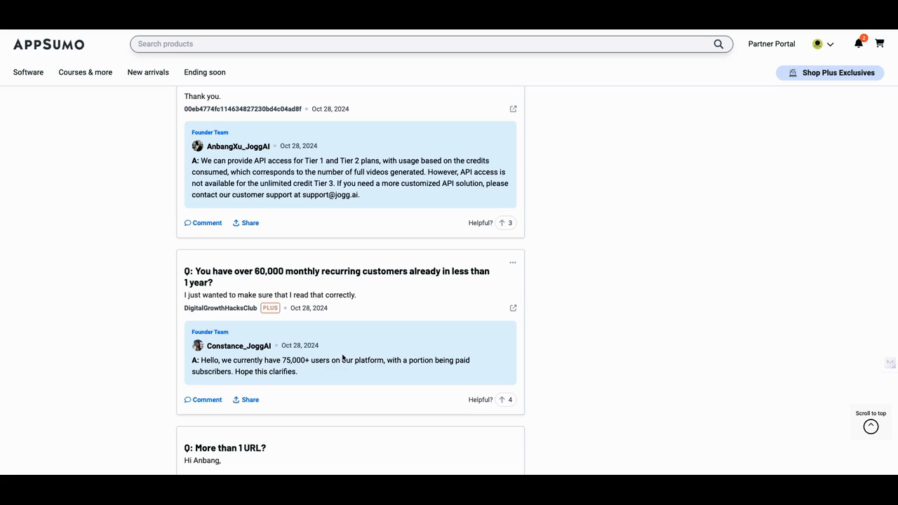
scroll(down, 3)
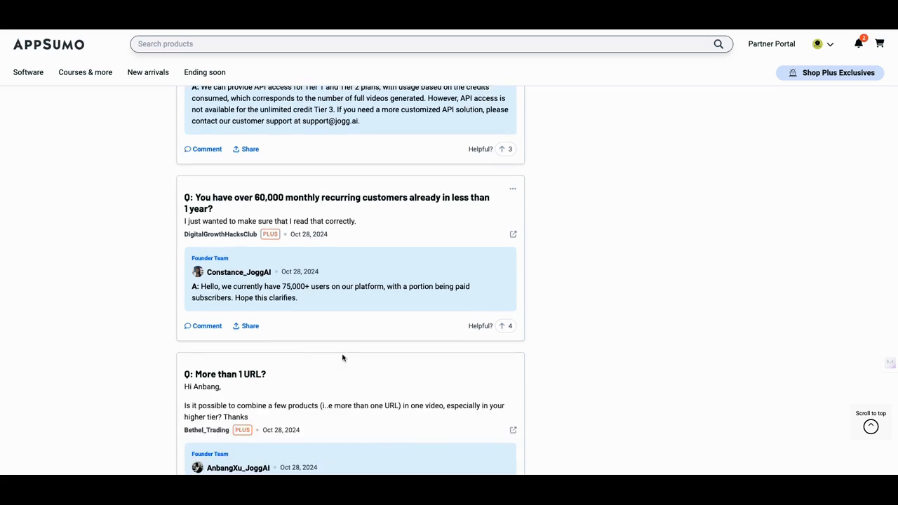
scroll(up, 3)
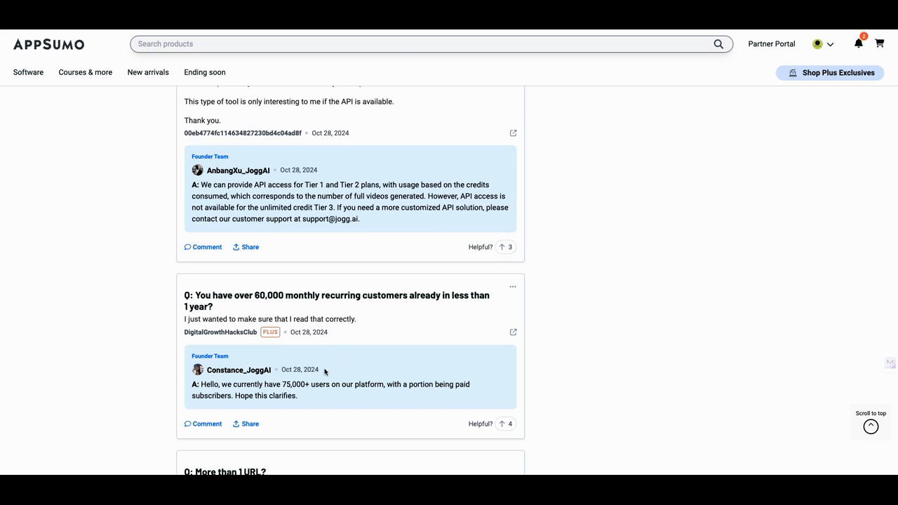
scroll(up, 3)
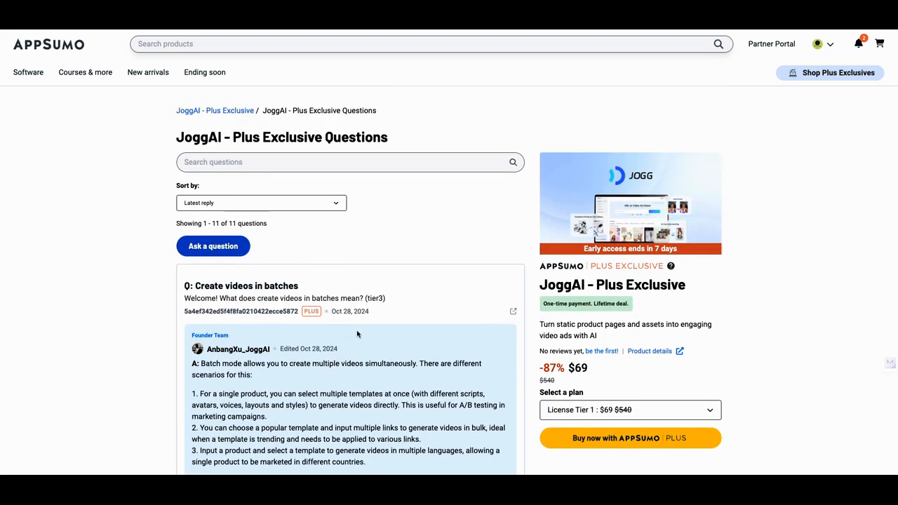
mouse_move(369, 289)
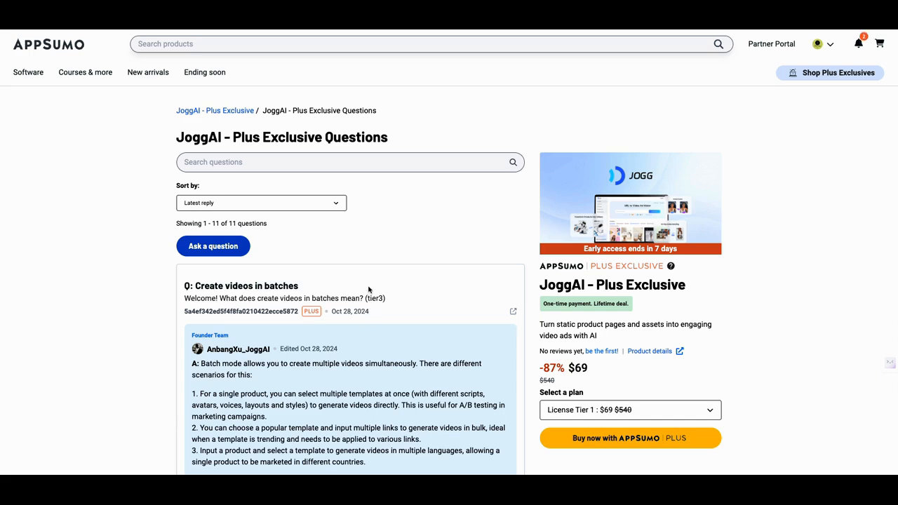
mouse_move(65, 50)
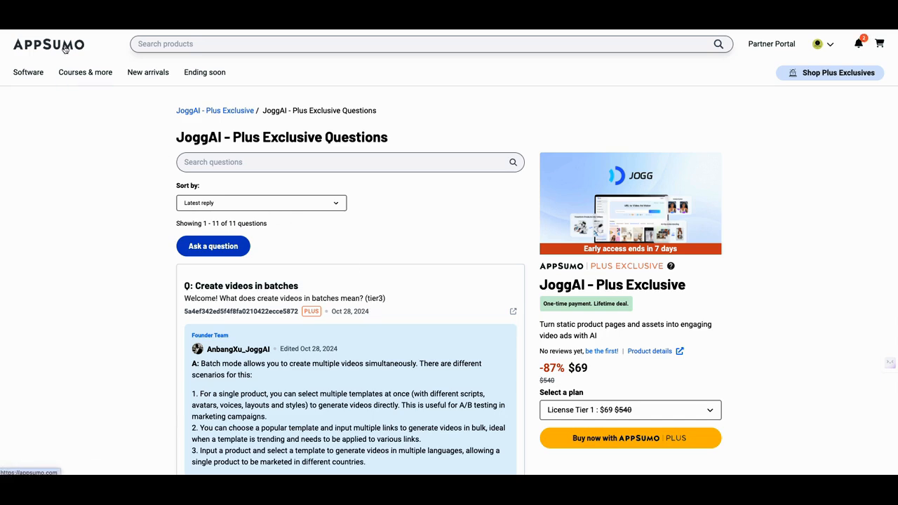
Return to the AppSumo home page via the logo.
click(48, 44)
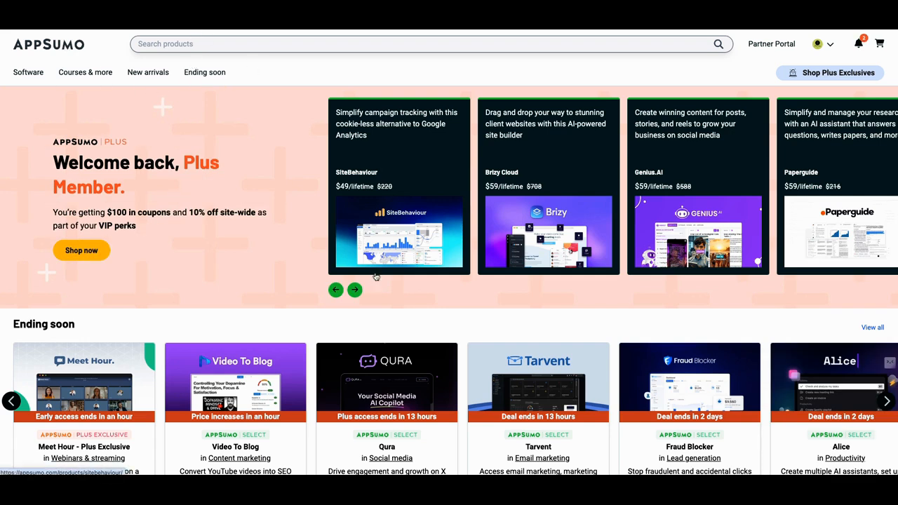
Page through the homepage featured-deals carousel until ChargeKeep appears and open its $49 lifetime deal.
click(354, 289)
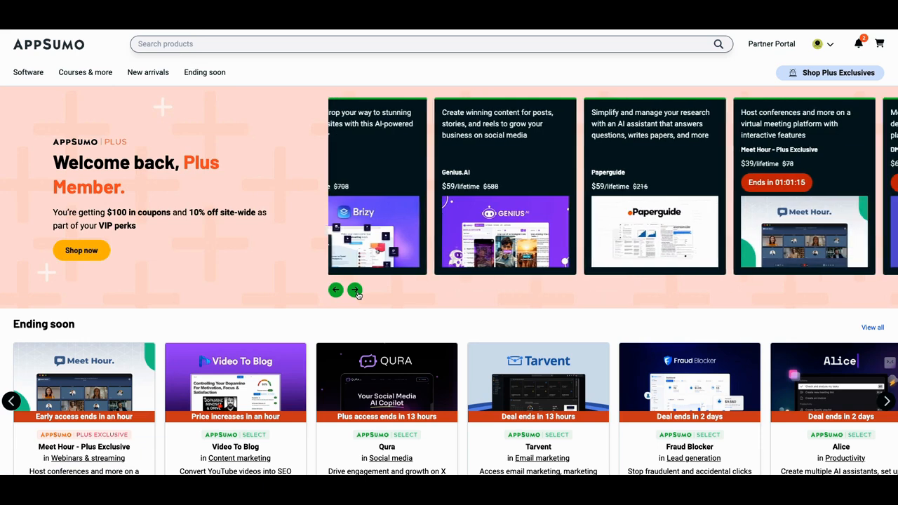
click(355, 289)
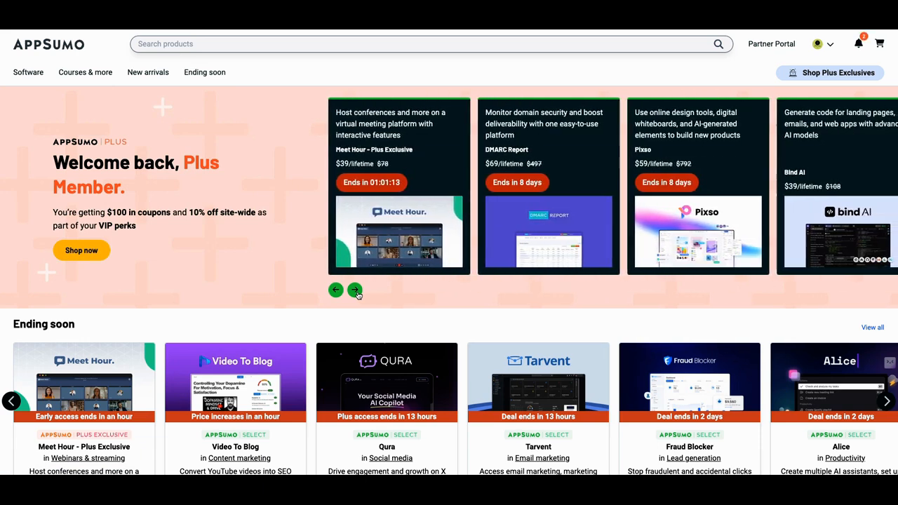
click(357, 289)
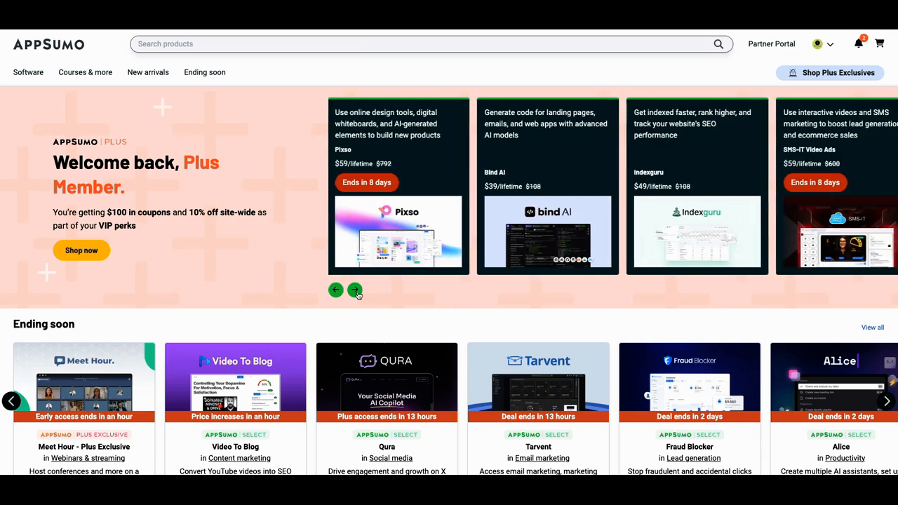
click(356, 289)
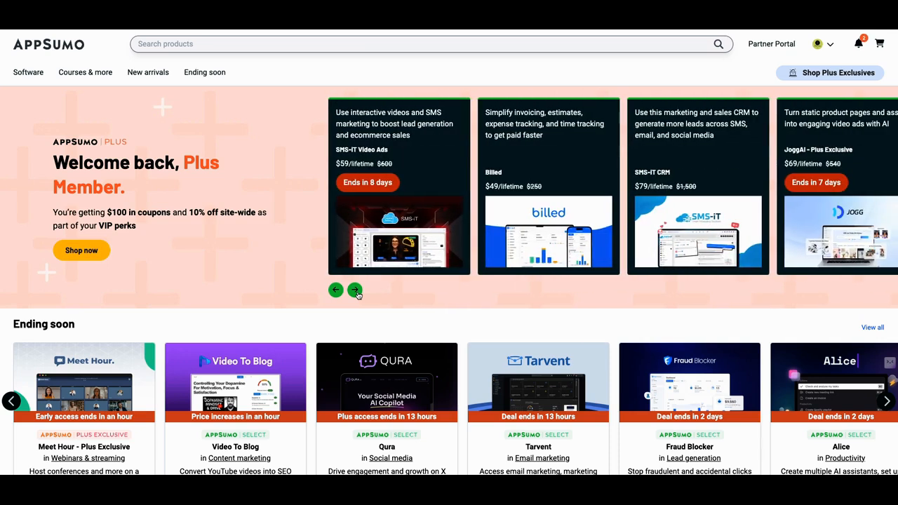
click(355, 289)
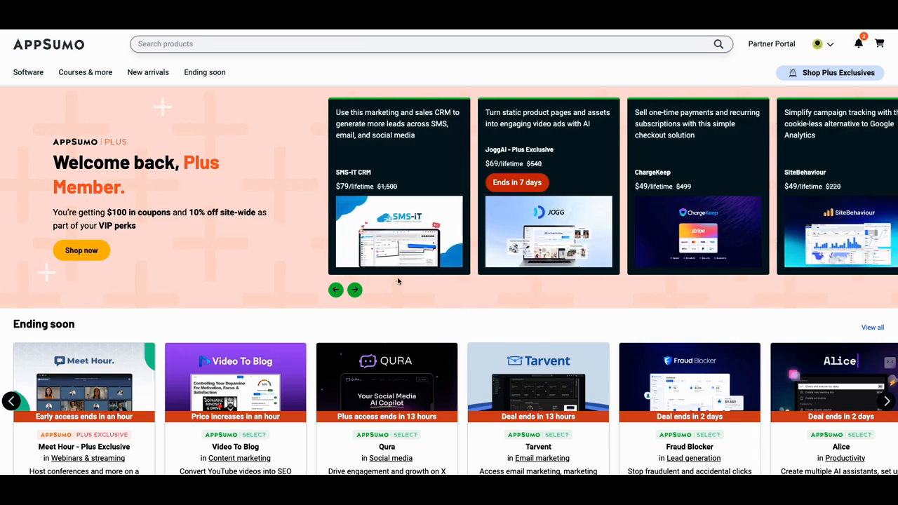
click(697, 185)
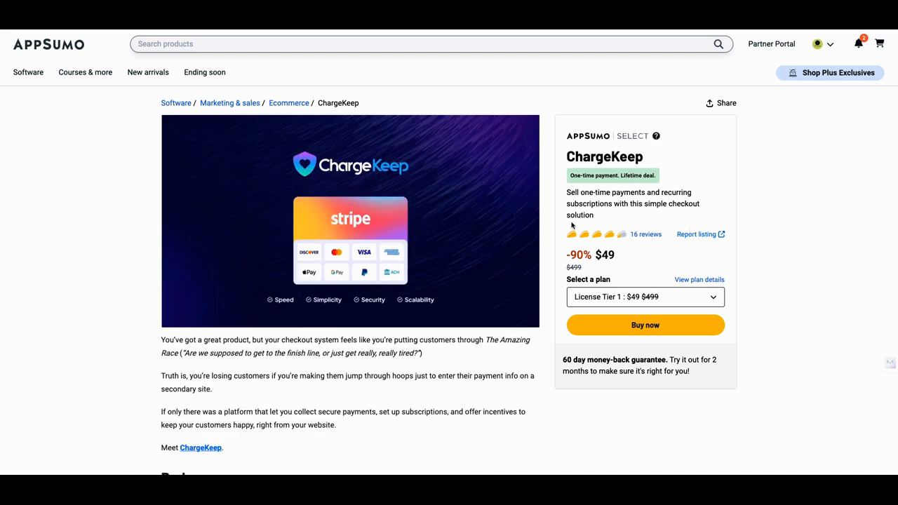
Scroll ChargeKeep's badges, TL;DR, at-a-glance and overview down to the Tiers 1–4 comparison ($49–$699).
scroll(down, 3)
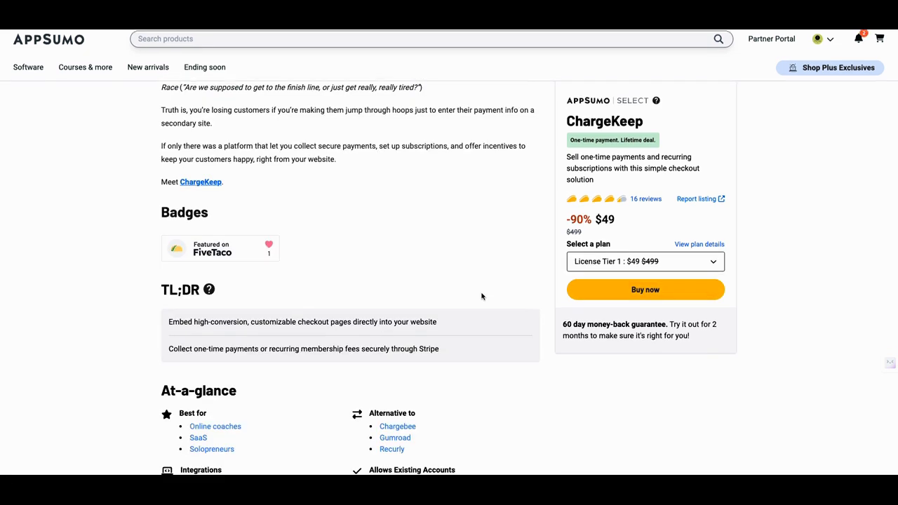
scroll(down, 3)
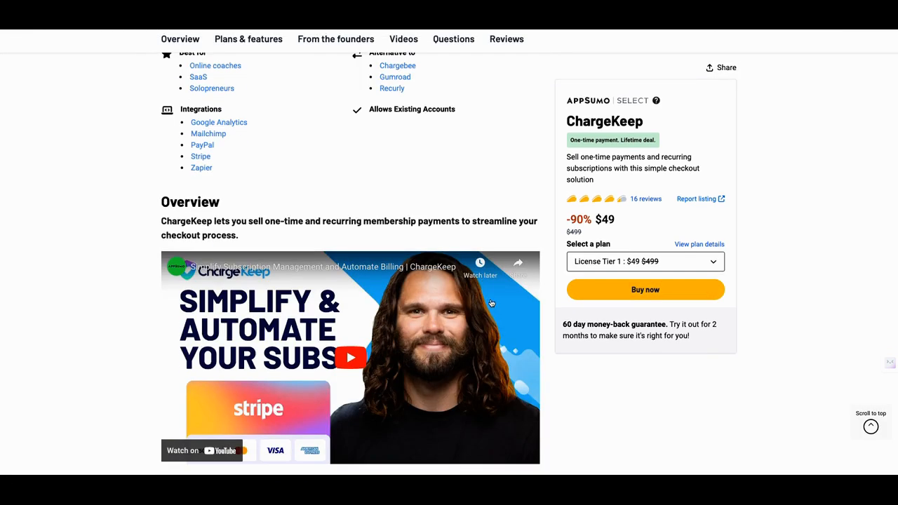
scroll(down, 3)
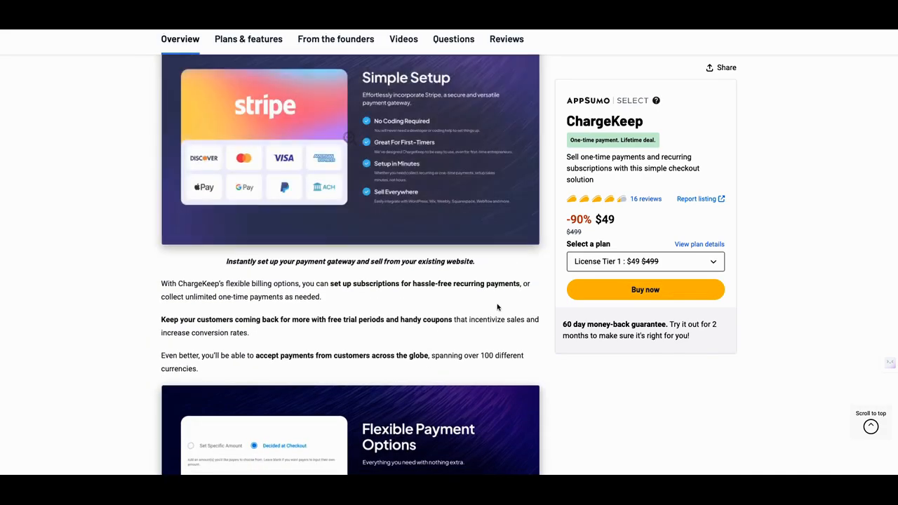
scroll(down, 3)
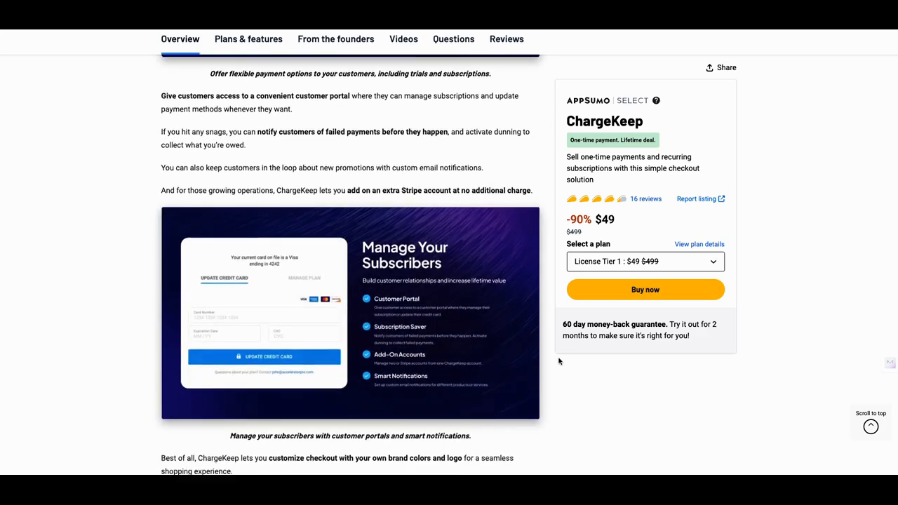
scroll(down, 3)
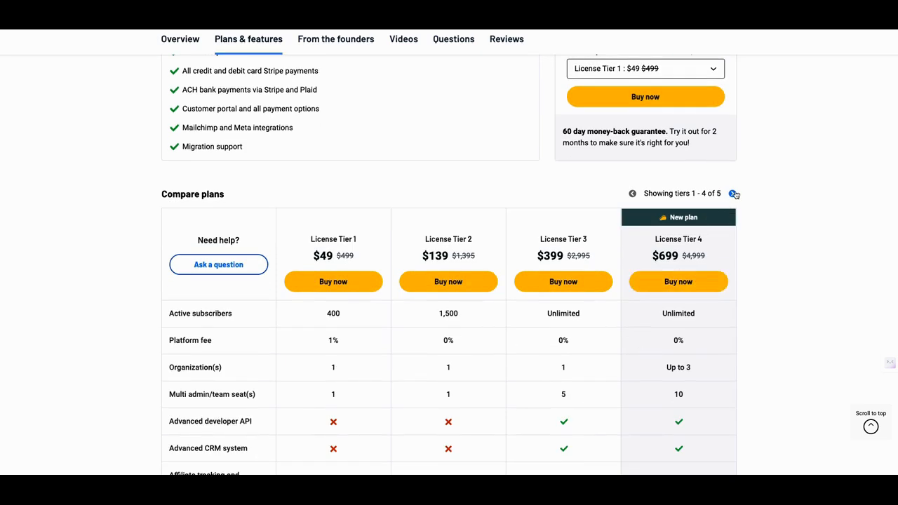
Shift the Compare plans table to License Tiers 2–5 and read its upper feature rows.
click(734, 194)
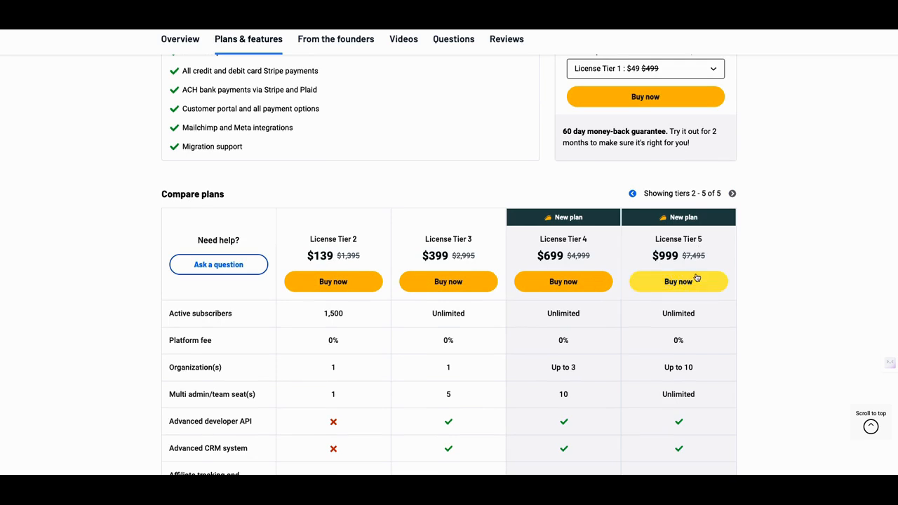
mouse_move(717, 281)
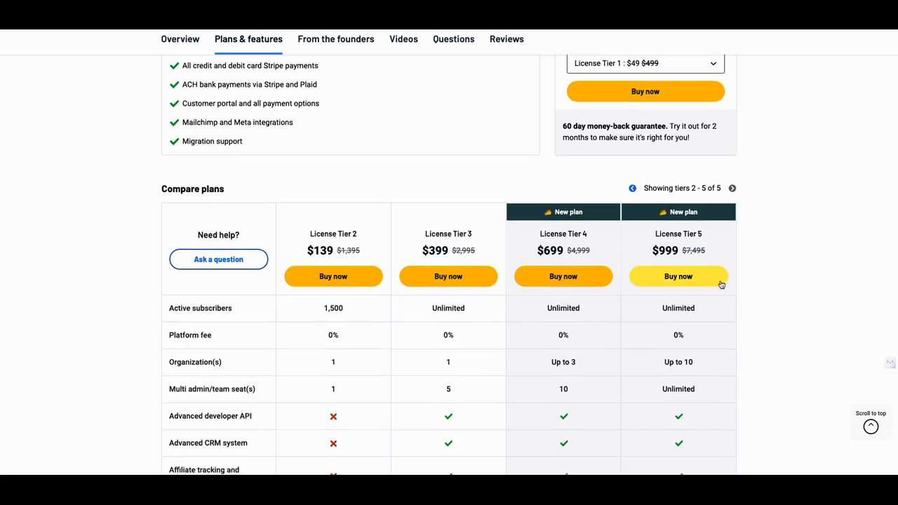
scroll(down, 3)
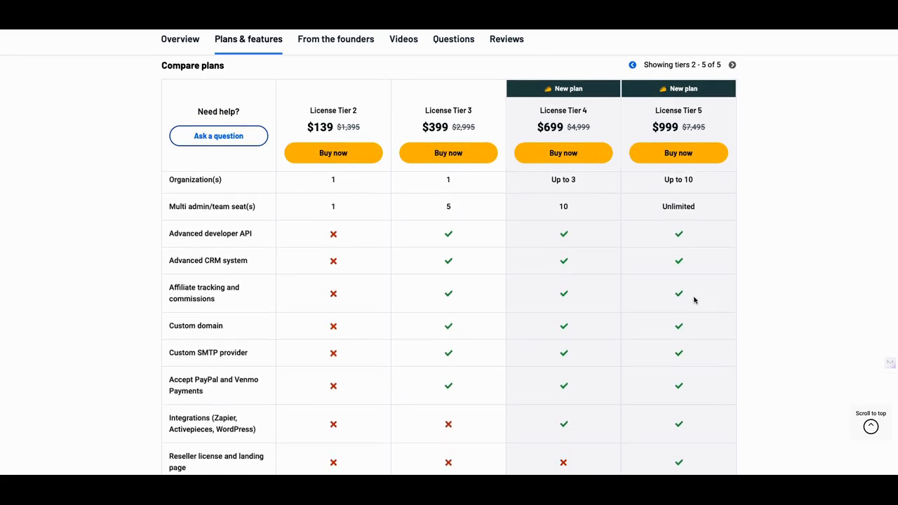
scroll(down, 3)
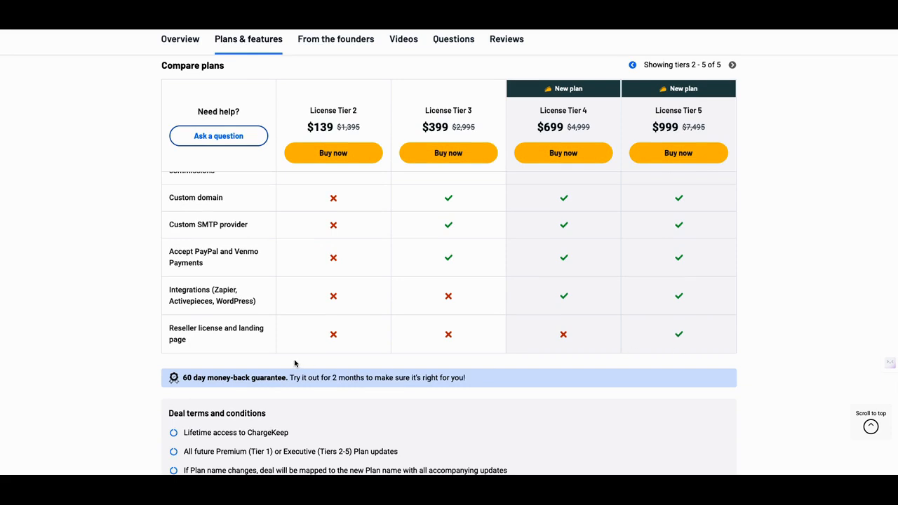
mouse_move(660, 351)
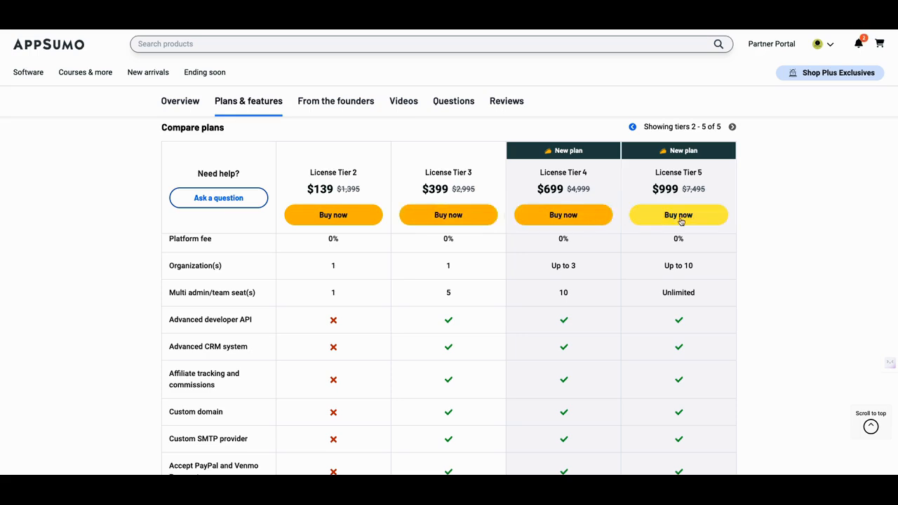
scroll(down, 3)
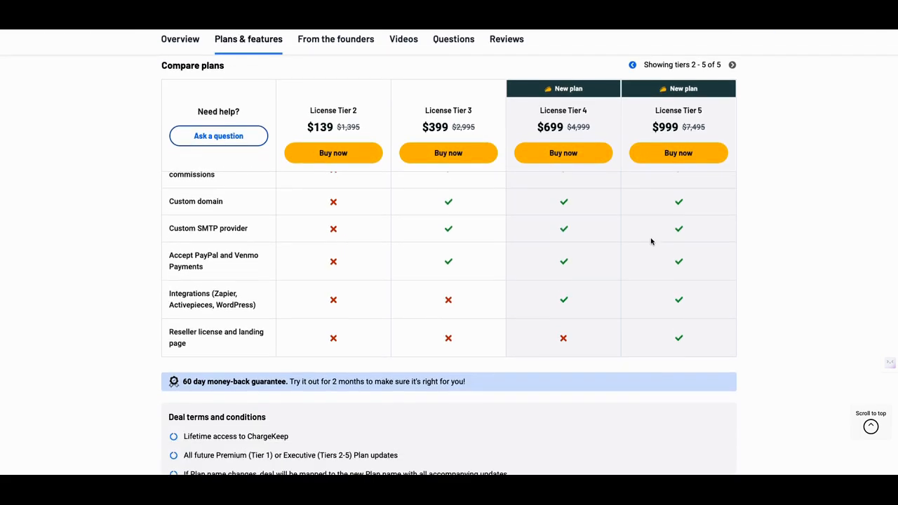
scroll(down, 3)
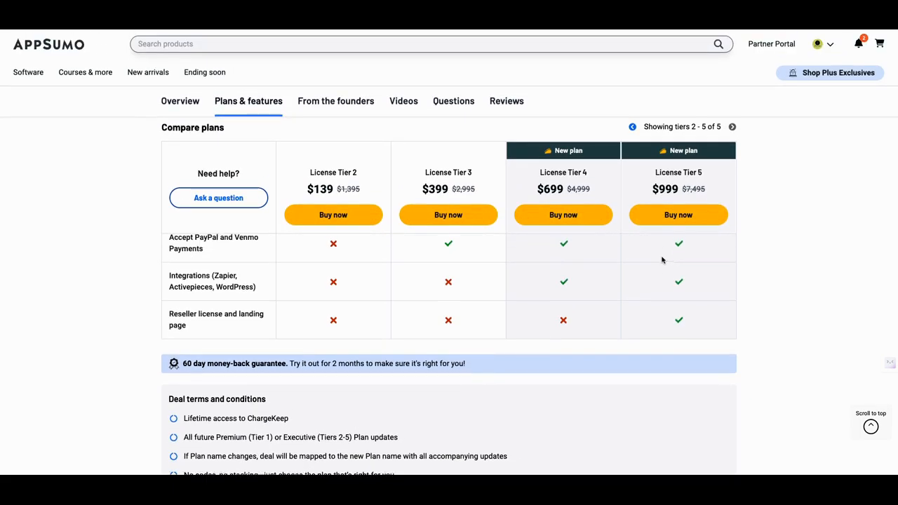
scroll(down, 3)
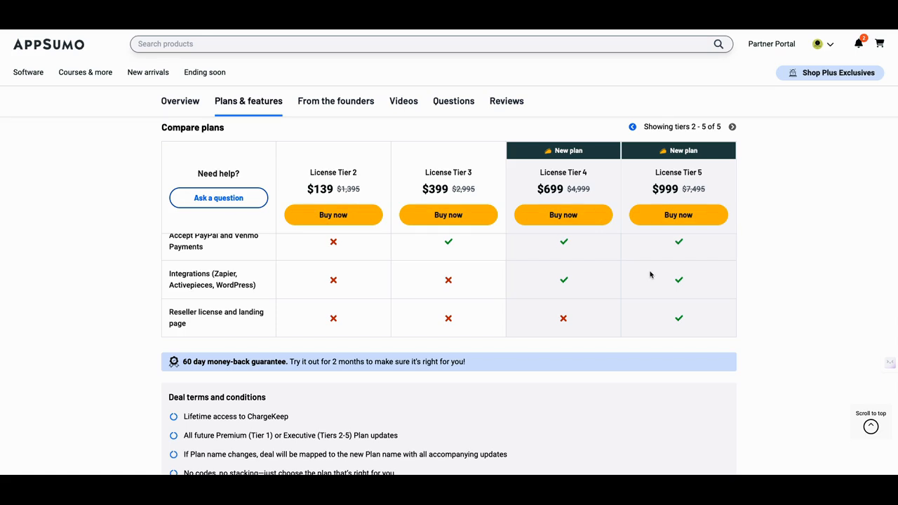
mouse_move(655, 274)
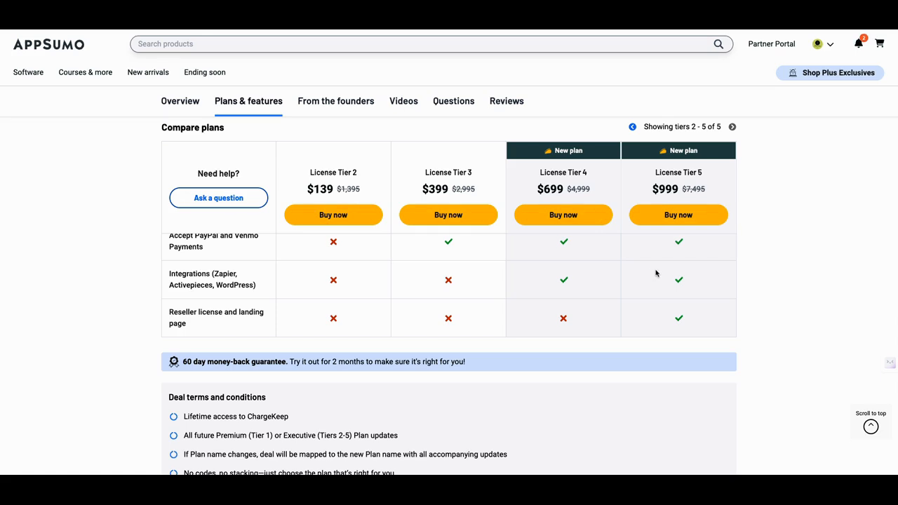
mouse_move(663, 293)
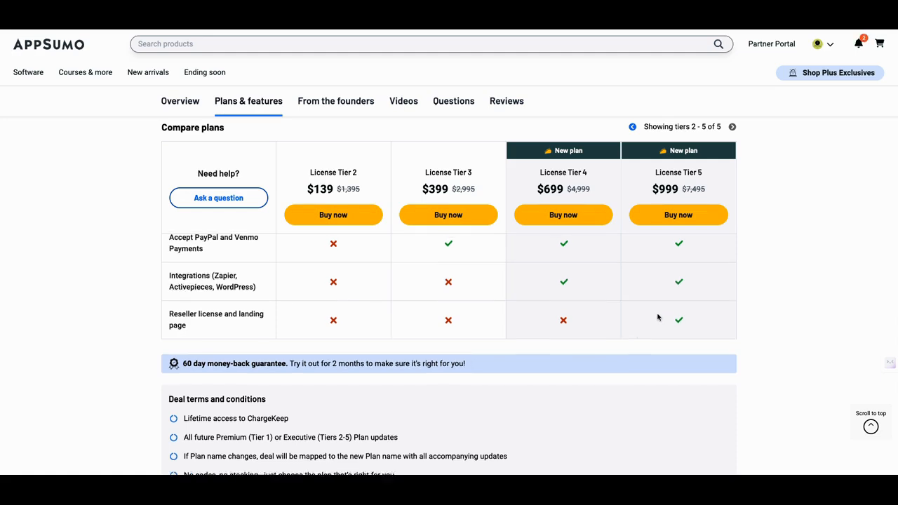
Continue through the remaining Tier 2–5 feature rows down to the Flexible Payment Options overview.
scroll(down, 3)
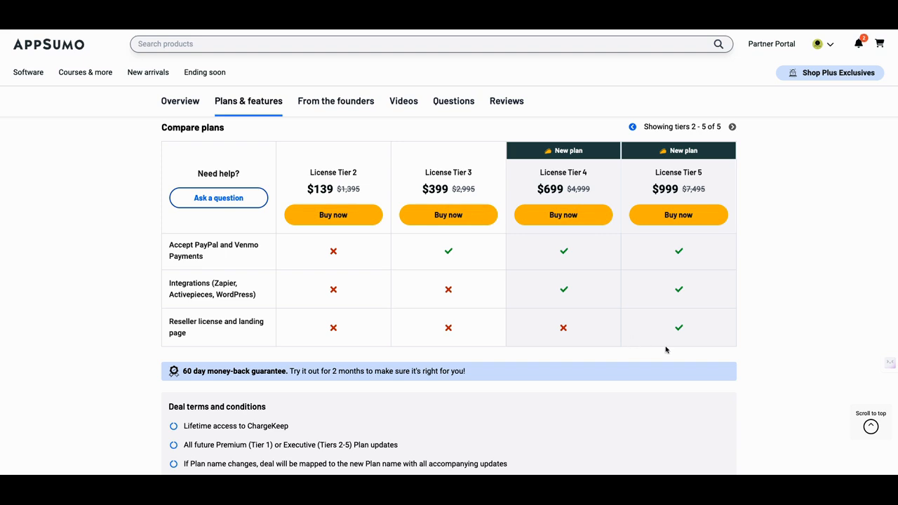
scroll(down, 3)
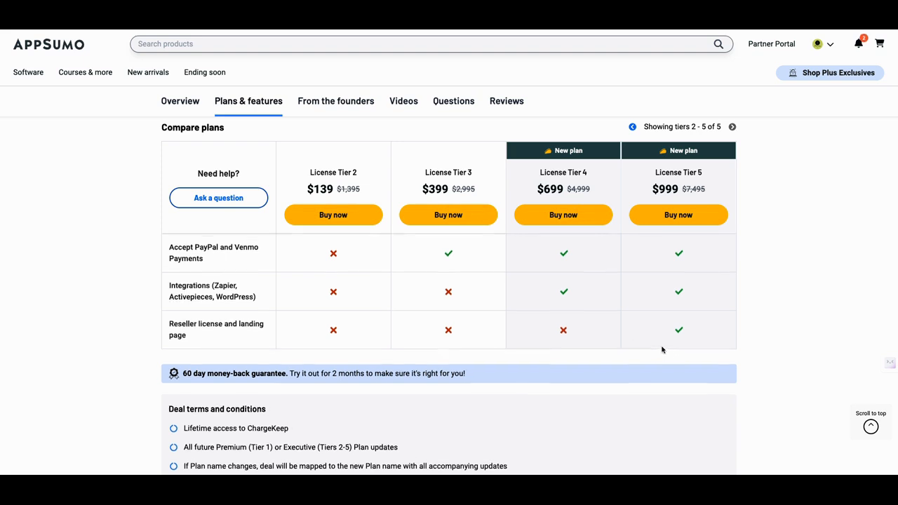
scroll(down, 3)
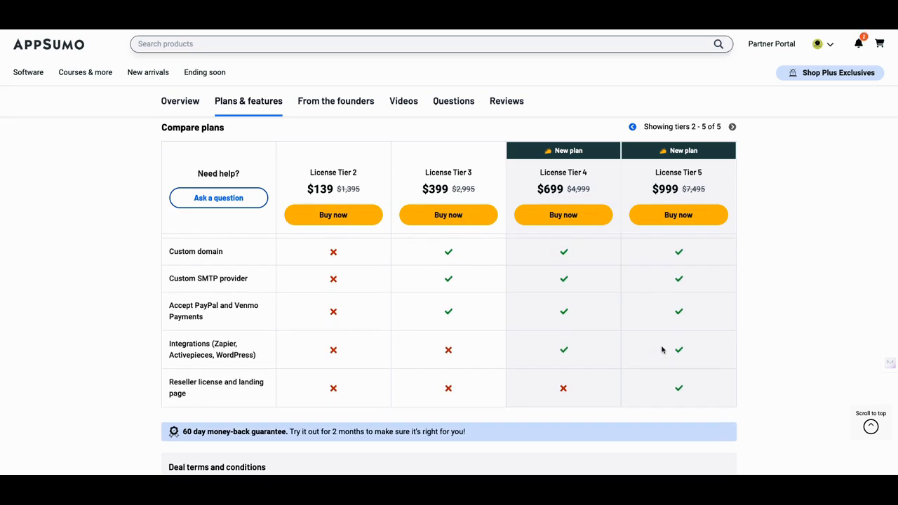
scroll(down, 3)
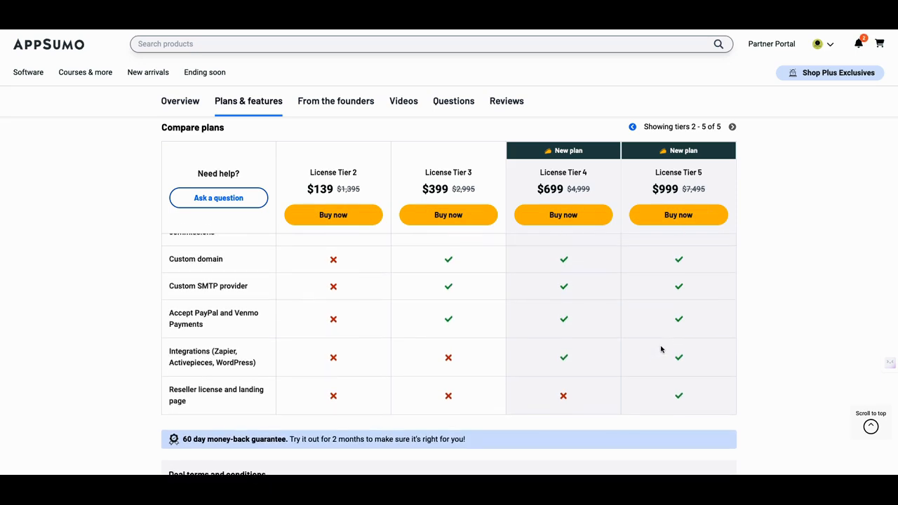
scroll(down, 3)
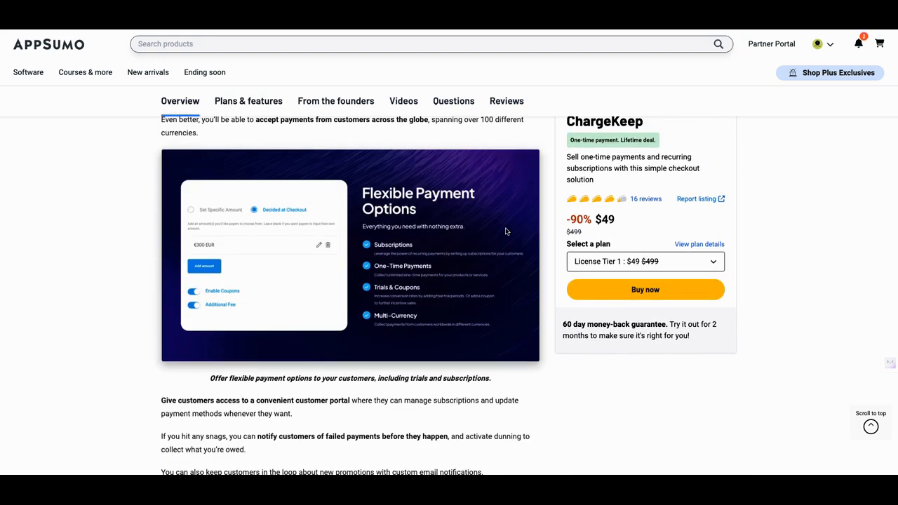
Jump back to ChargeKeep's Plans & features section showing the Tiers 2–5 comparison from the top.
scroll(down, 3)
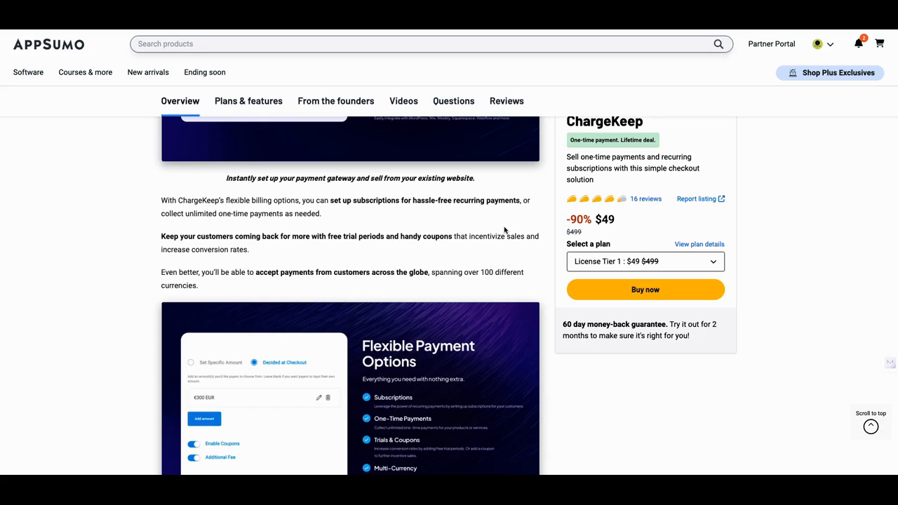
scroll(down, 3)
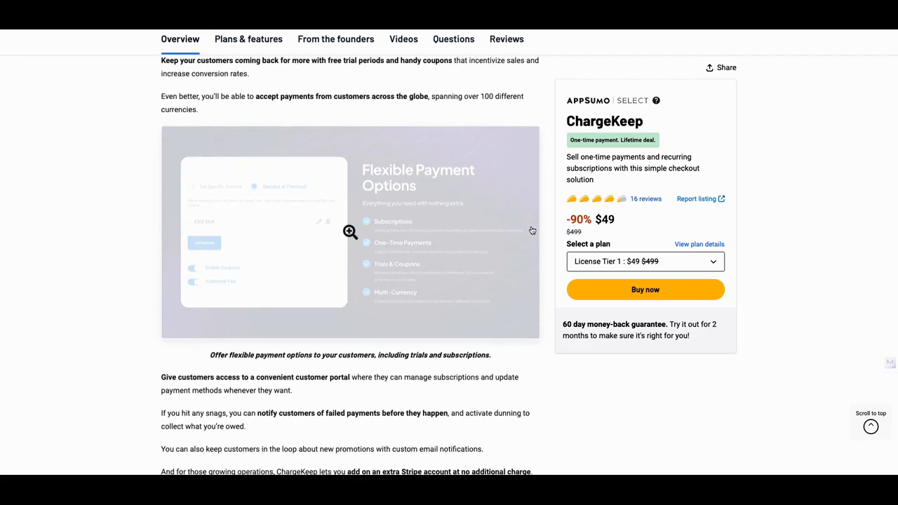
click(248, 39)
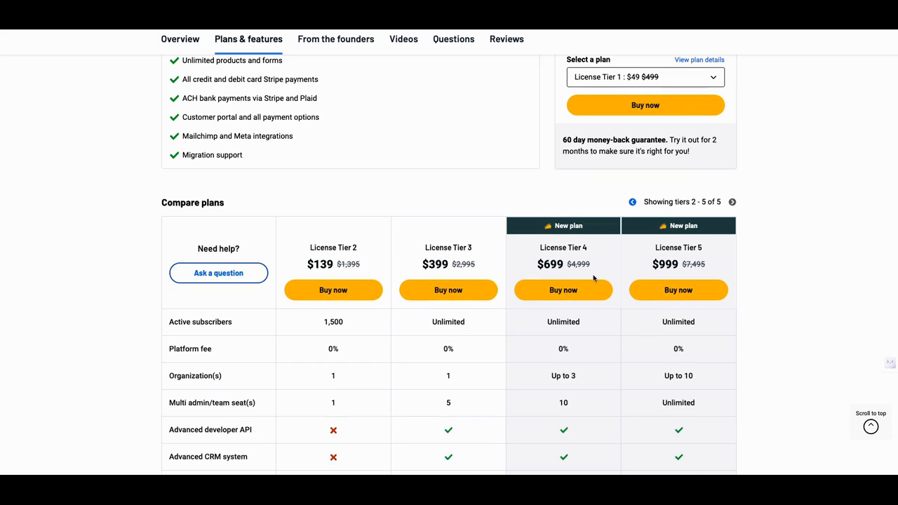
mouse_move(674, 255)
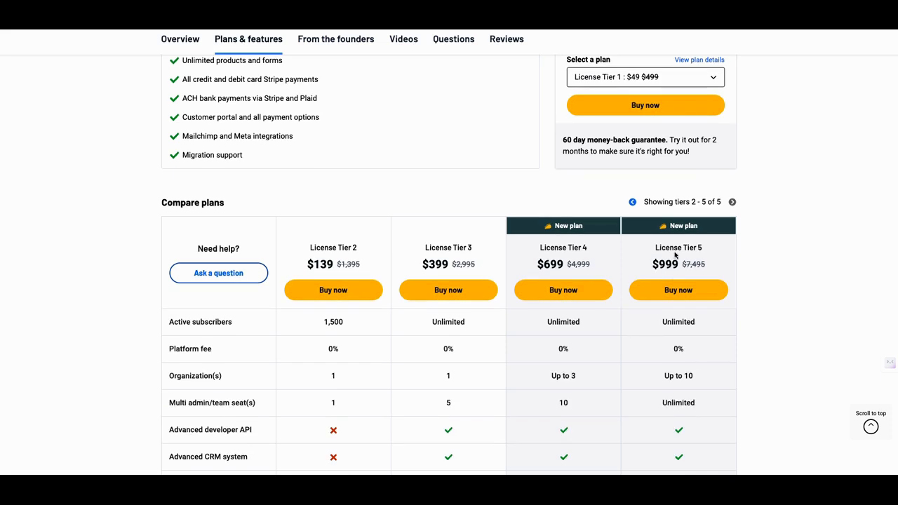
mouse_move(676, 255)
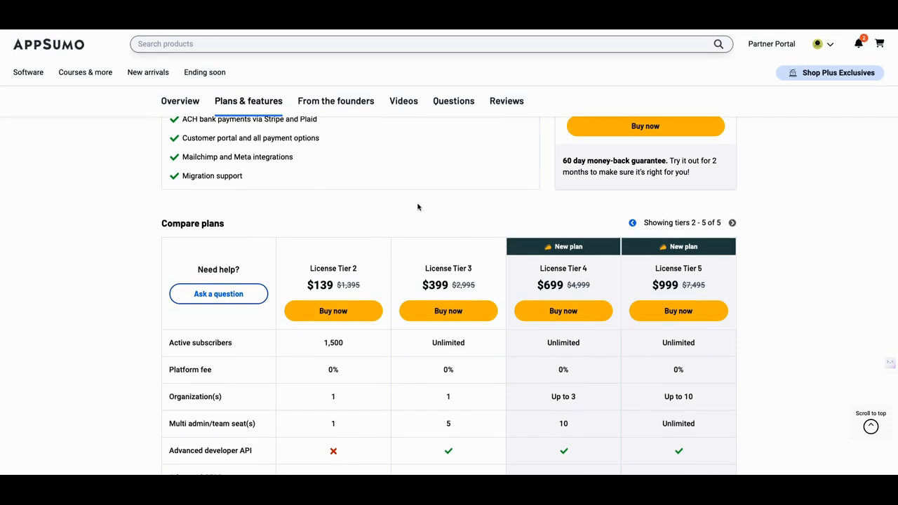
mouse_move(421, 206)
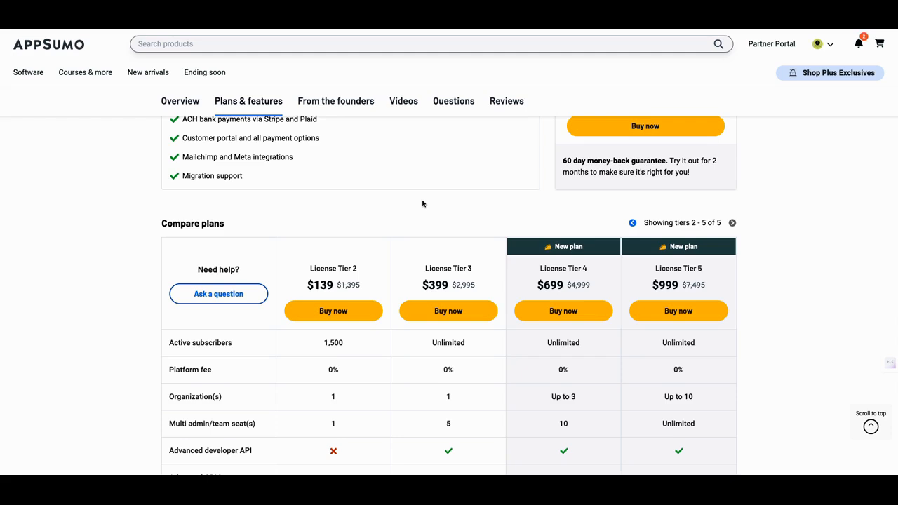
mouse_move(396, 180)
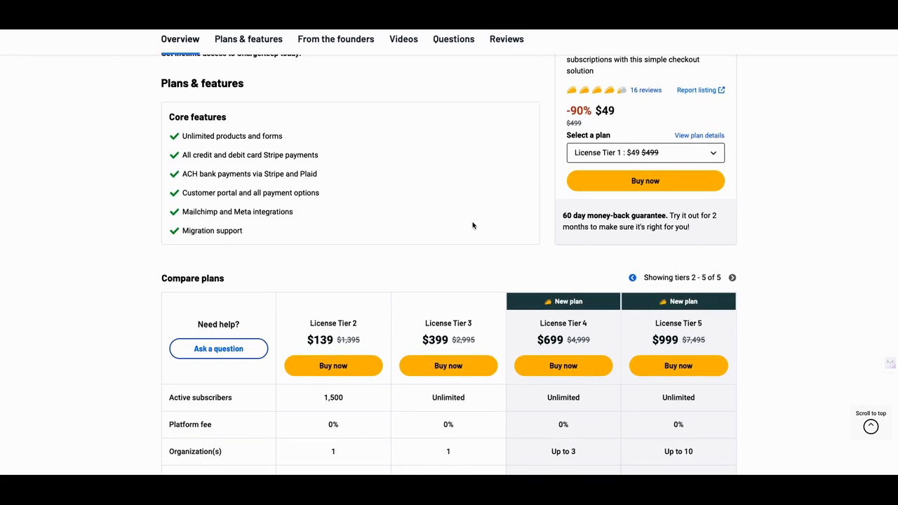
scroll(down, 3)
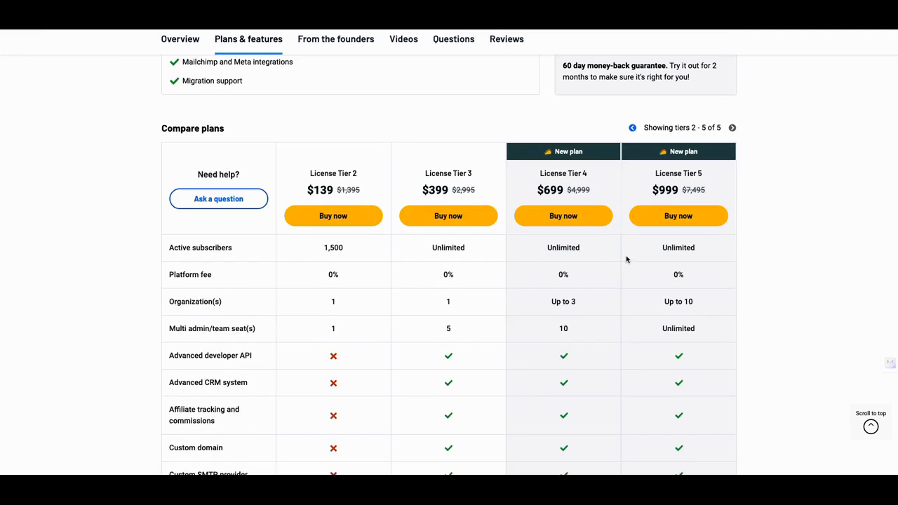
mouse_move(679, 216)
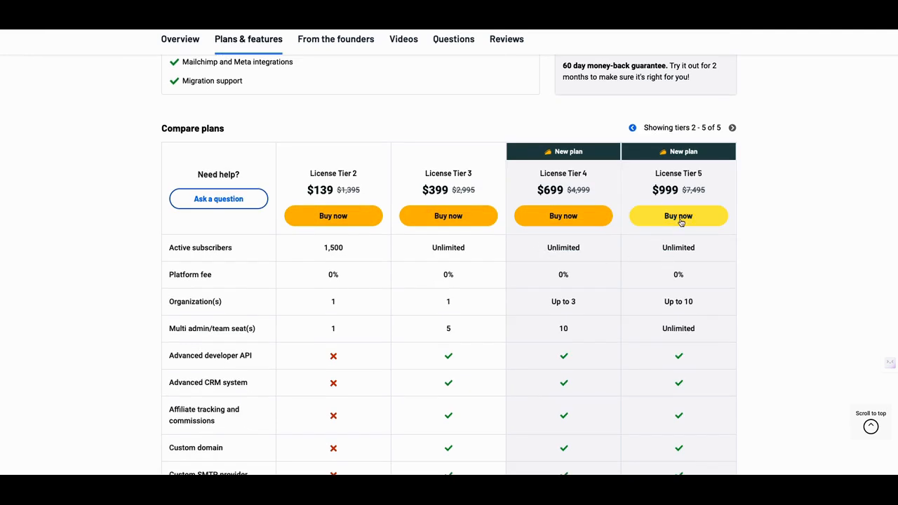
mouse_move(645, 218)
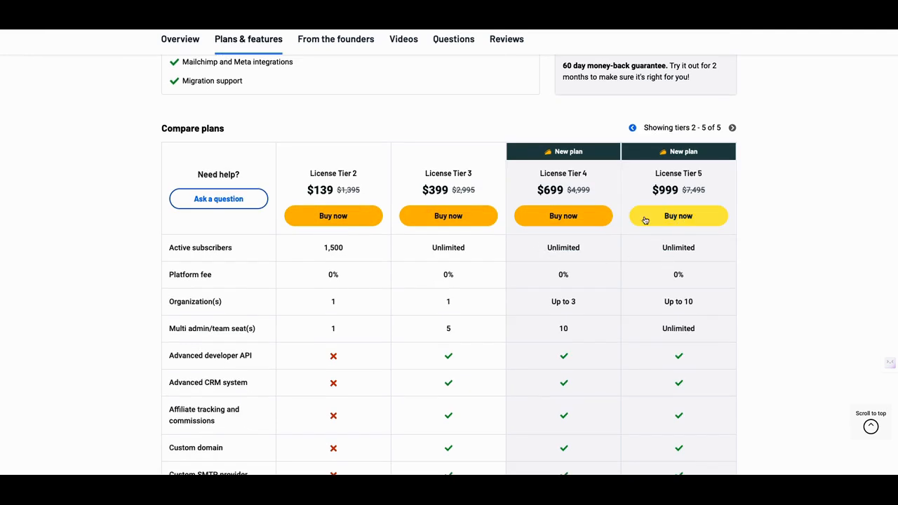
scroll(down, 3)
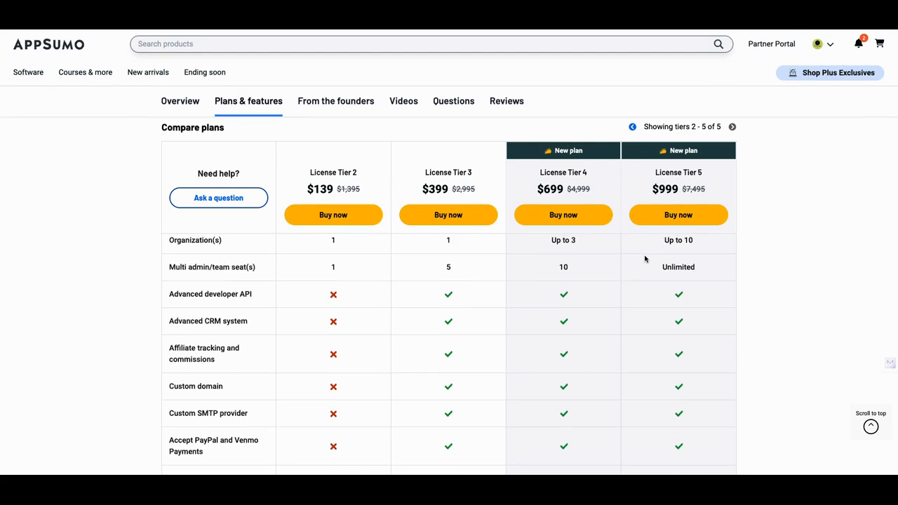
scroll(down, 3)
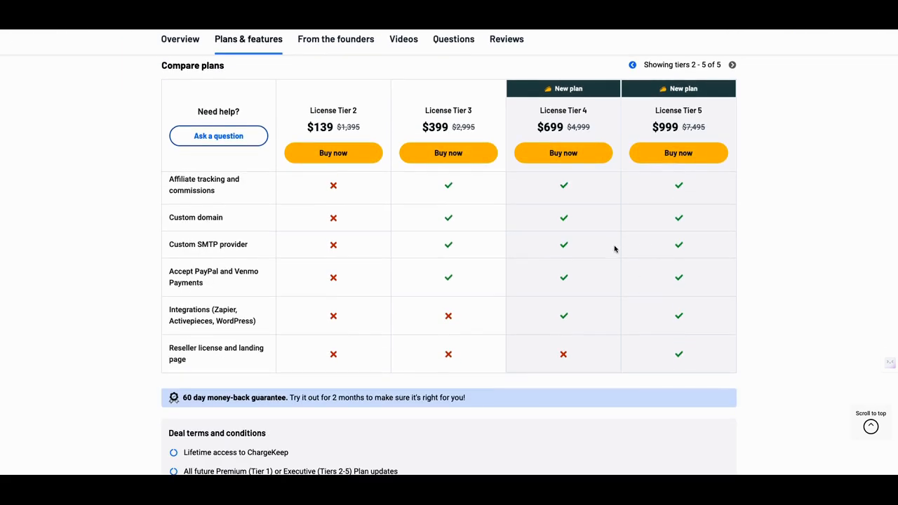
mouse_move(383, 37)
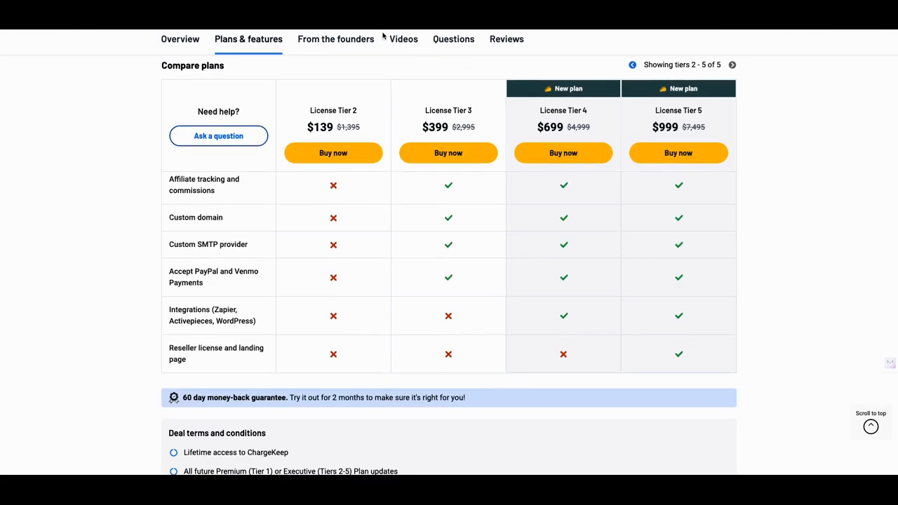